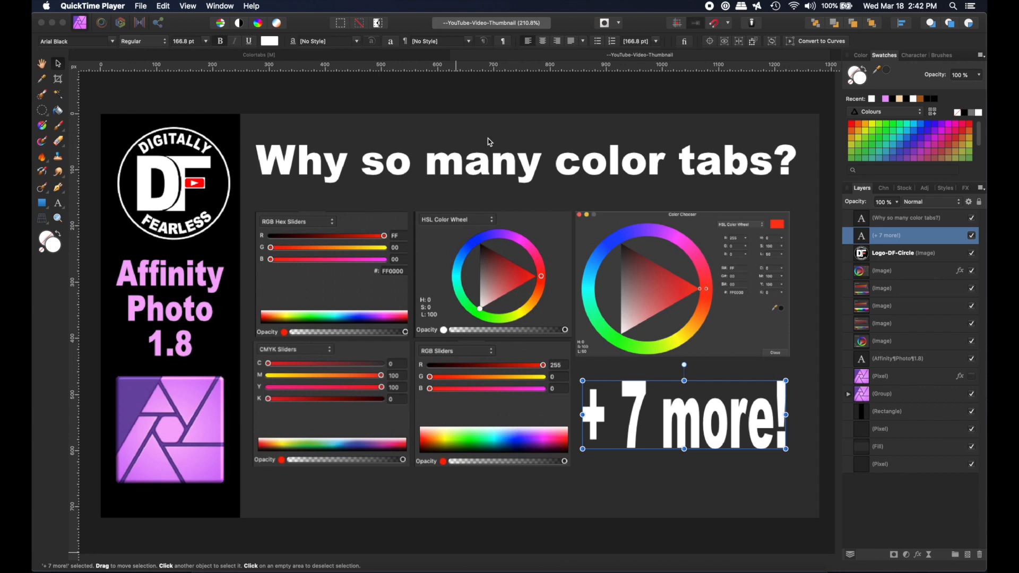
mouse_move(240, 62)
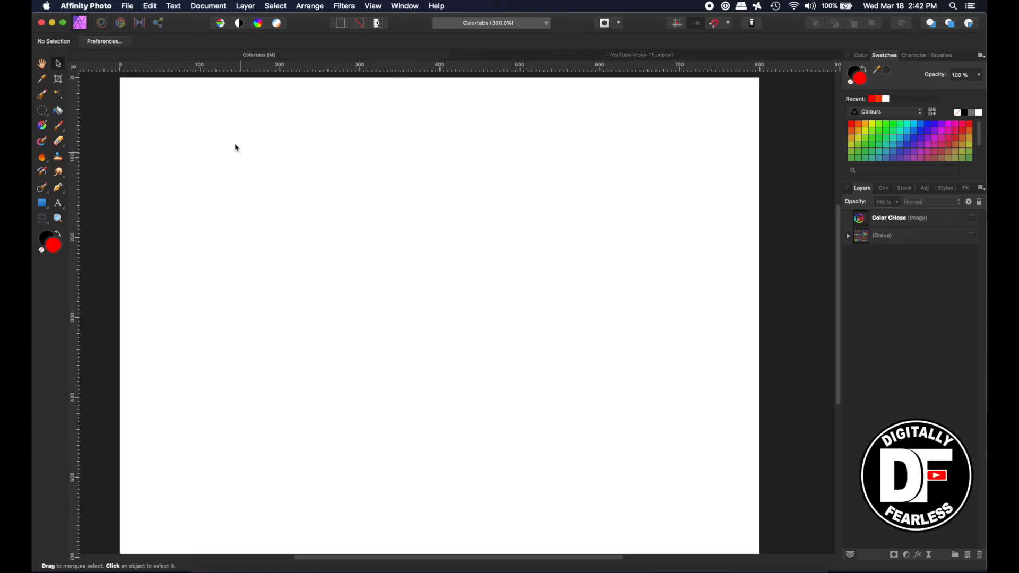
mouse_move(83, 227)
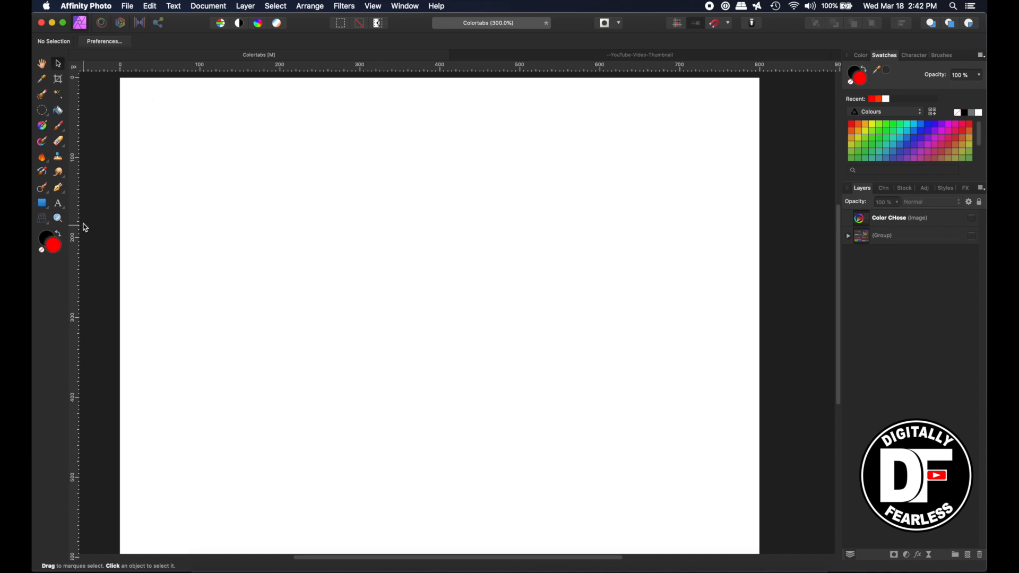
- Pick the Rectangle Tool to draw the red square on the Colortabs page
click(41, 203)
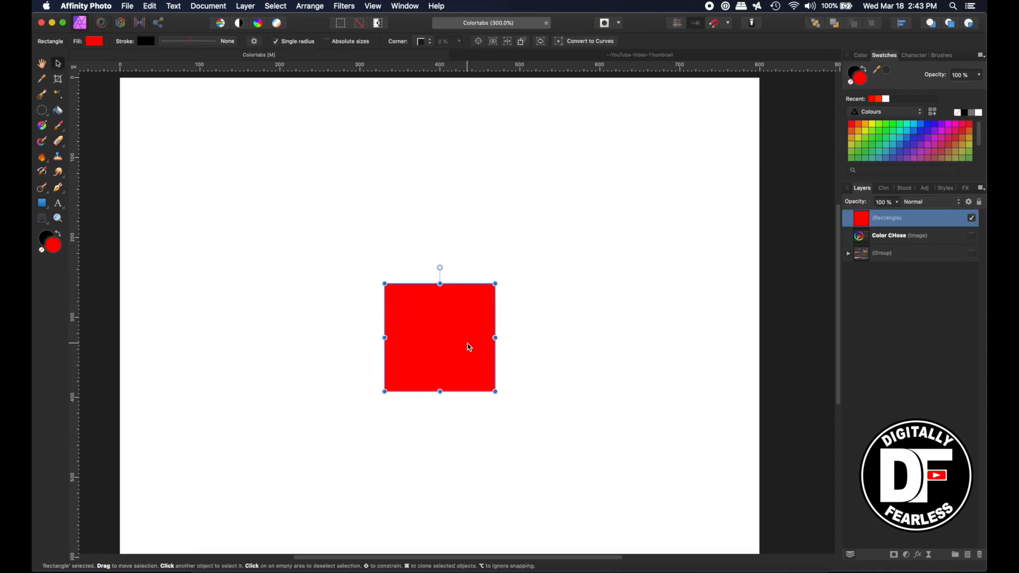
mouse_move(356, 333)
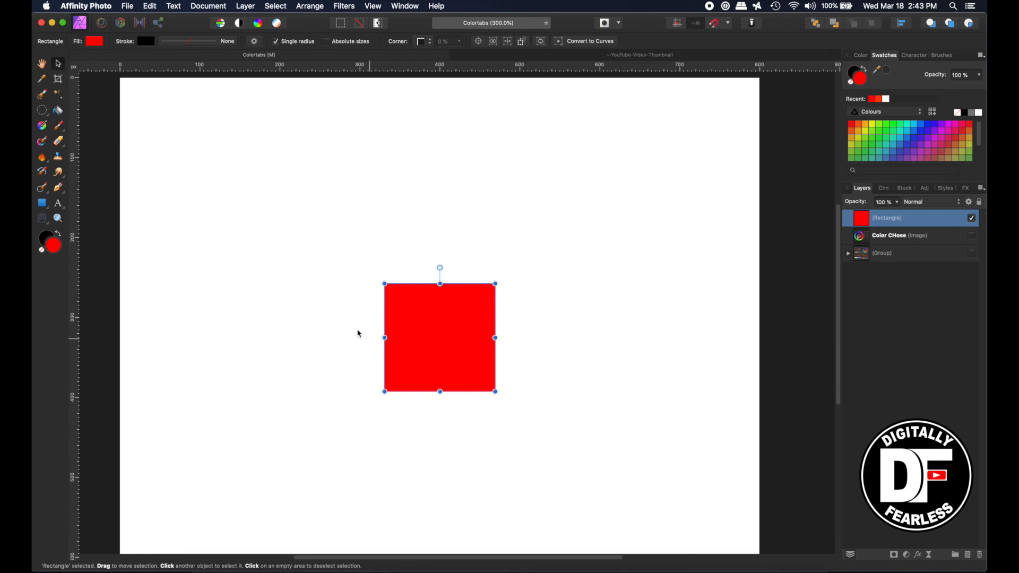
mouse_move(537, 277)
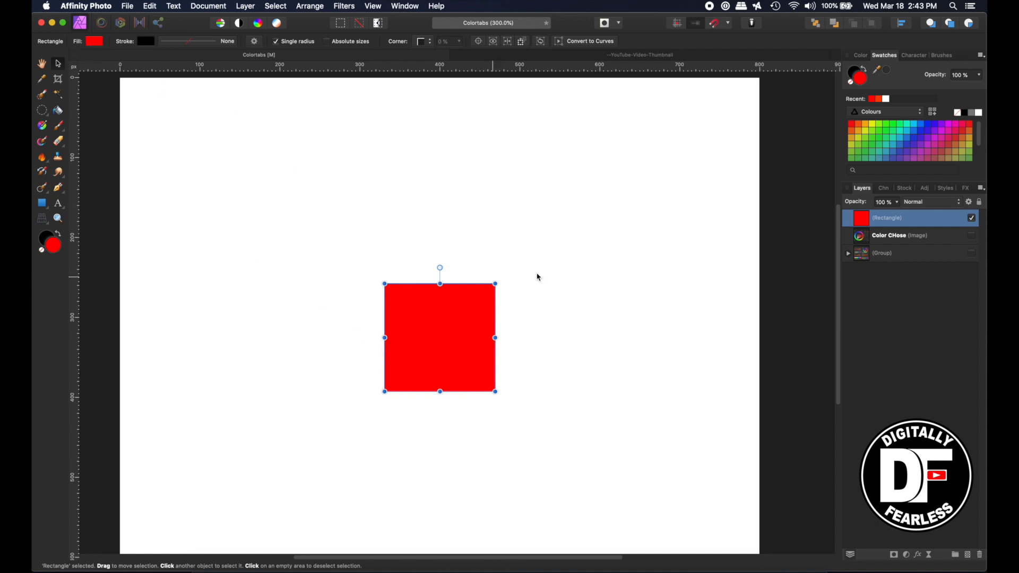
mouse_move(38, 249)
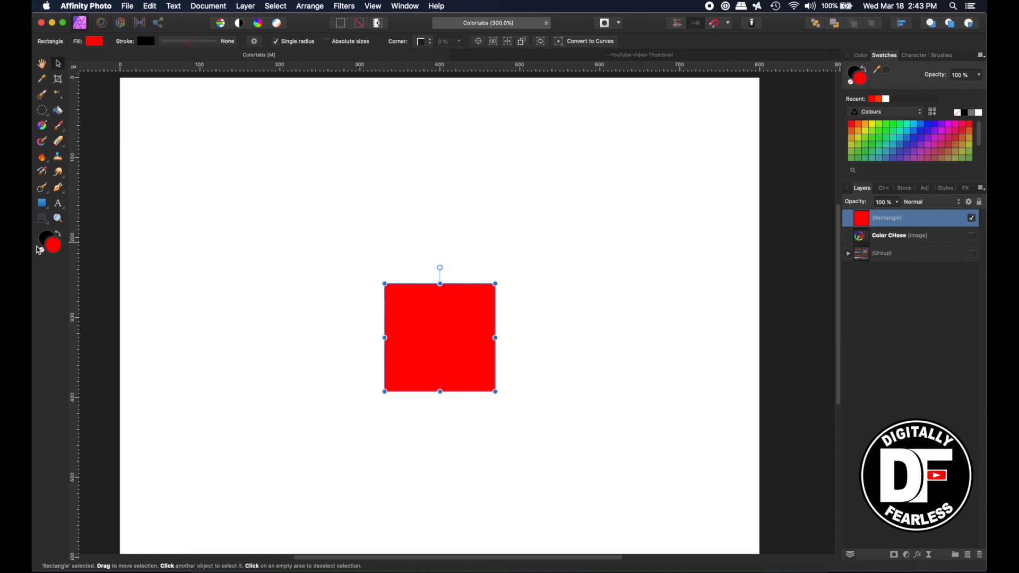
mouse_move(34, 272)
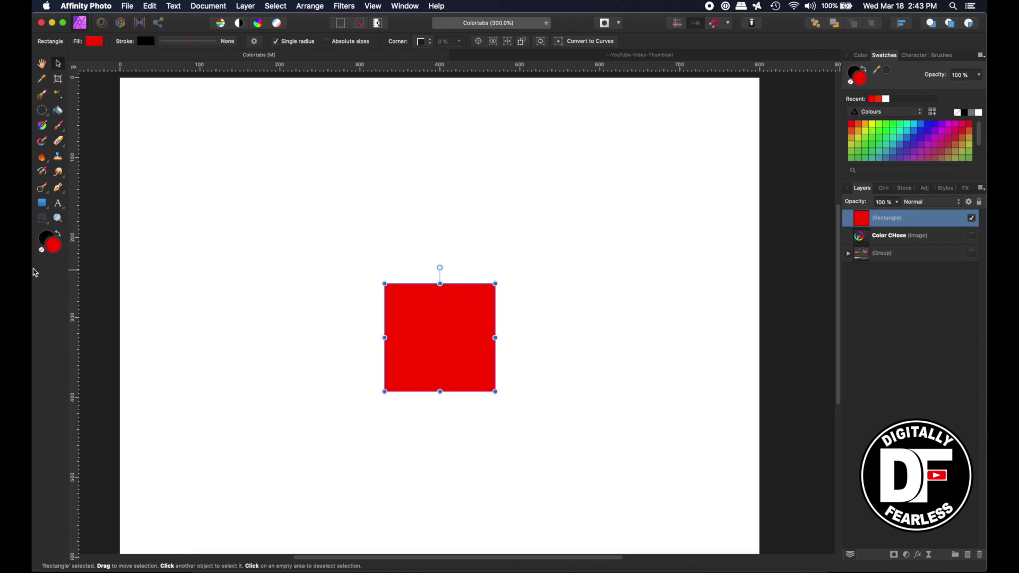
mouse_move(91, 245)
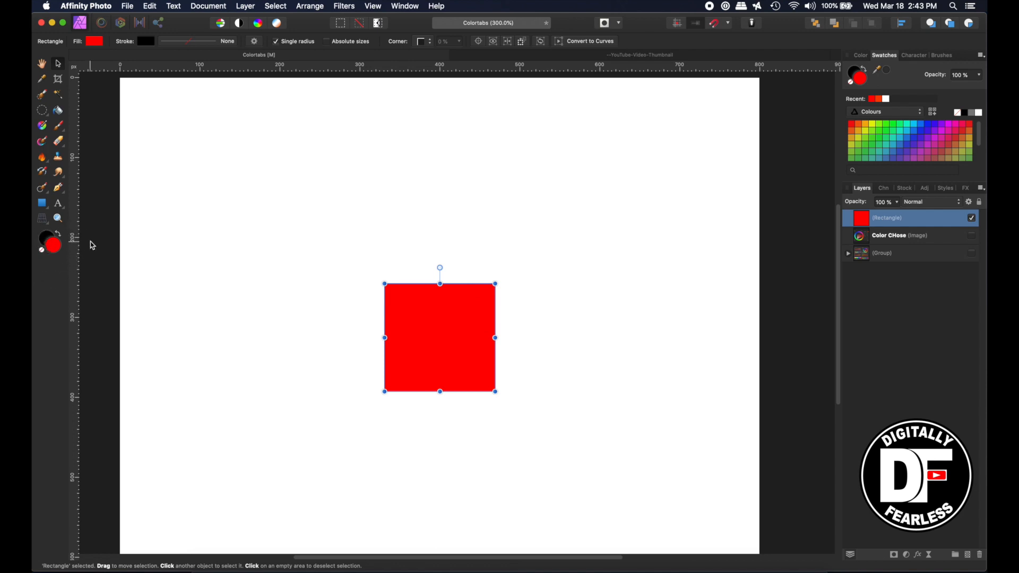
mouse_move(197, 226)
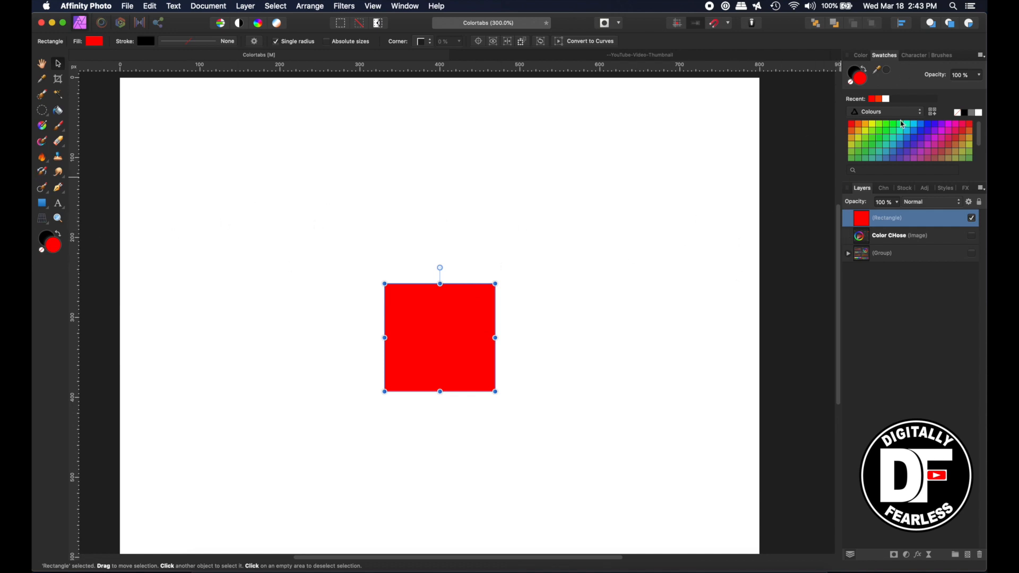
mouse_move(269, 170)
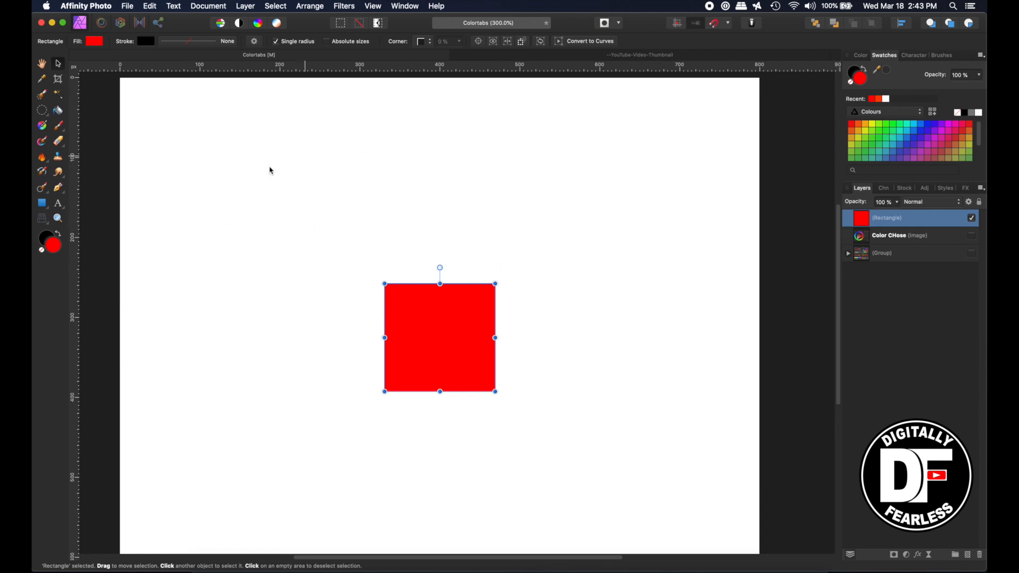
mouse_move(46, 270)
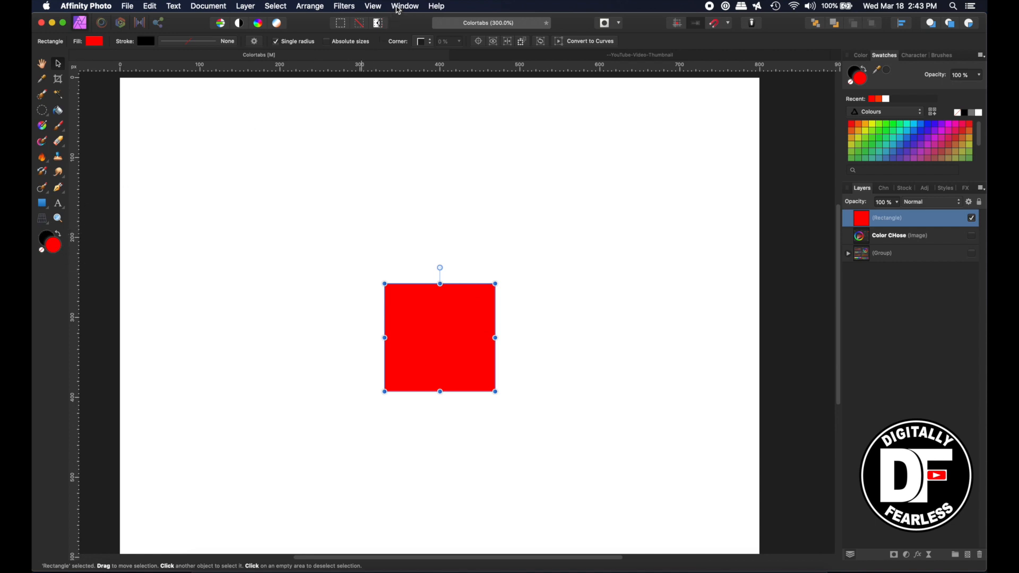
mouse_move(408, 7)
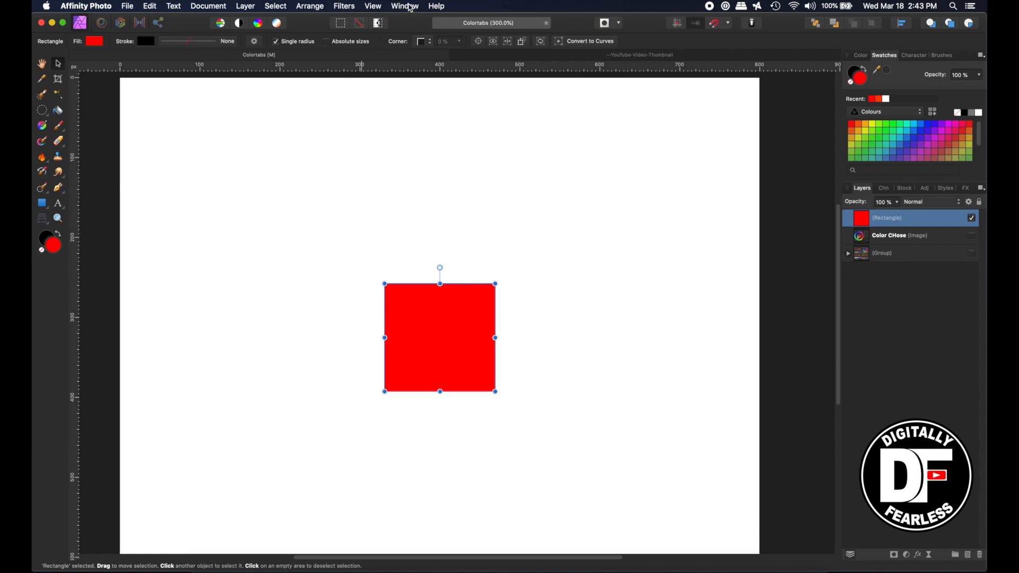
click(404, 6)
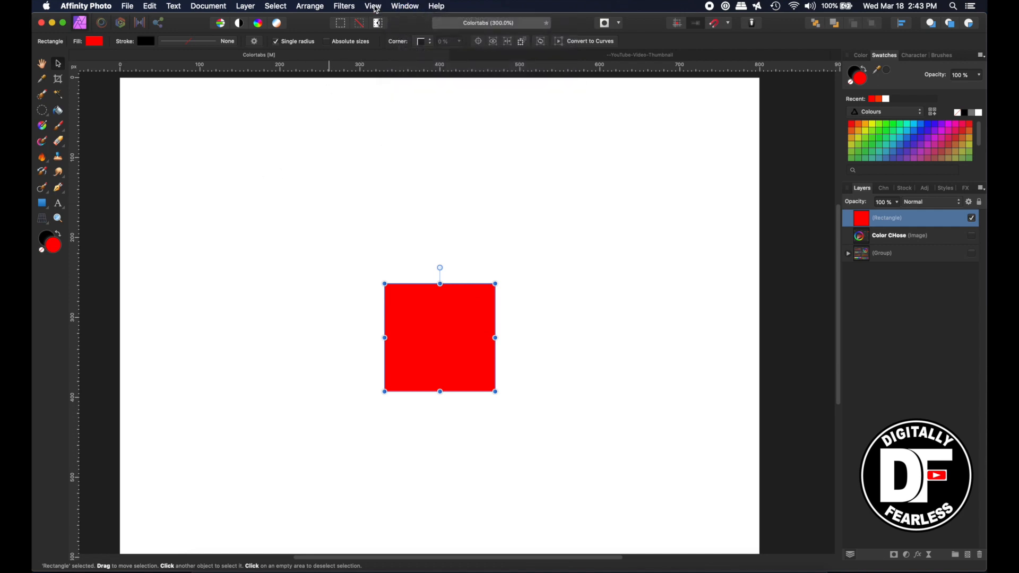
click(373, 6)
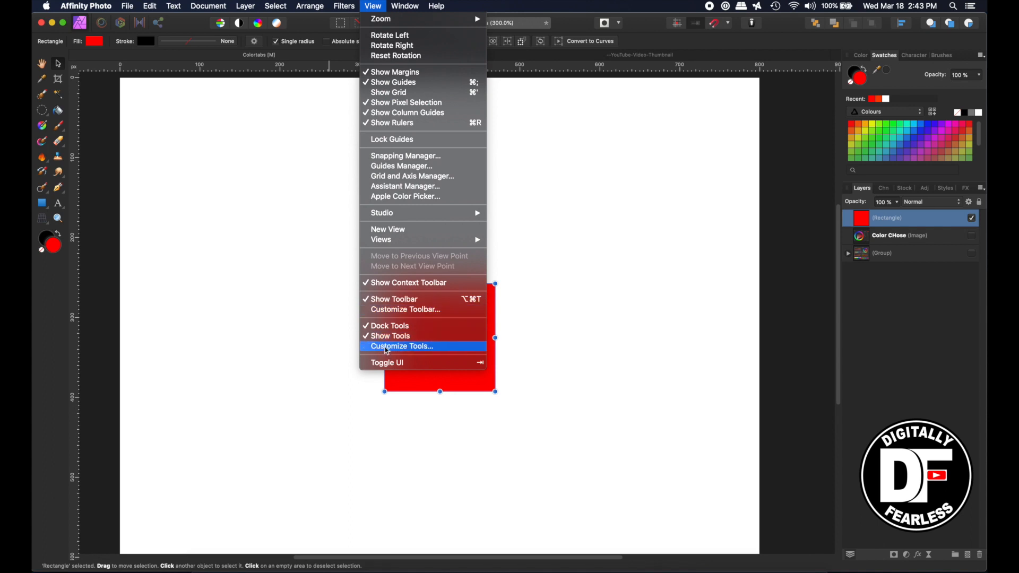
click(401, 346)
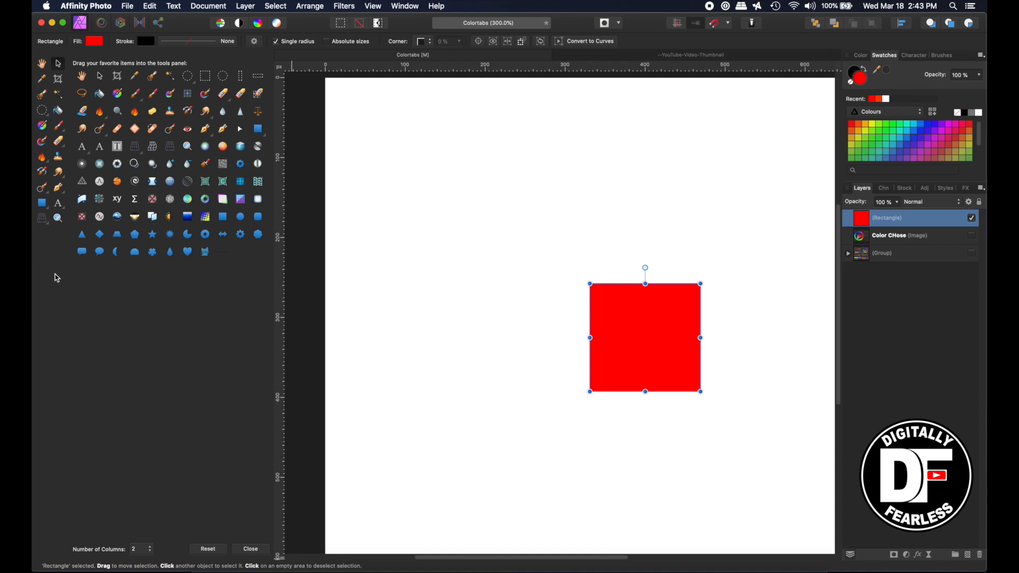
click(138, 549)
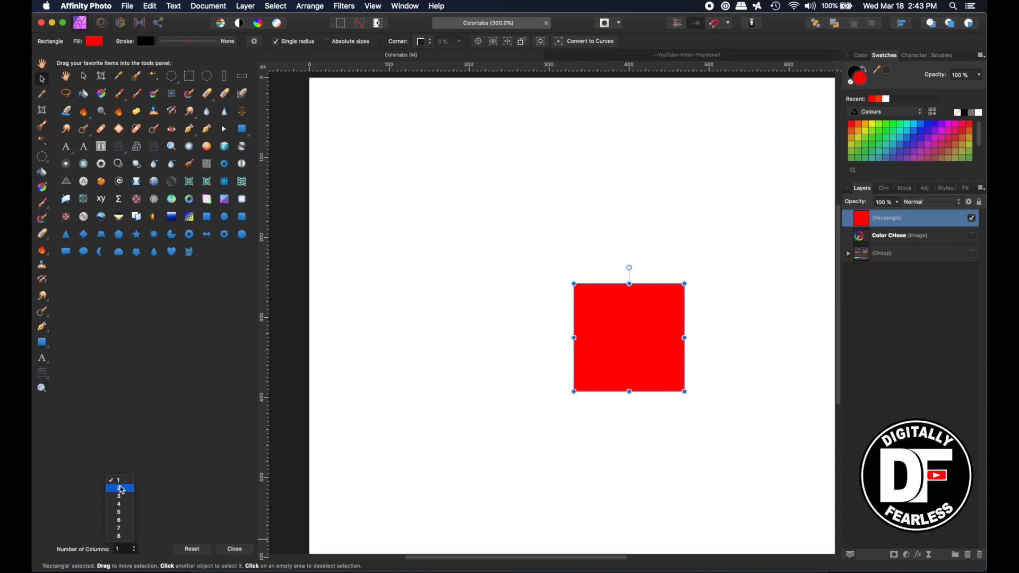
click(117, 489)
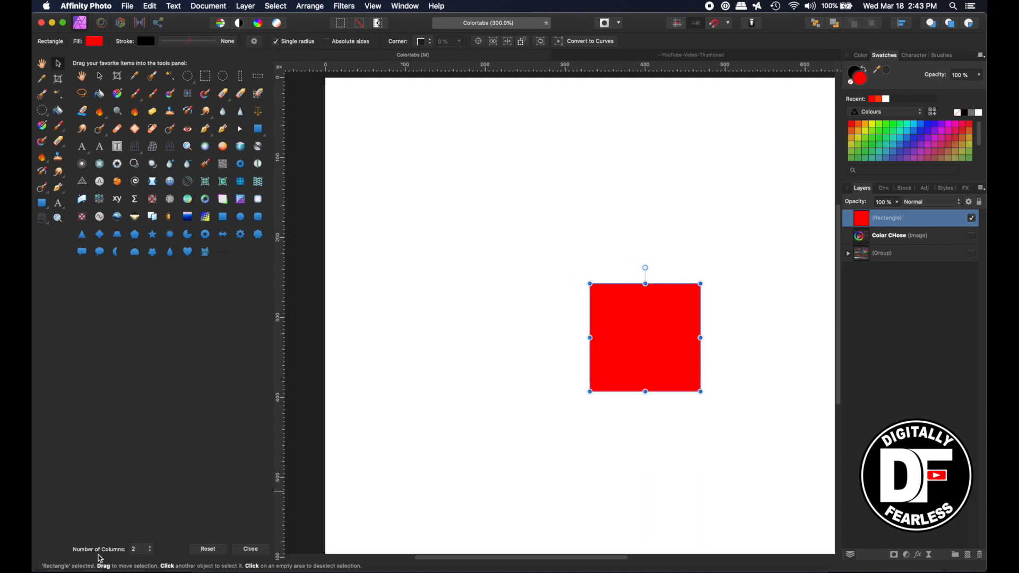
click(137, 548)
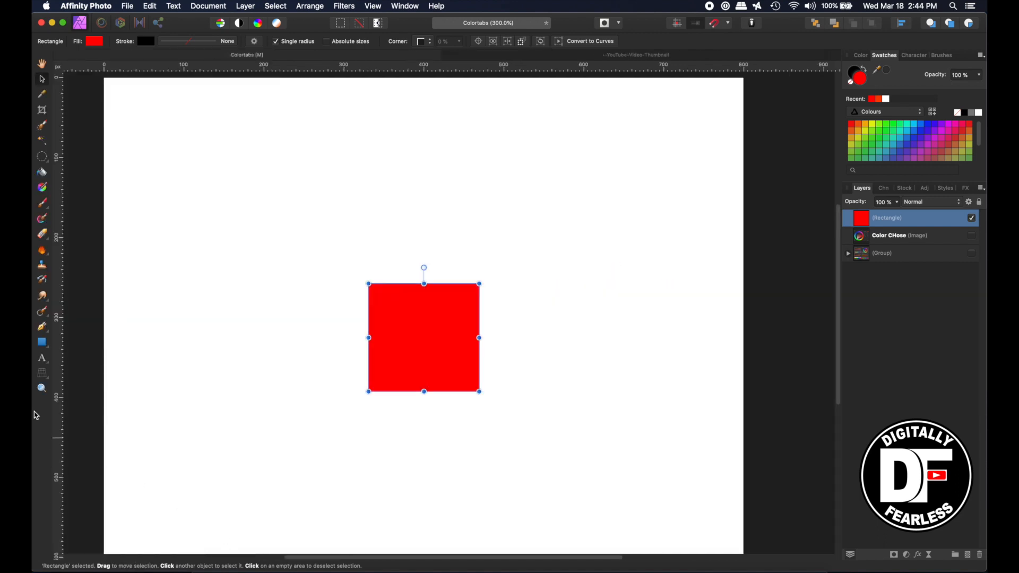
mouse_move(533, 118)
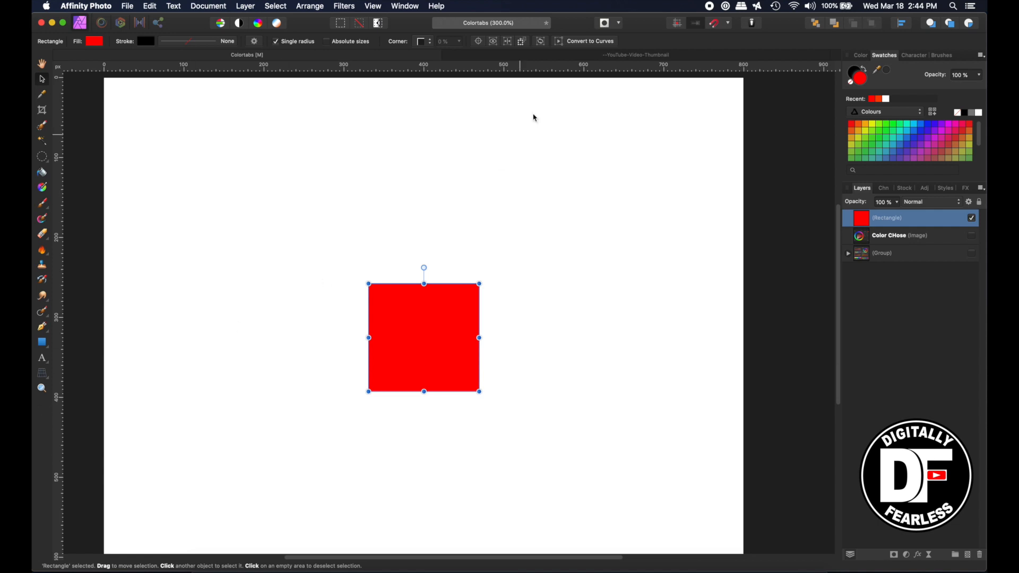
click(373, 6)
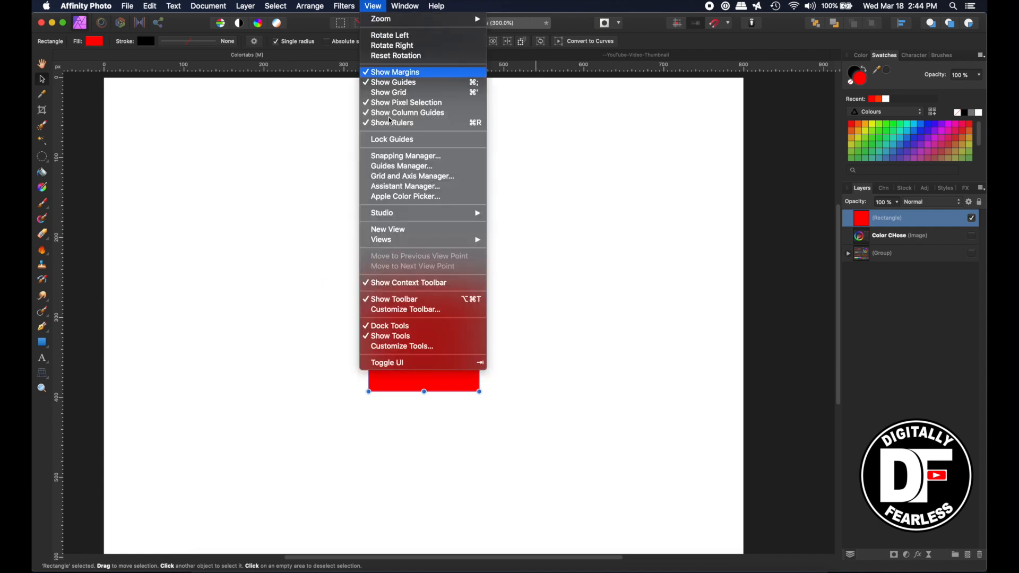
click(401, 346)
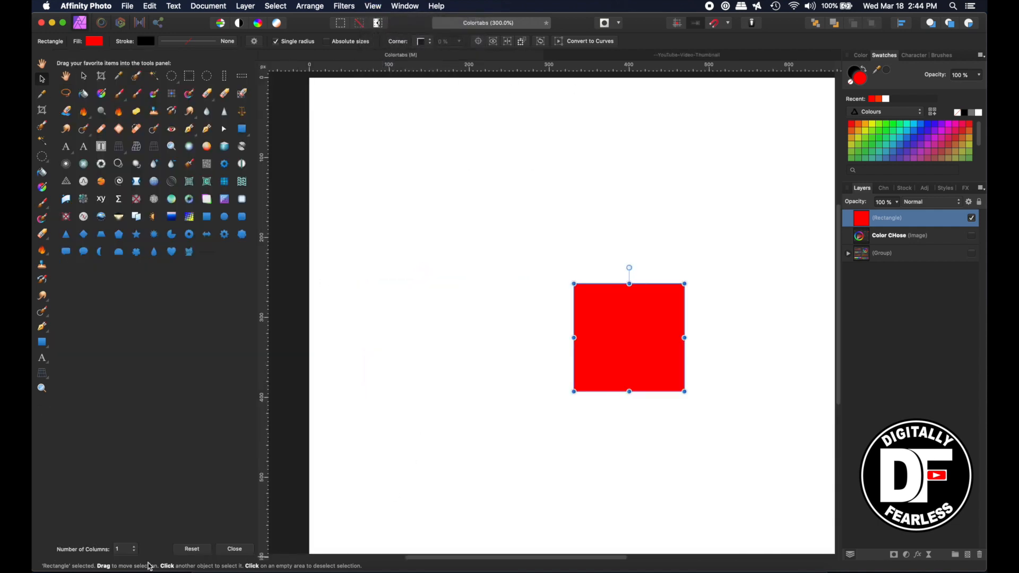
click(123, 549)
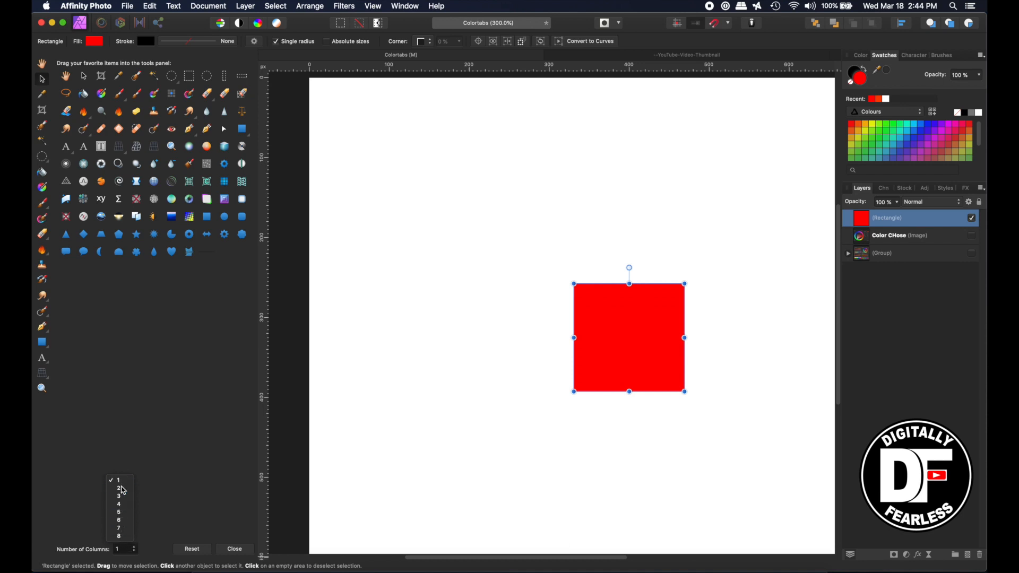
click(234, 548)
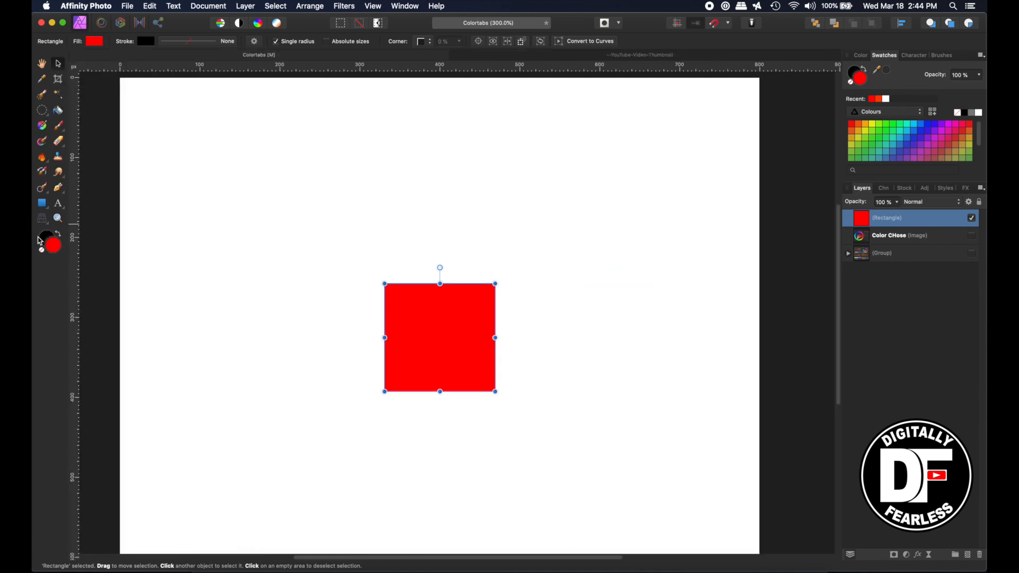
mouse_move(242, 52)
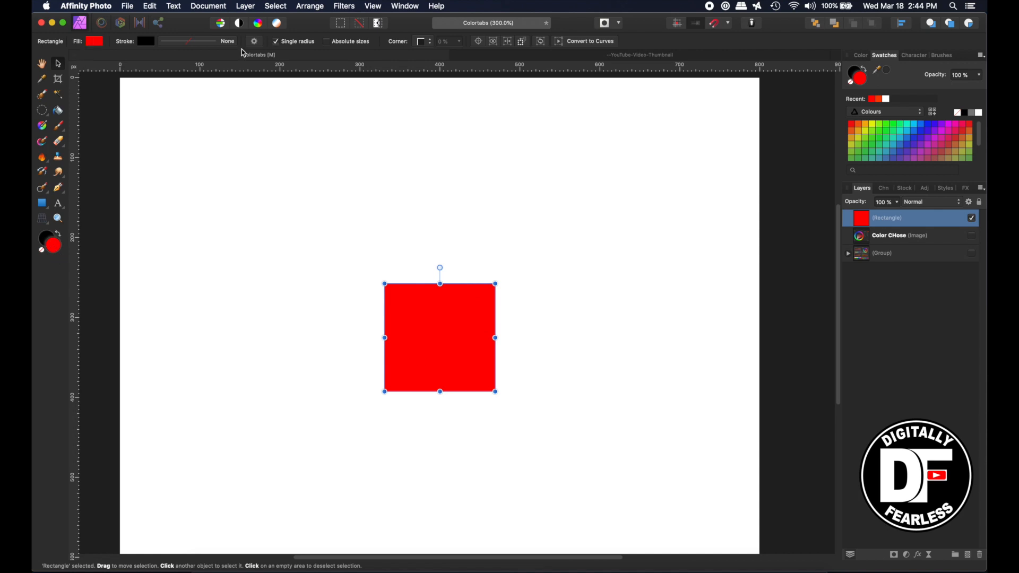
mouse_move(34, 245)
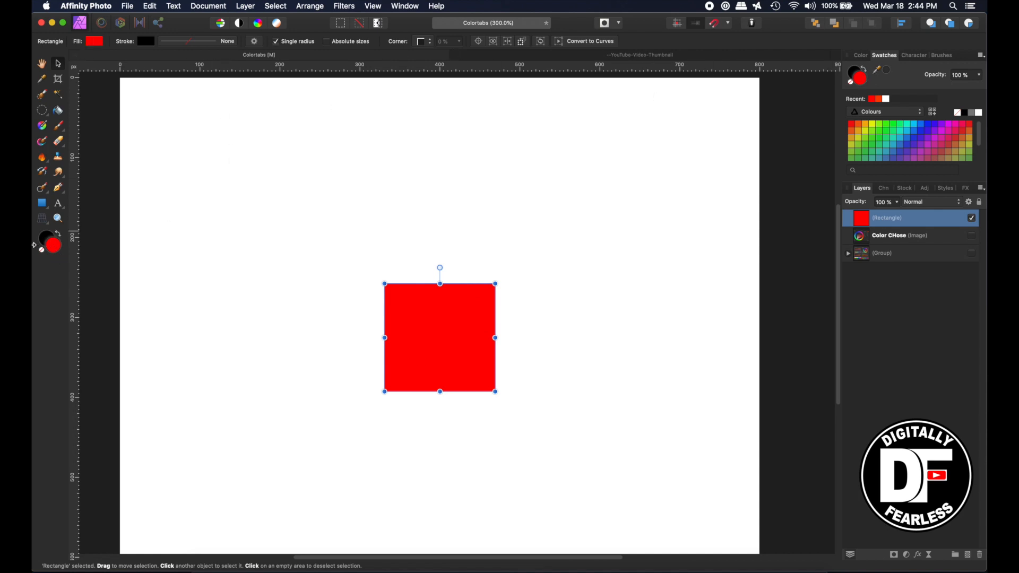
mouse_move(40, 237)
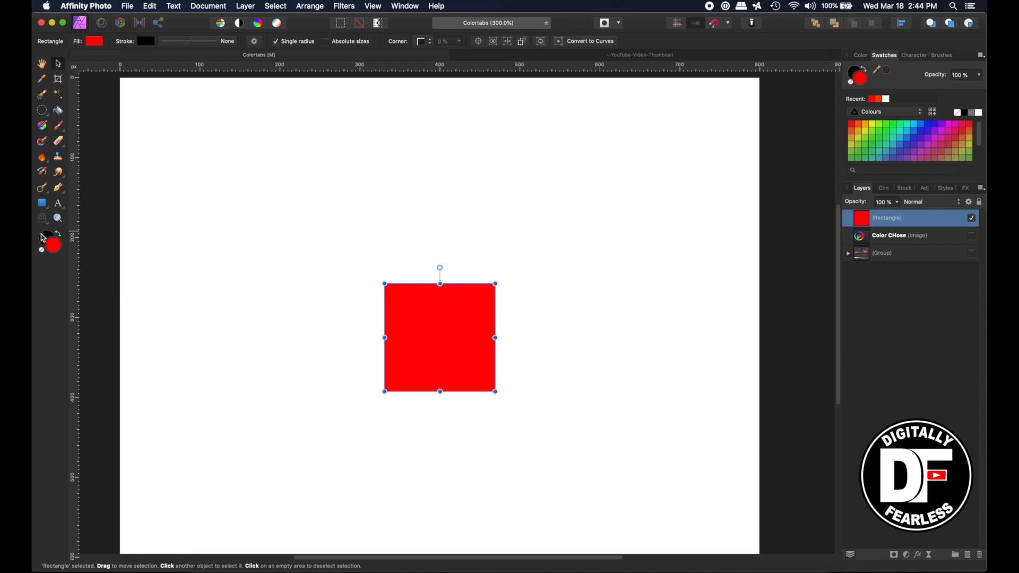
- Dismiss the fill colour popup, then reselect the red square and show its CMYK fill sliders
click(209, 107)
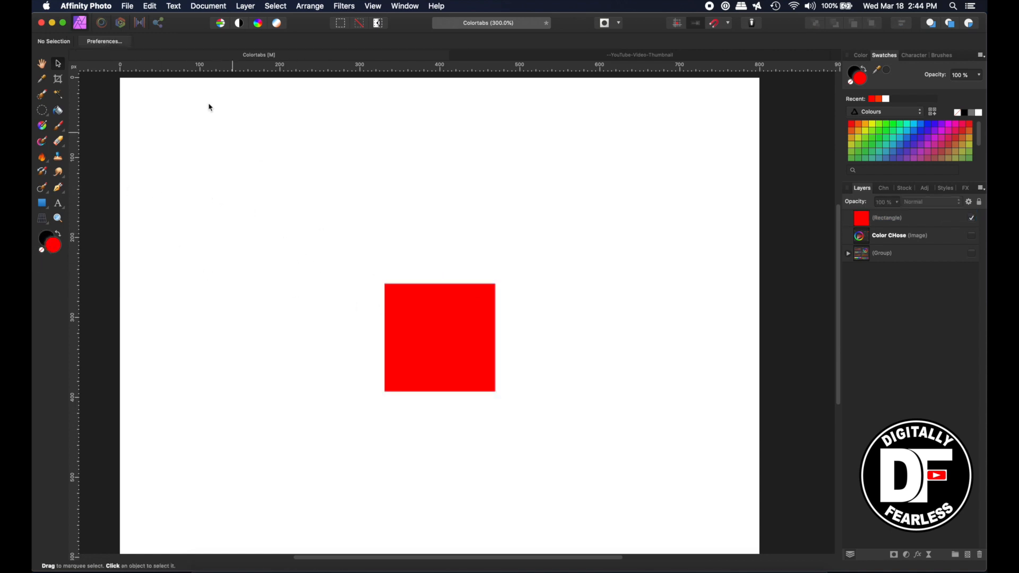
click(440, 338)
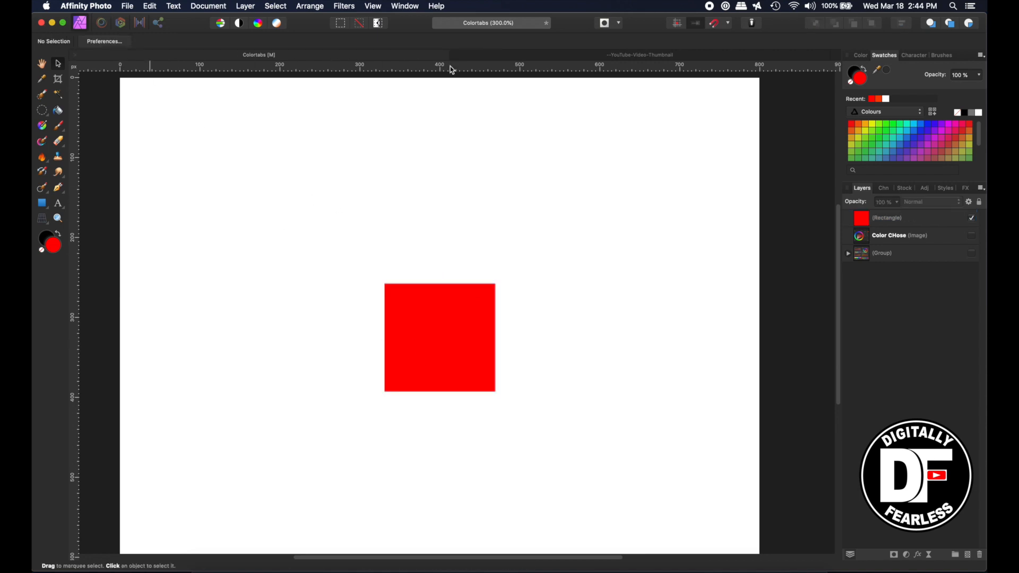
mouse_move(337, 338)
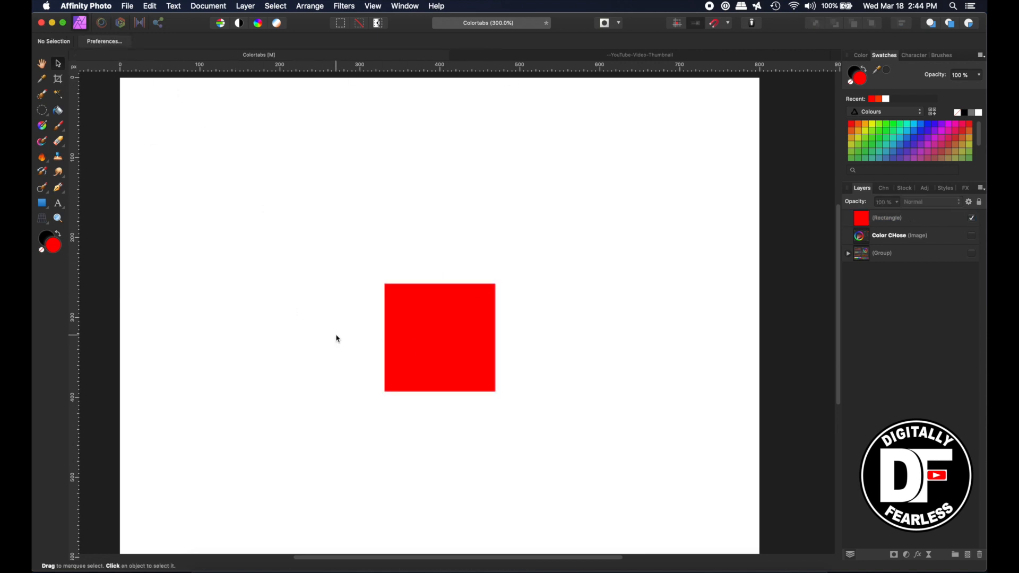
mouse_move(437, 329)
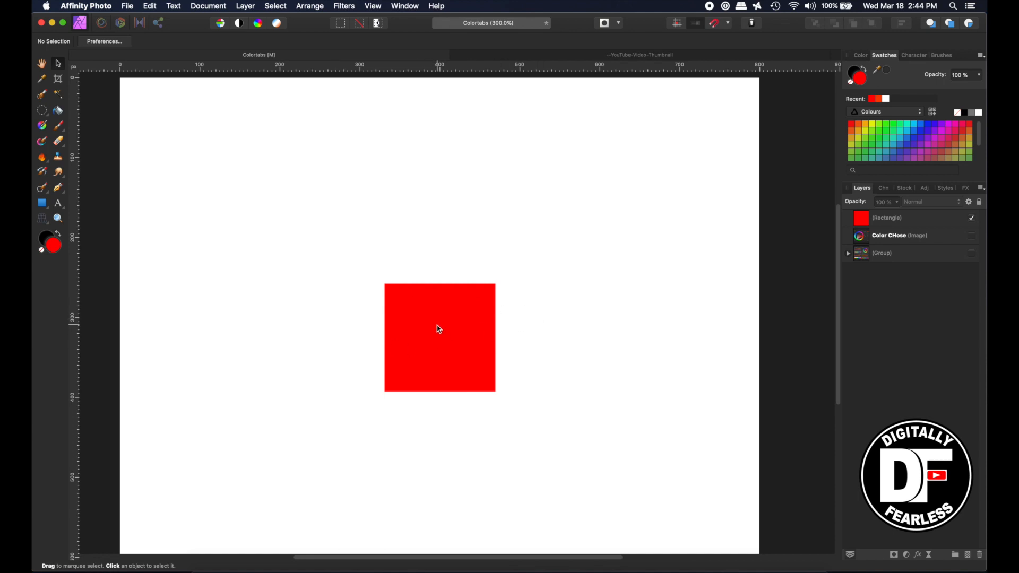
click(439, 338)
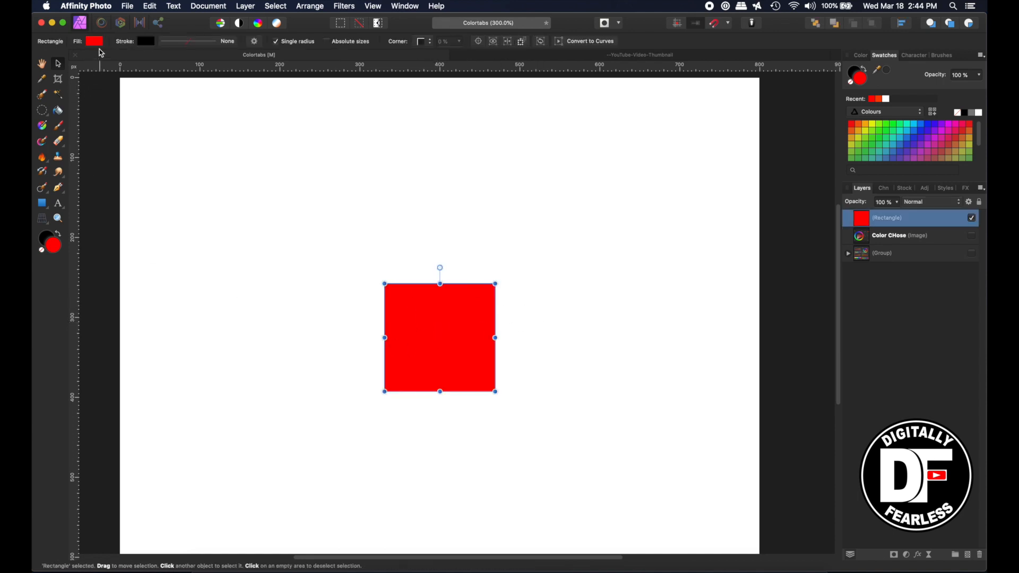
click(94, 42)
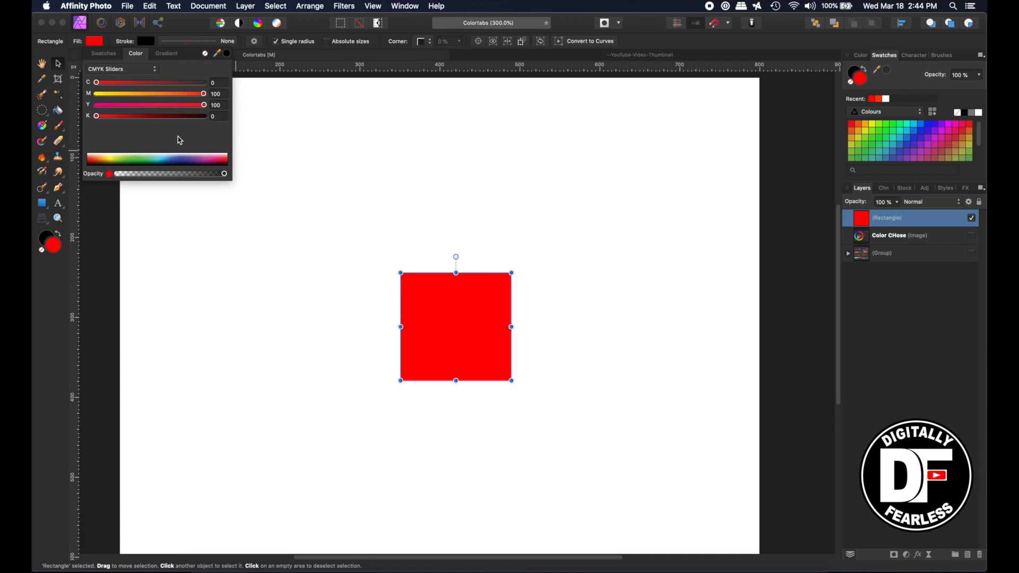
mouse_move(442, 330)
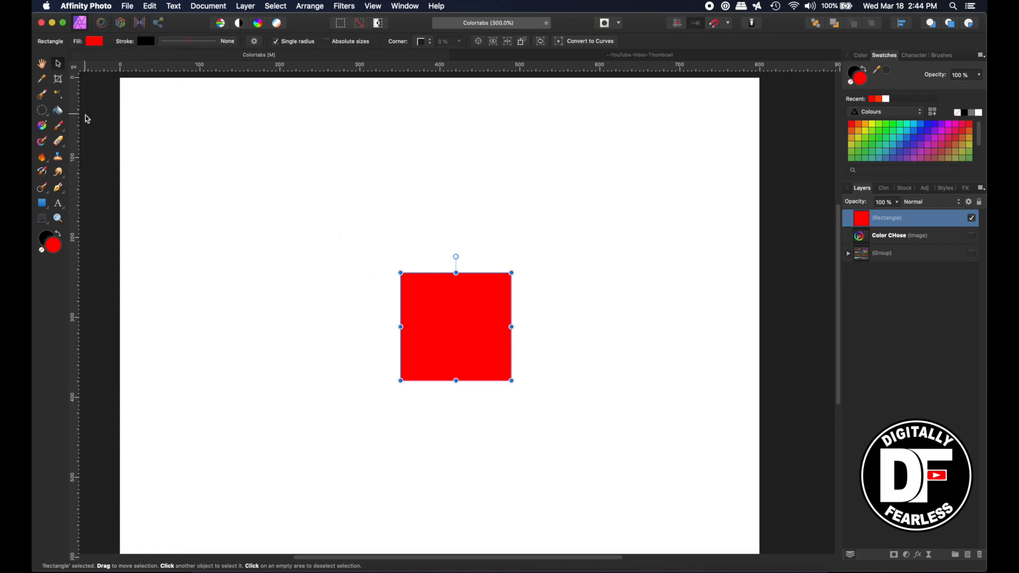
- Review the Colour Format list in Convert Format / ICC Profile, cancel keeping RGB, and show the square's fill panel
click(208, 6)
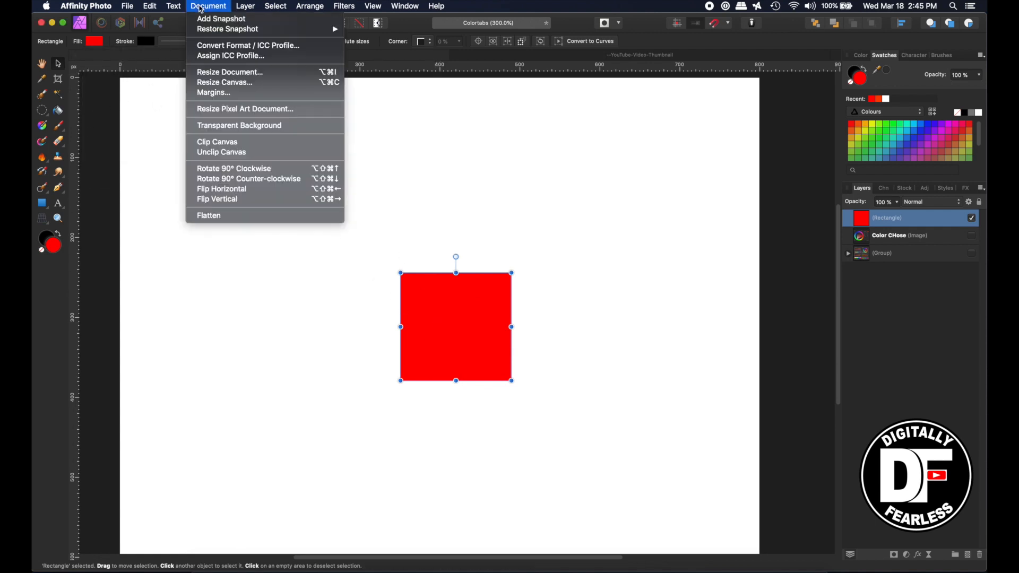
click(247, 44)
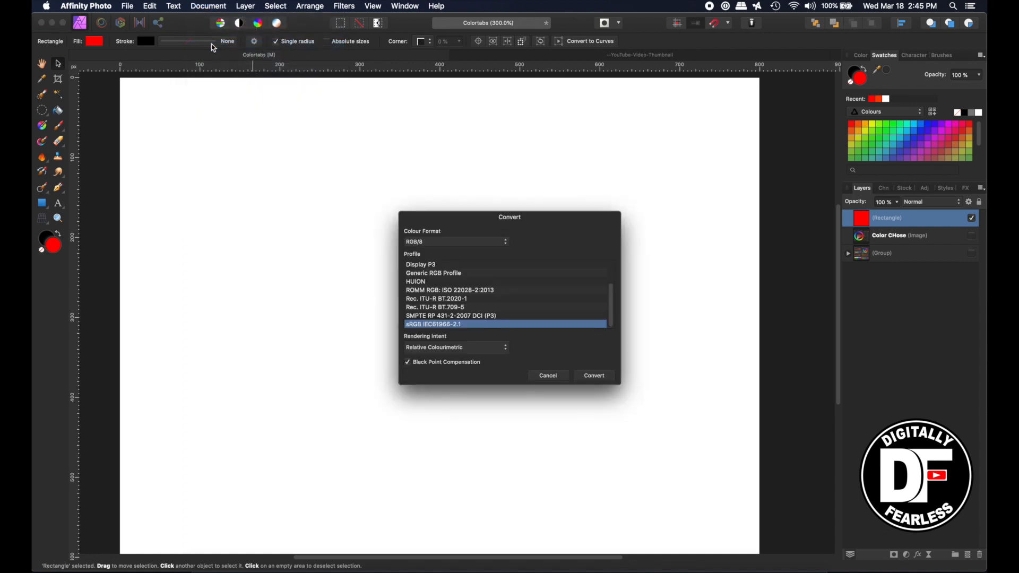
click(455, 241)
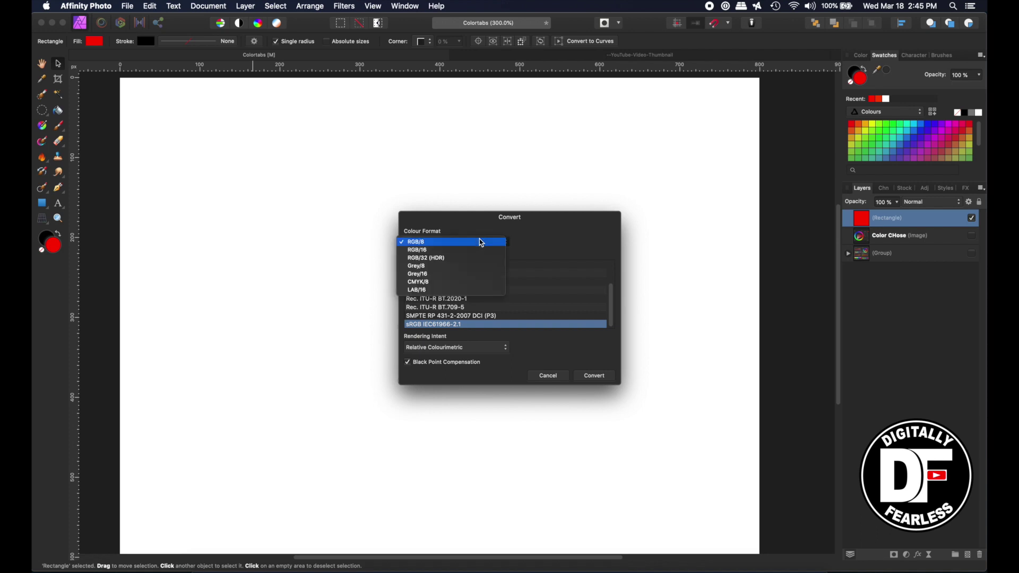
mouse_move(433, 281)
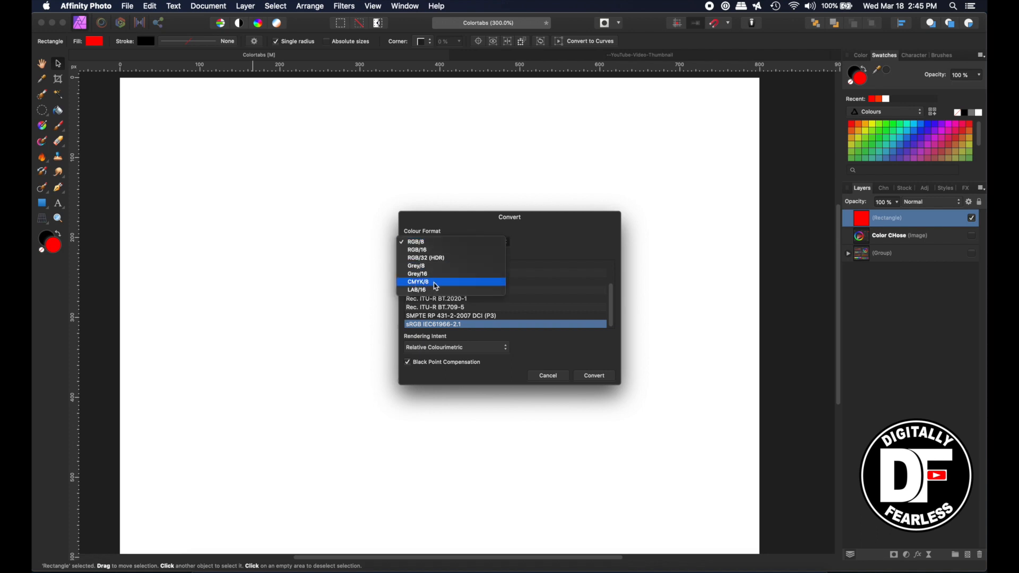
mouse_move(548, 372)
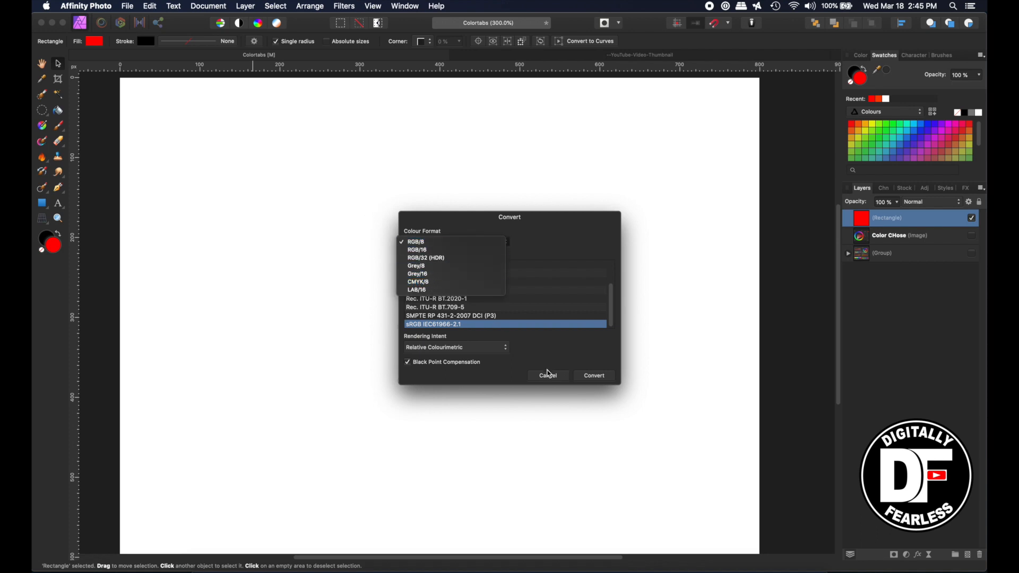
click(547, 375)
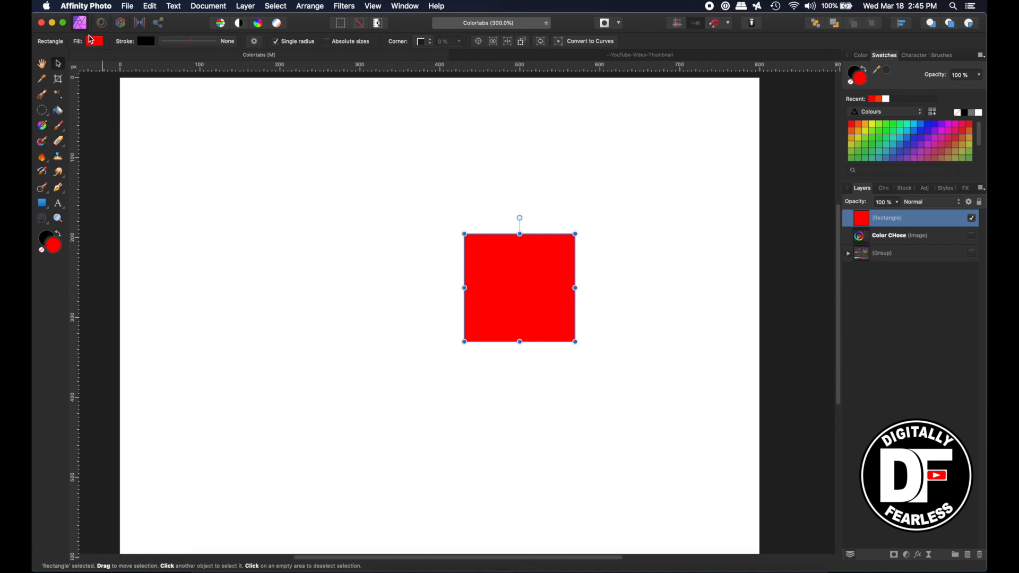
click(85, 40)
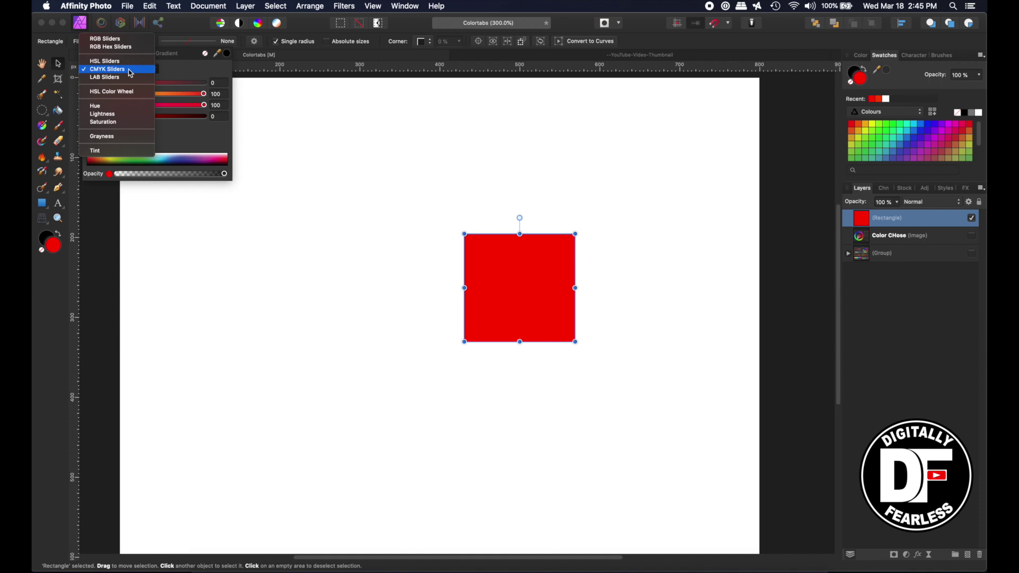
mouse_move(54, 89)
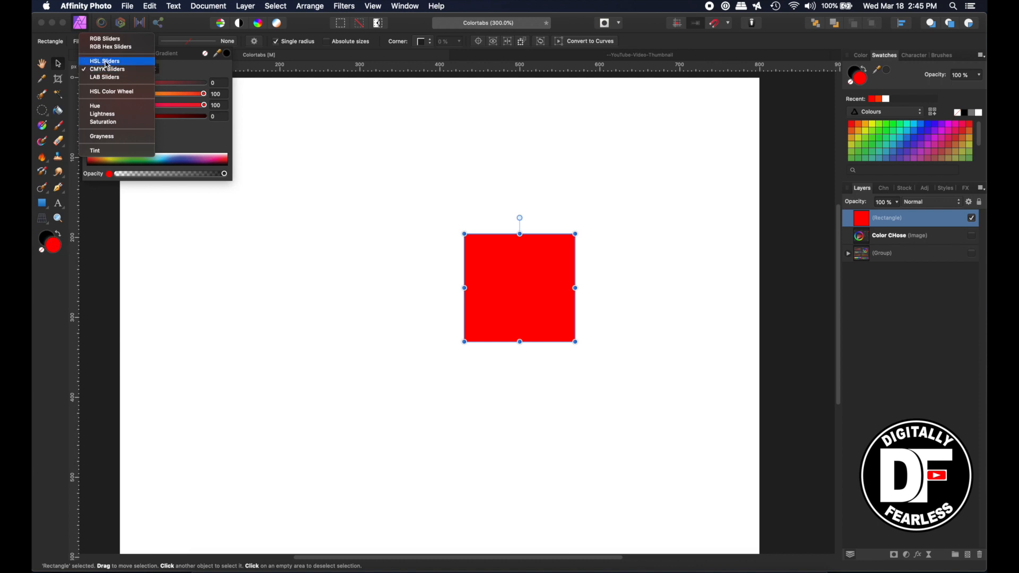
- With HSL Sliders, run the square's saturation down to grey and back to full red
click(104, 61)
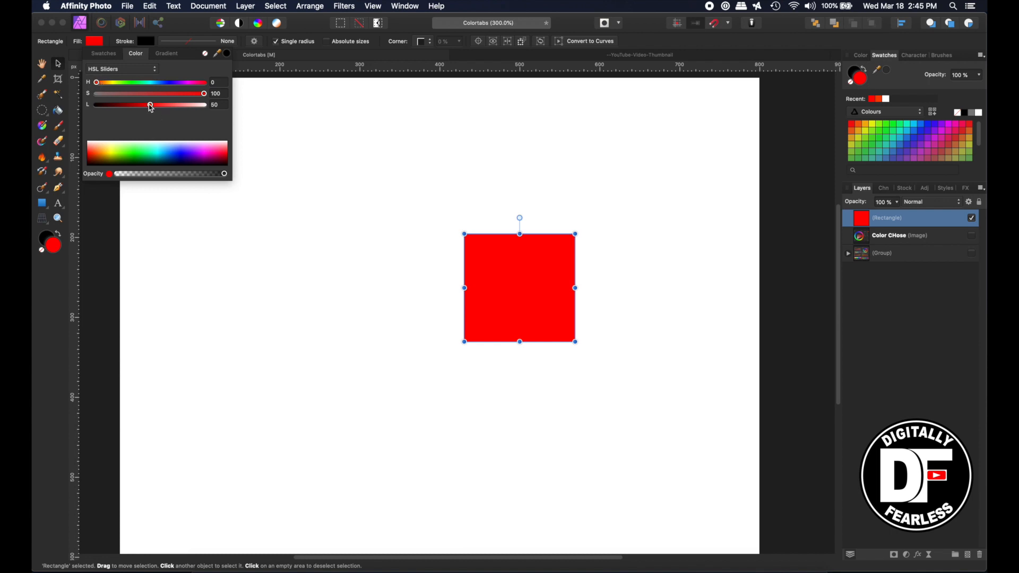
drag(204, 93, 199, 94)
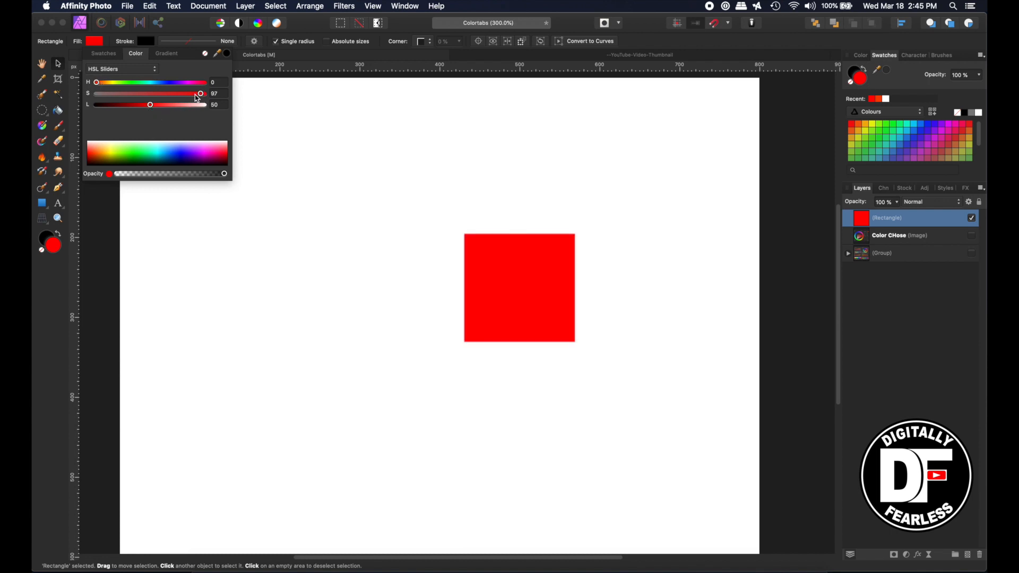
drag(200, 93, 117, 93)
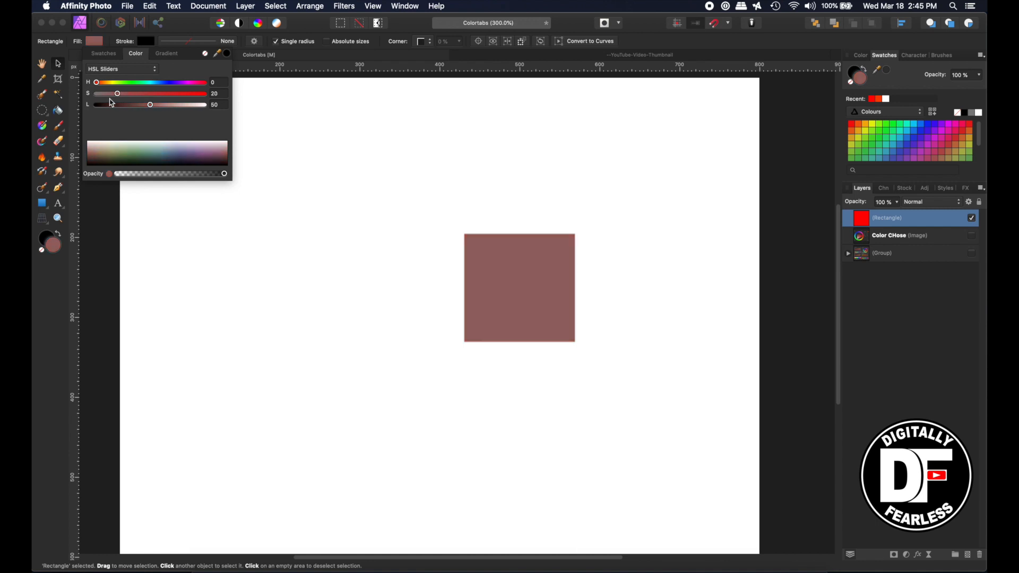
drag(117, 93, 95, 94)
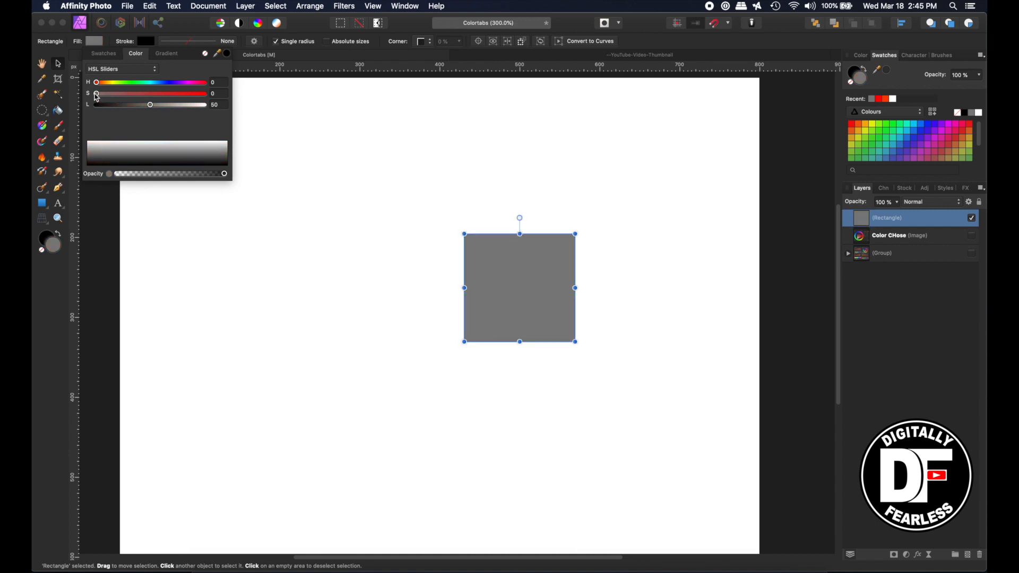
drag(96, 94, 186, 93)
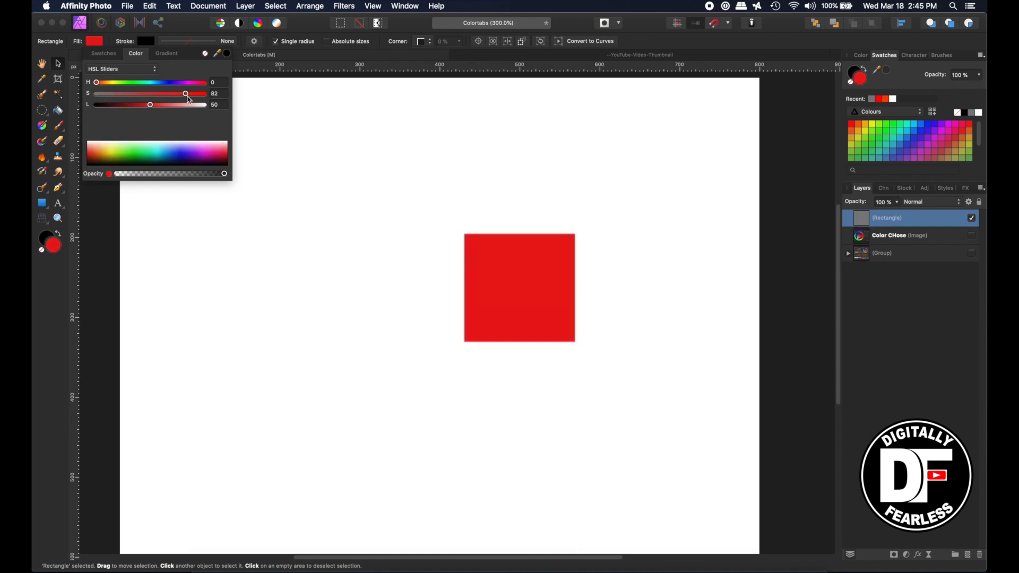
drag(185, 93, 204, 93)
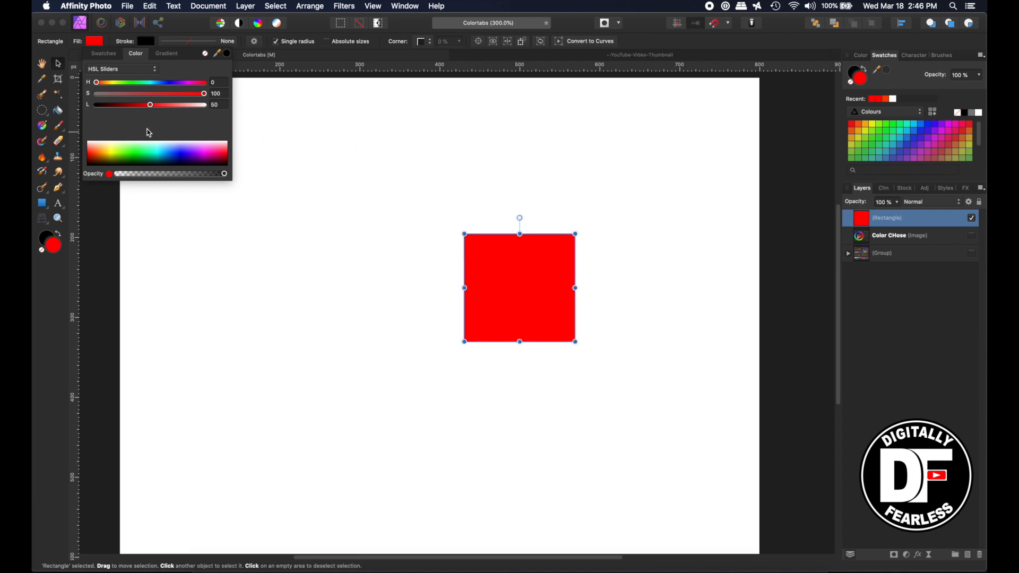
mouse_move(168, 110)
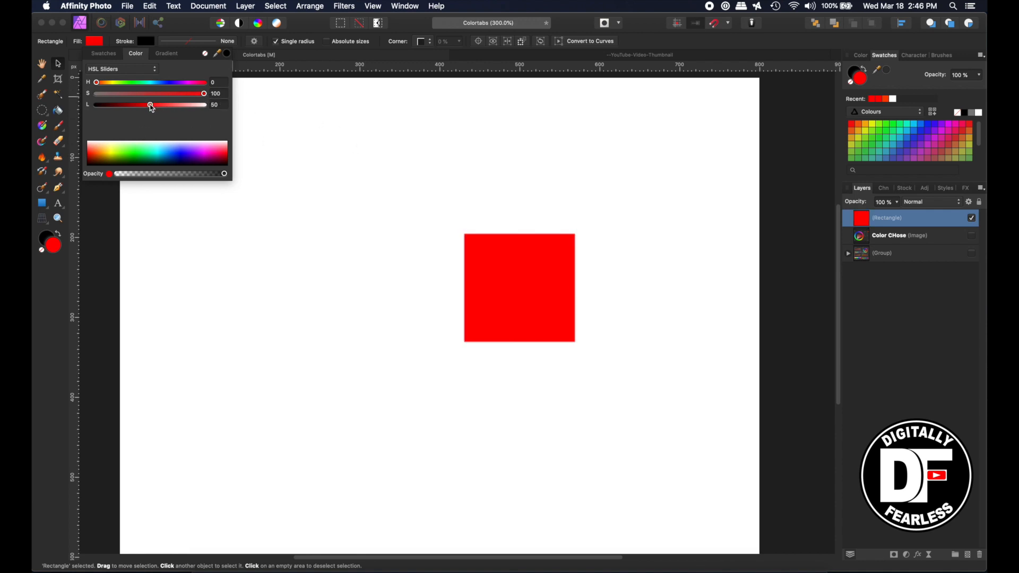
- Vary the lightness from pink to deep maroon and return it to the middle, restoring bright red
drag(150, 106, 186, 105)
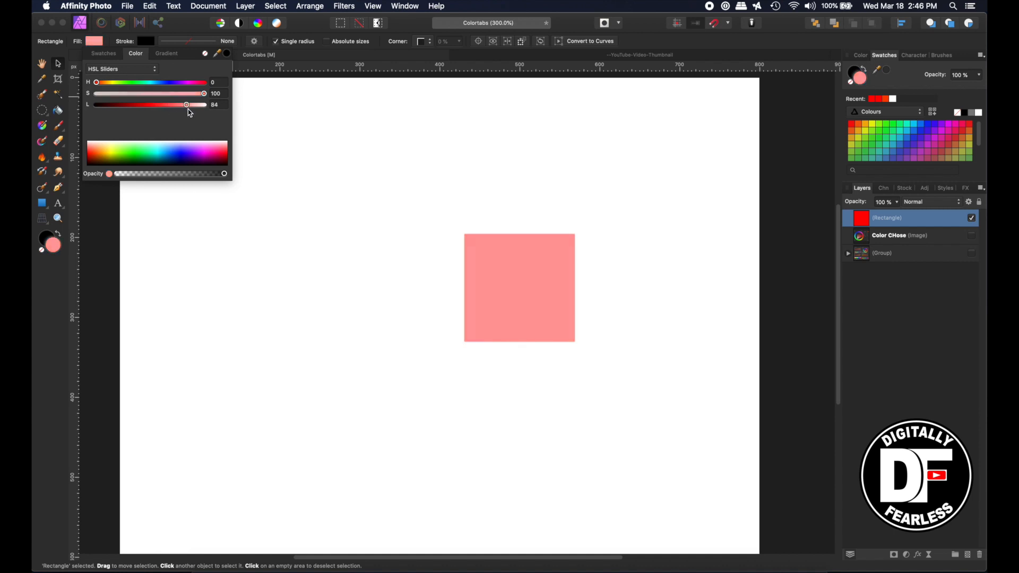
drag(185, 105, 104, 105)
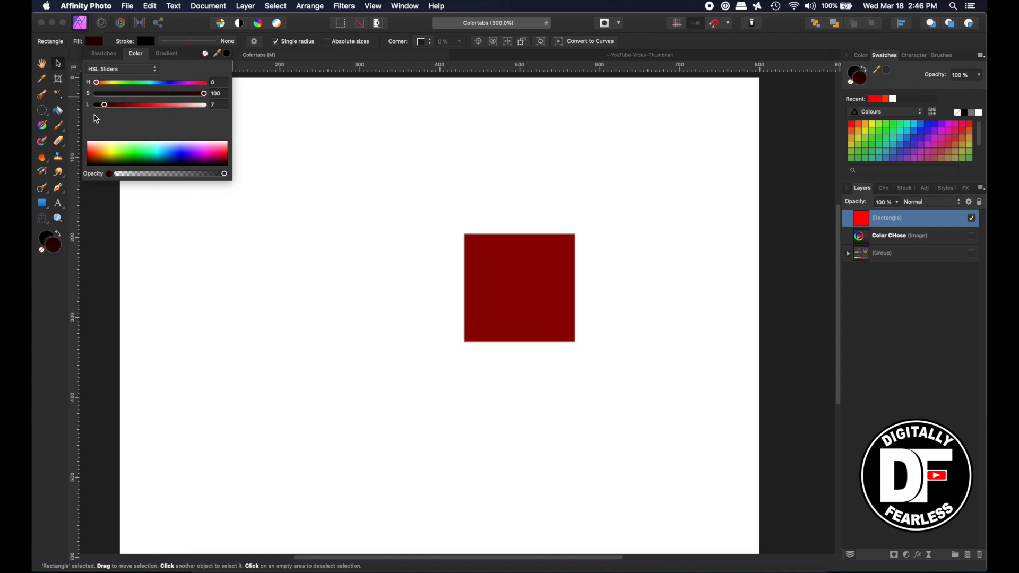
drag(104, 105, 152, 105)
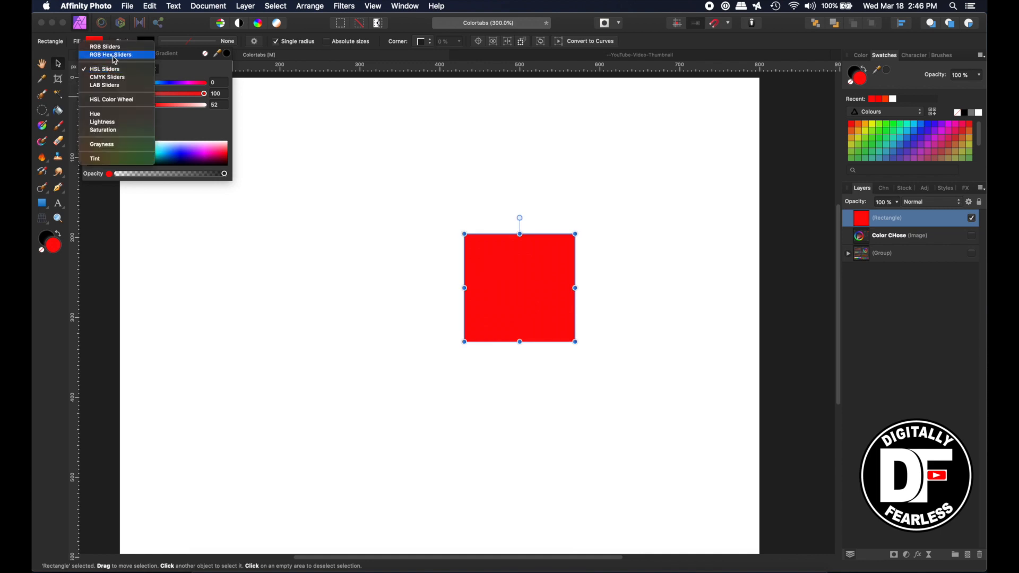
- Switch to RGB Hex Sliders, try hex code F0F0F0, and show the fill again reading FF0B0B
click(111, 54)
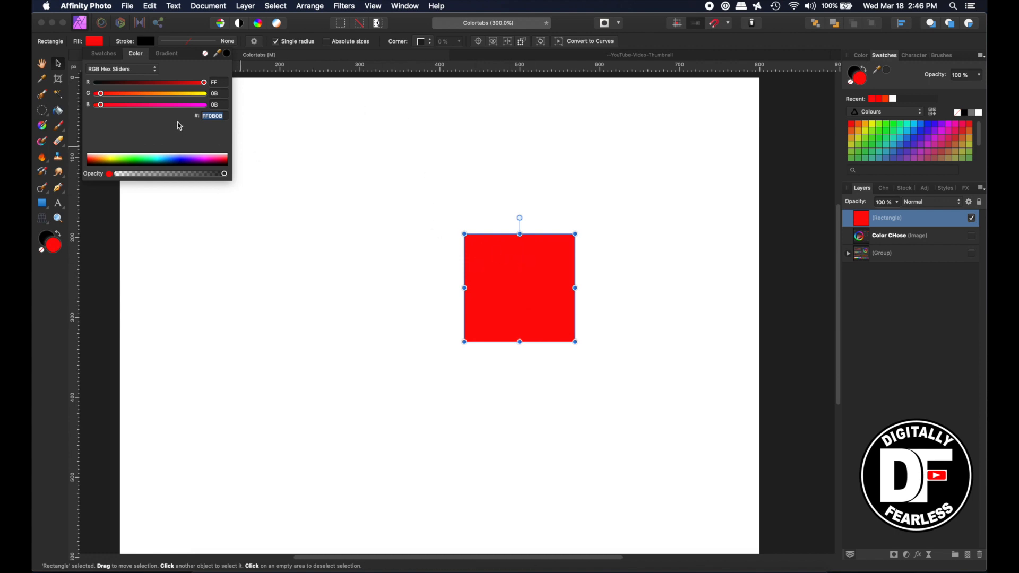
mouse_move(367, 118)
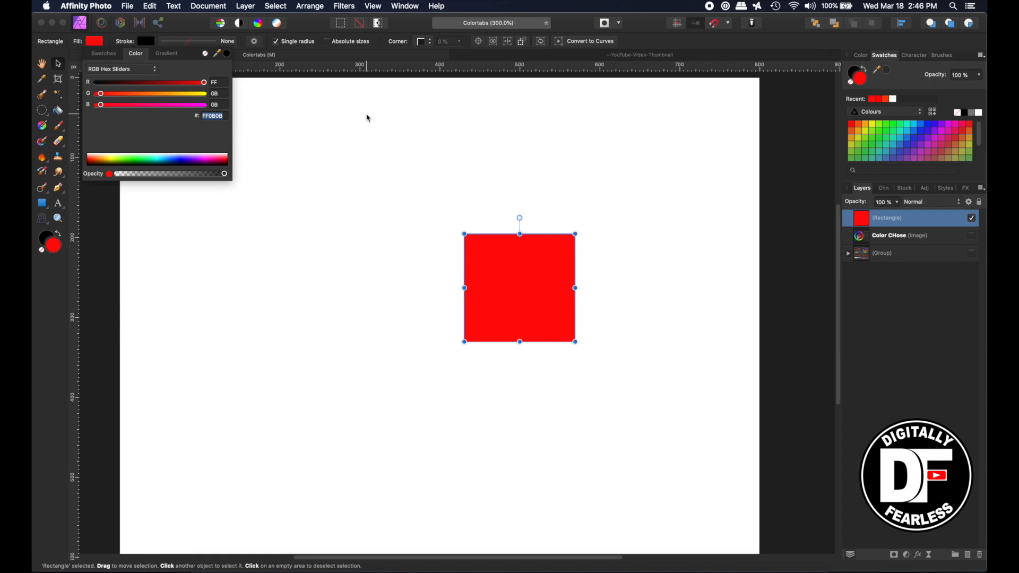
triple_click(213, 116)
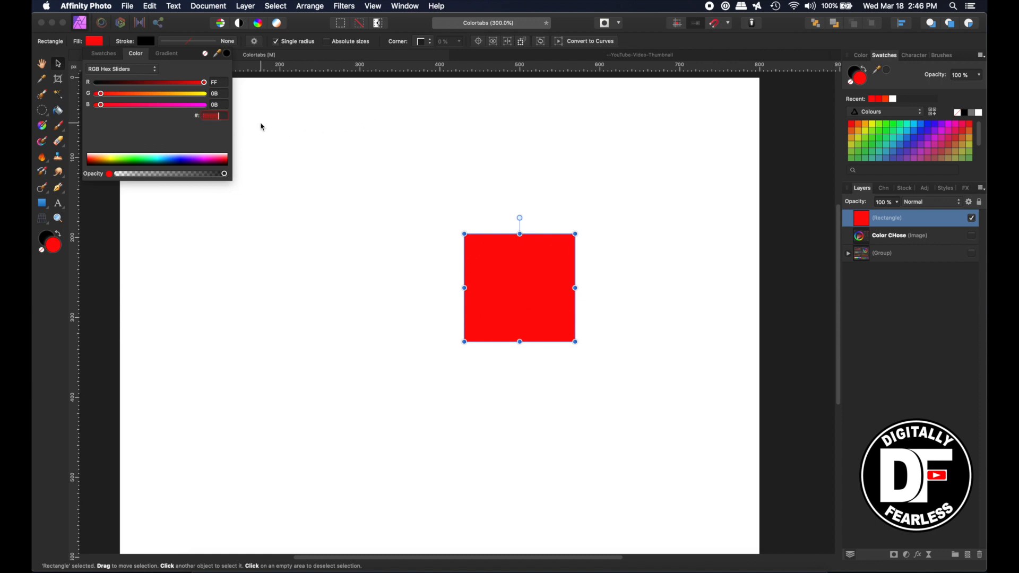
text(F0F0F0)
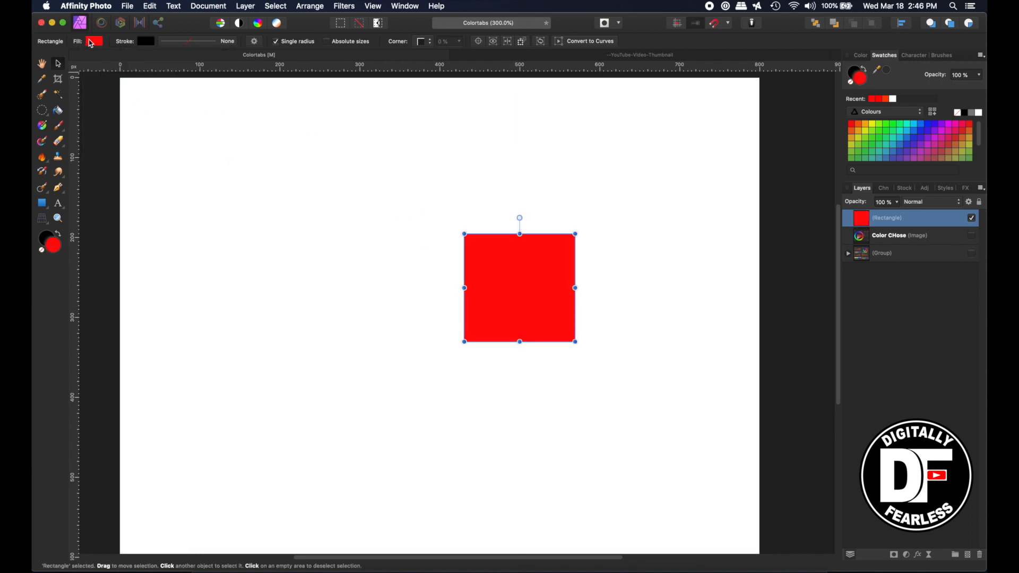
click(93, 42)
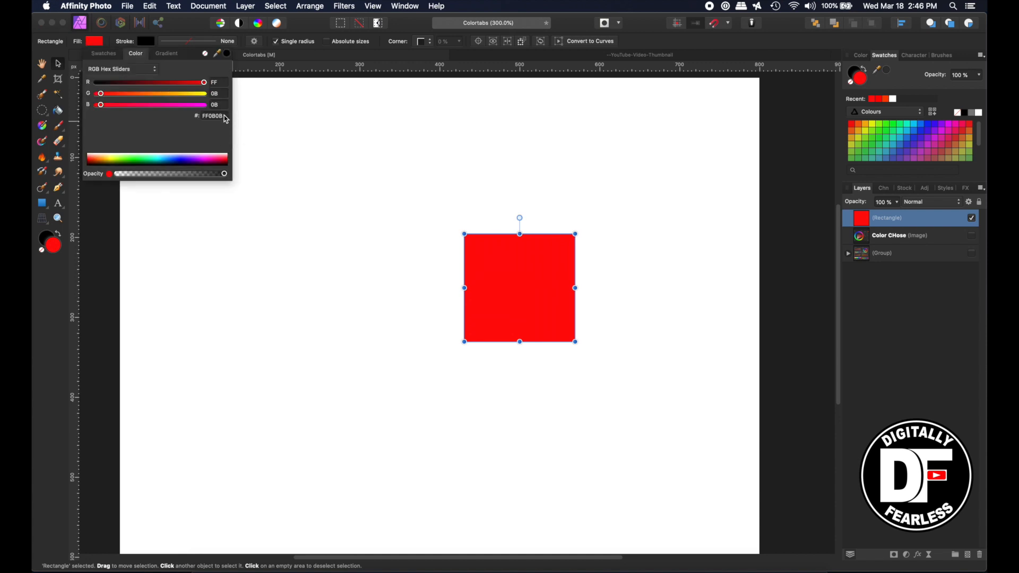
mouse_move(102, 72)
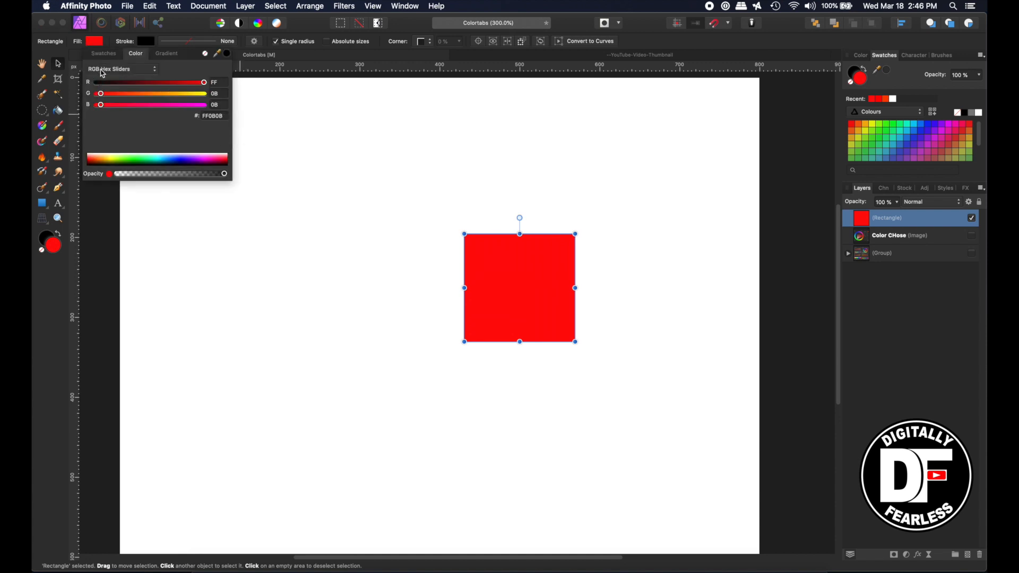
mouse_move(102, 89)
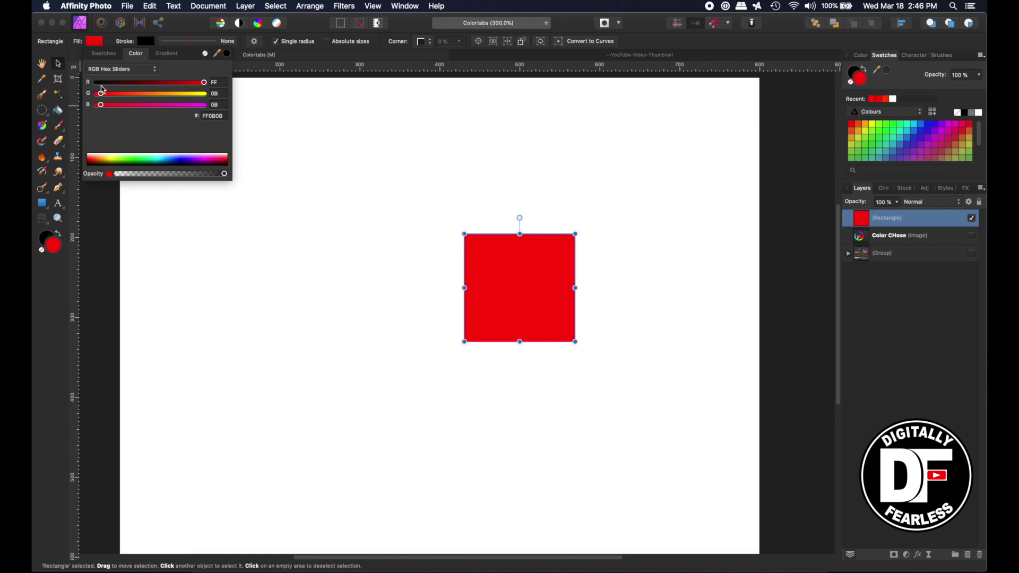
- Switch to RGB Sliders, shift the square to green, and show its fill reading 0, 255, 0
click(120, 69)
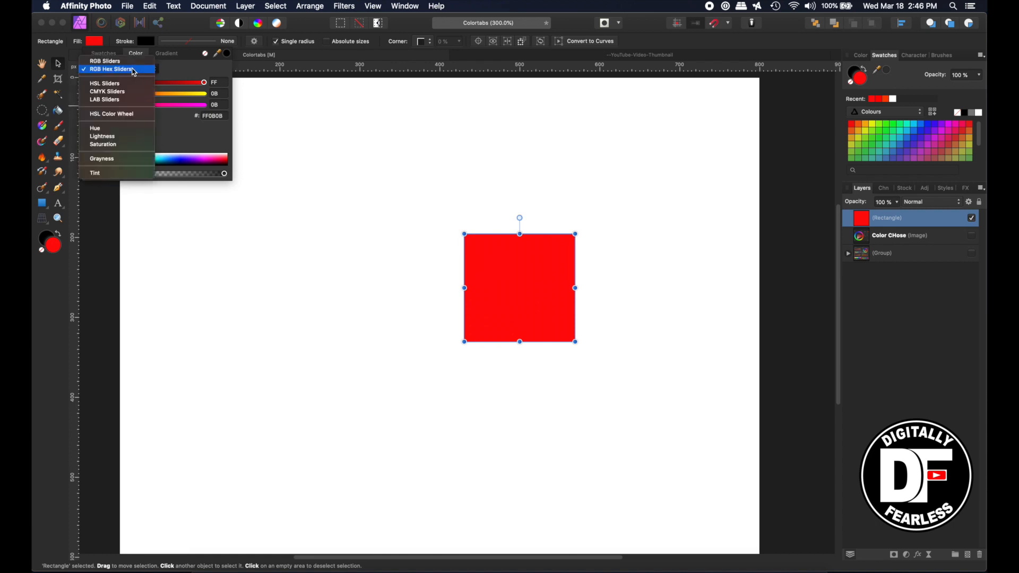
click(105, 60)
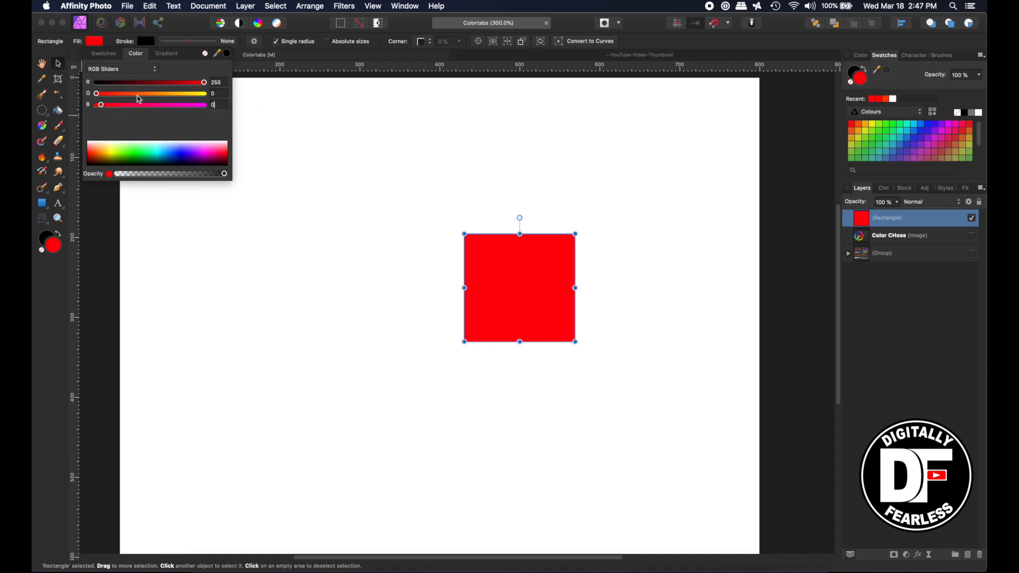
mouse_move(138, 161)
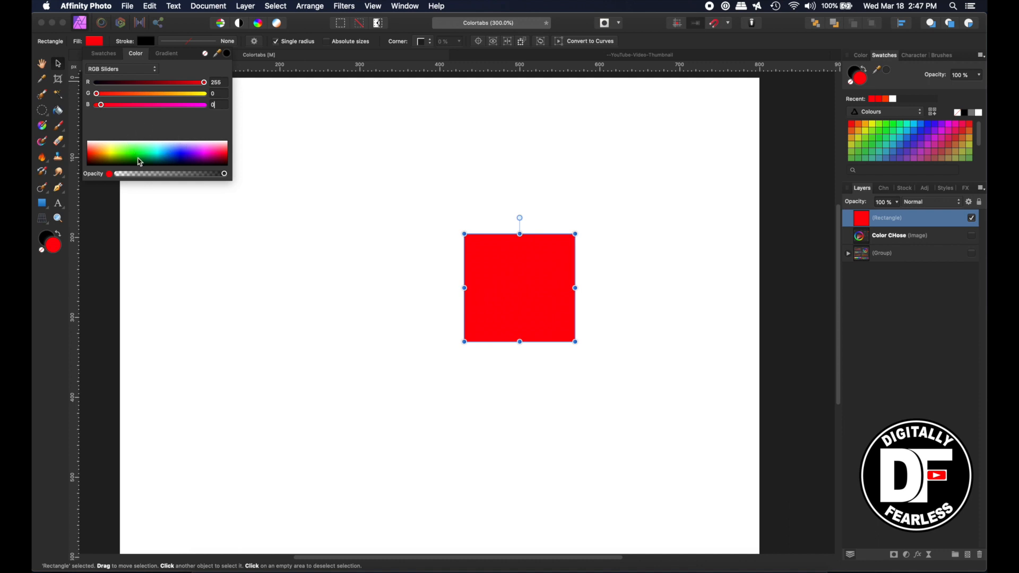
mouse_move(94, 93)
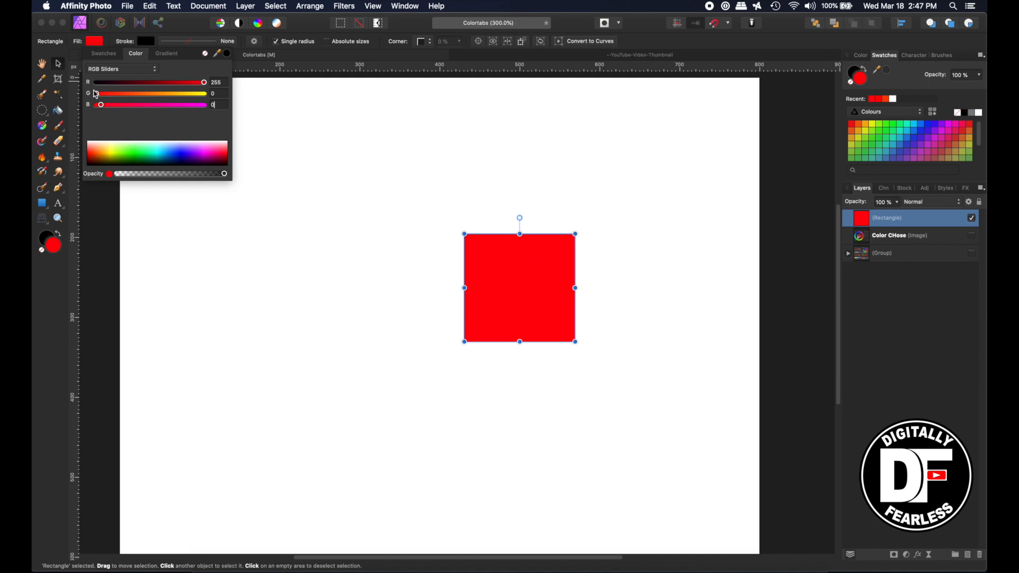
drag(204, 81, 155, 81)
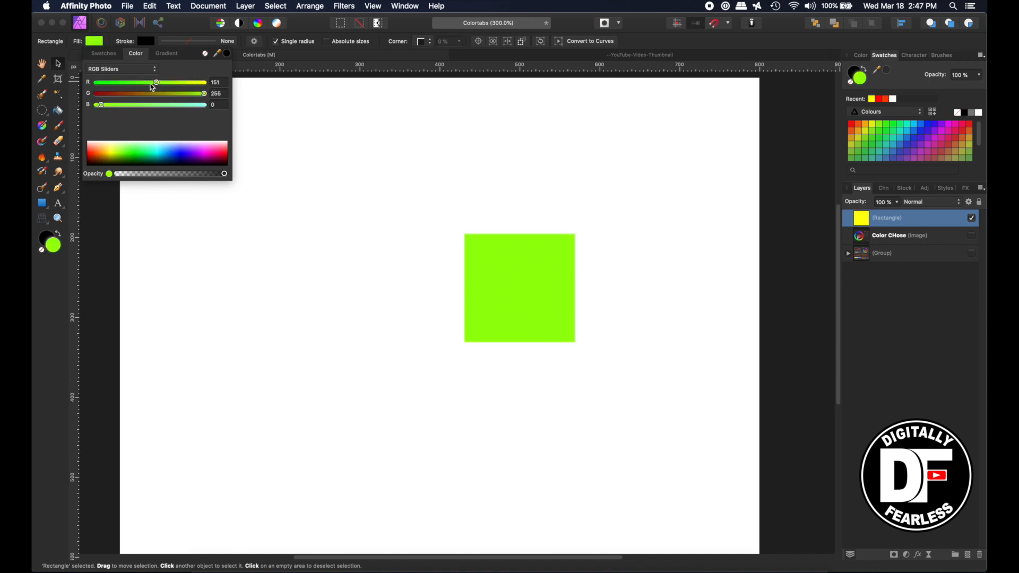
right_click(204, 113)
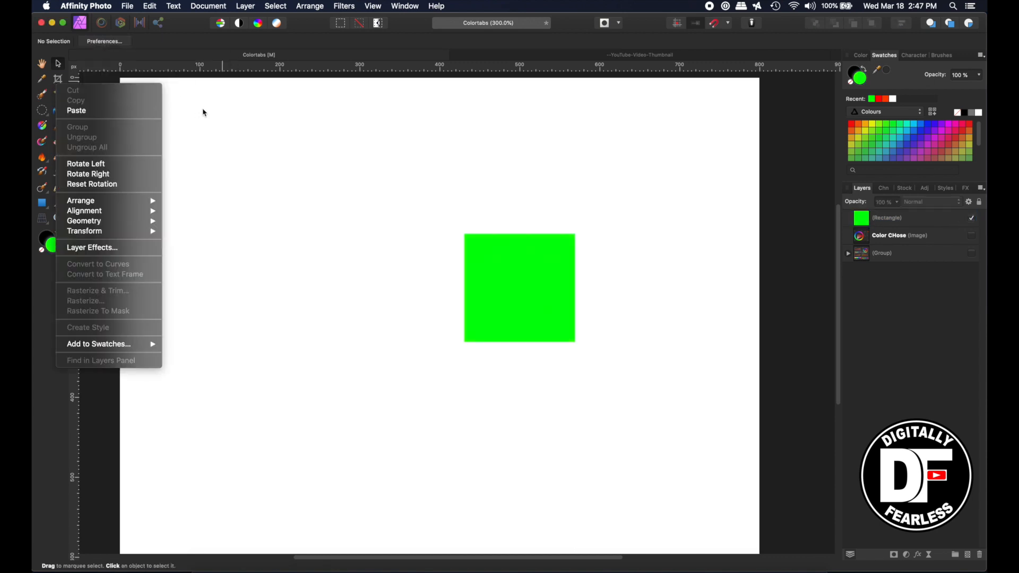
click(519, 288)
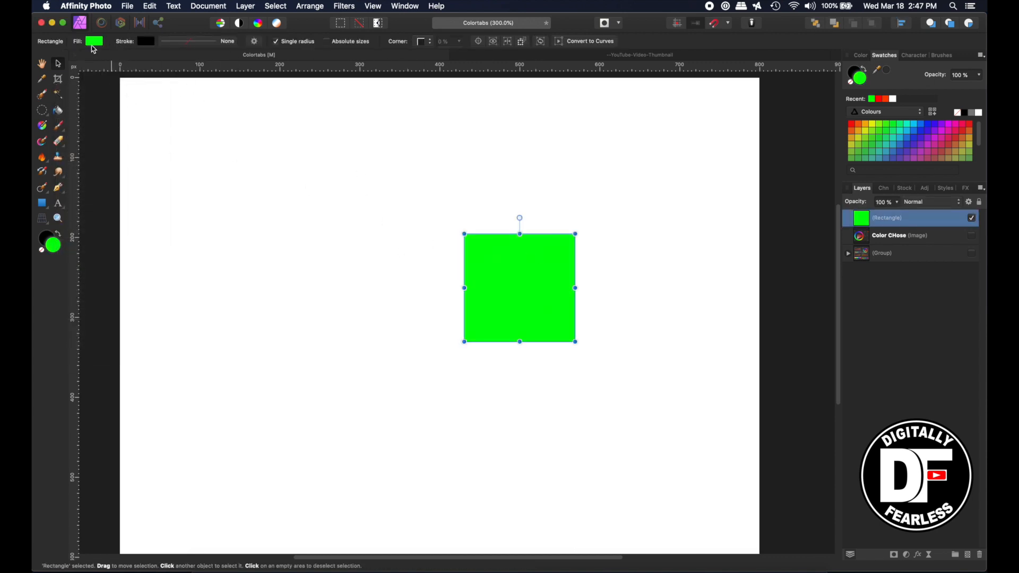
click(94, 41)
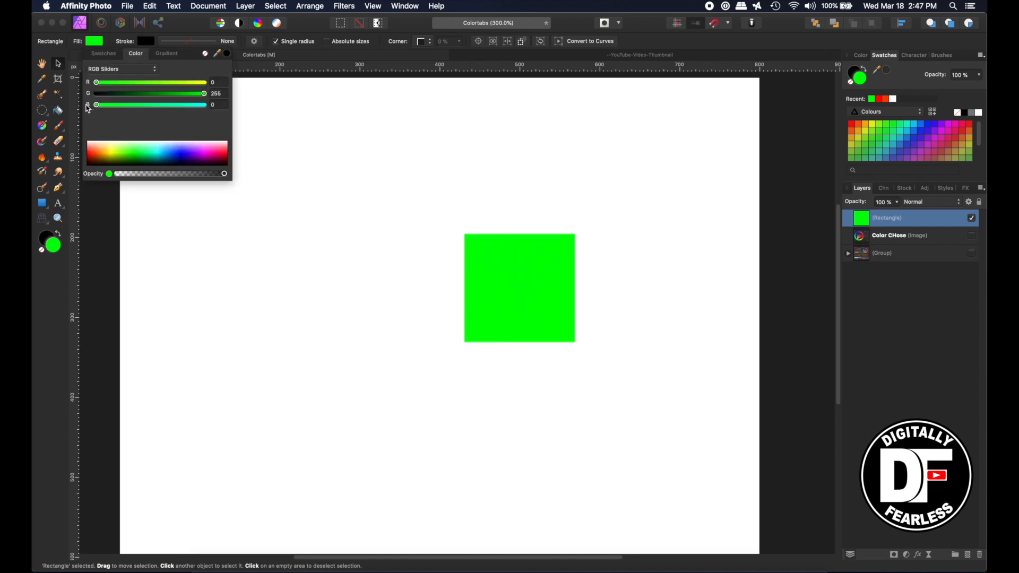
click(519, 288)
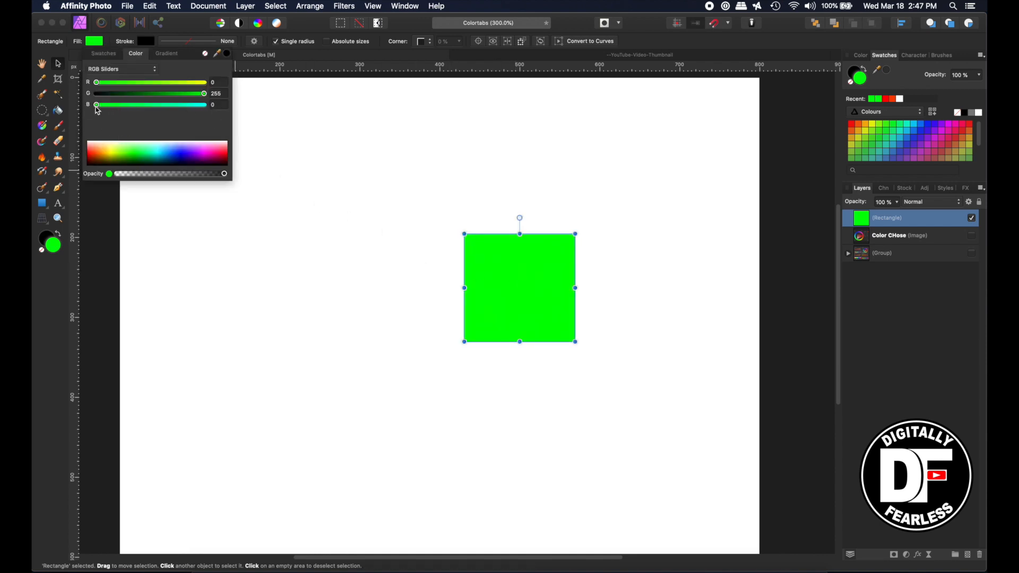
- Set the square's fill to pure blue, RGB 0, 0, 255, and list the slider modes
drag(95, 105, 203, 105)
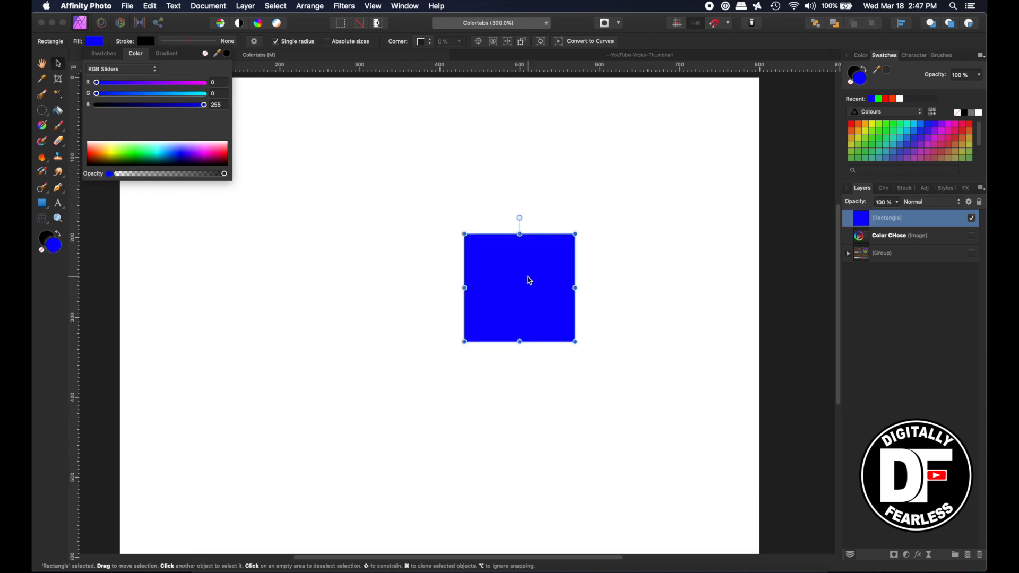
mouse_move(167, 158)
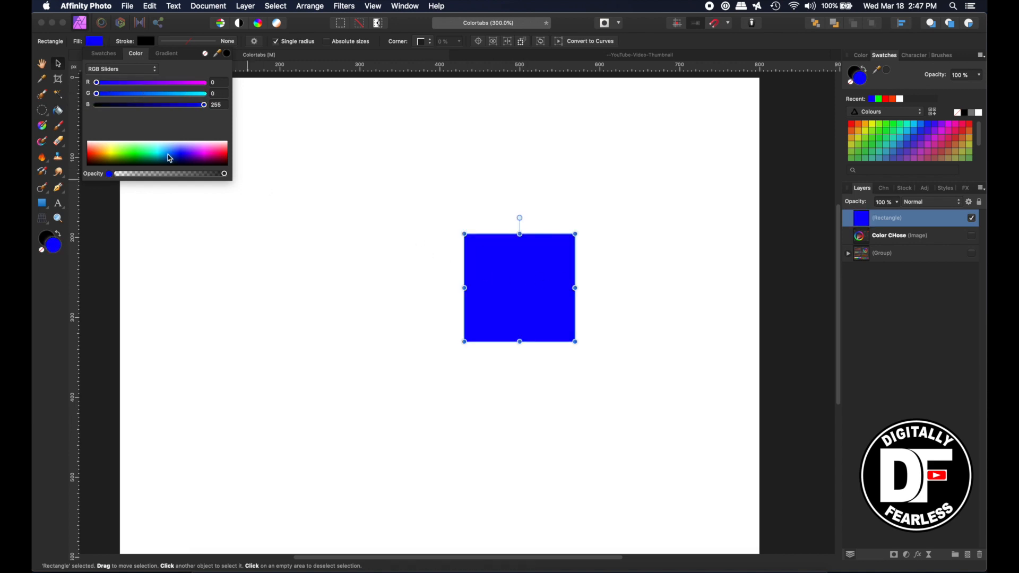
mouse_move(516, 172)
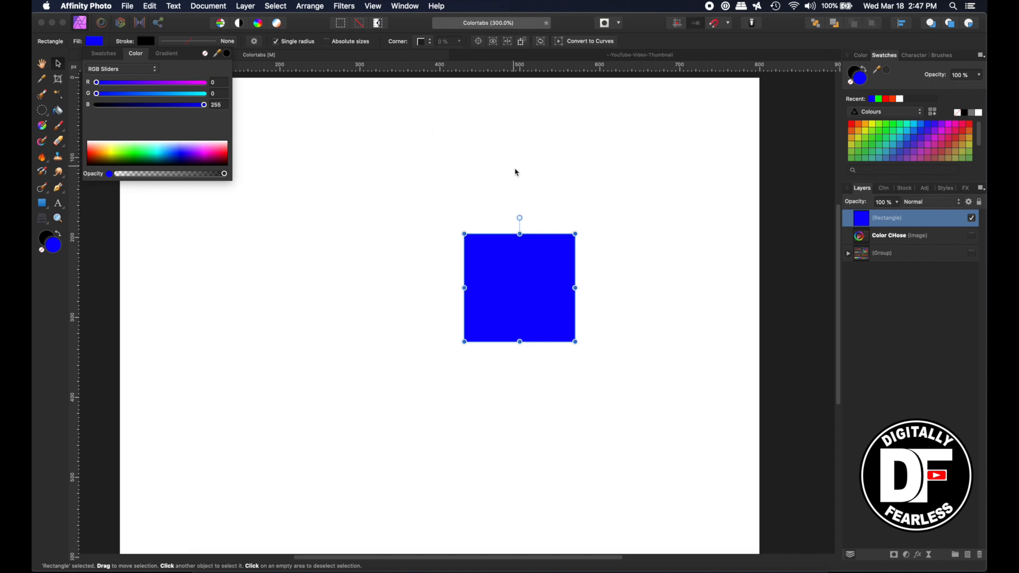
mouse_move(526, 259)
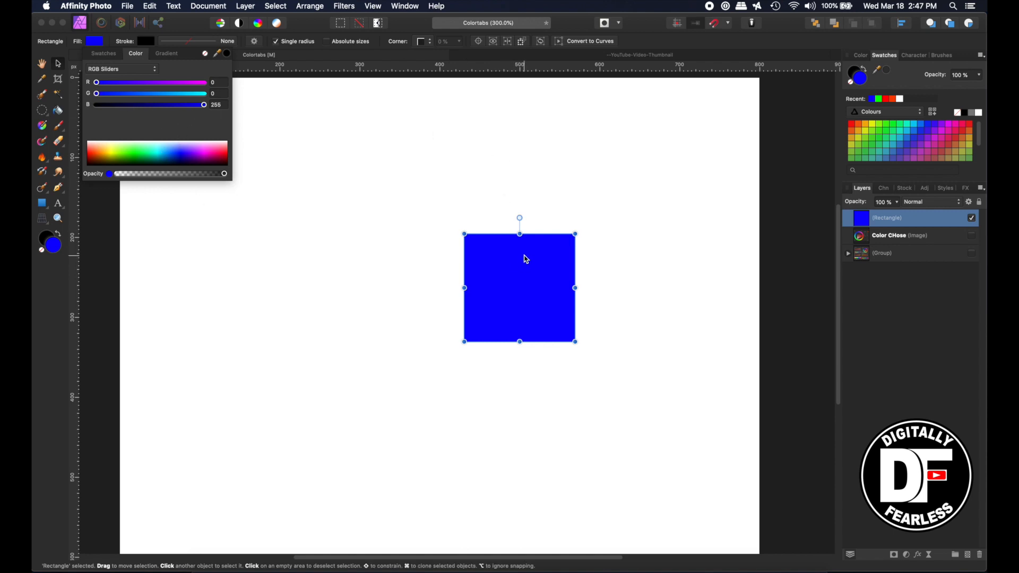
mouse_move(521, 244)
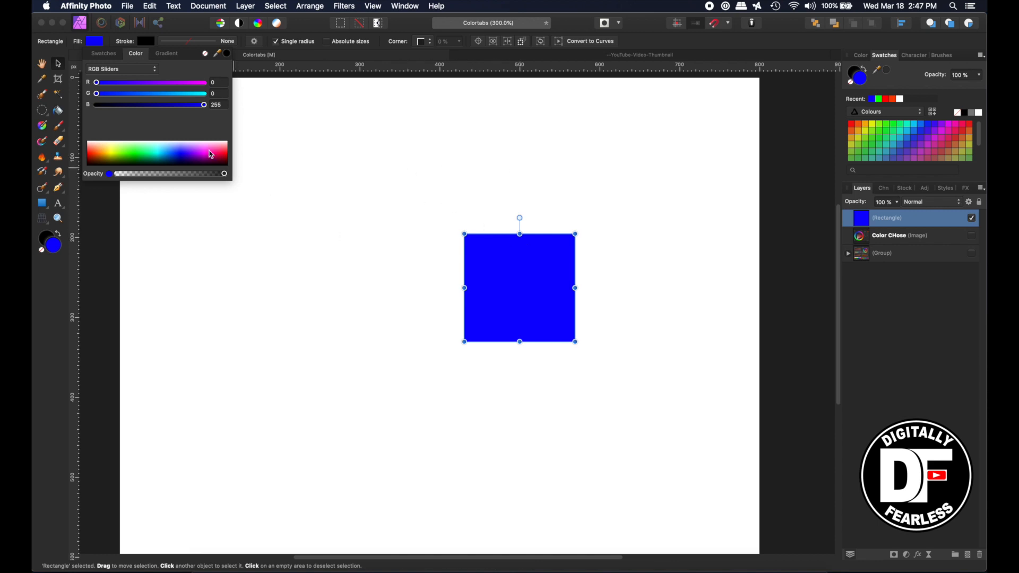
mouse_move(393, 101)
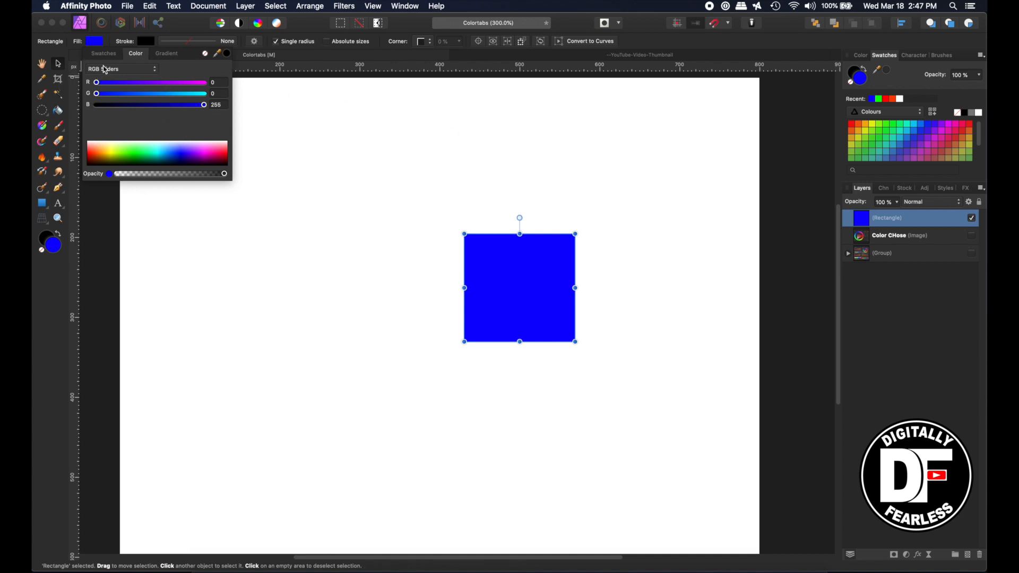
click(120, 69)
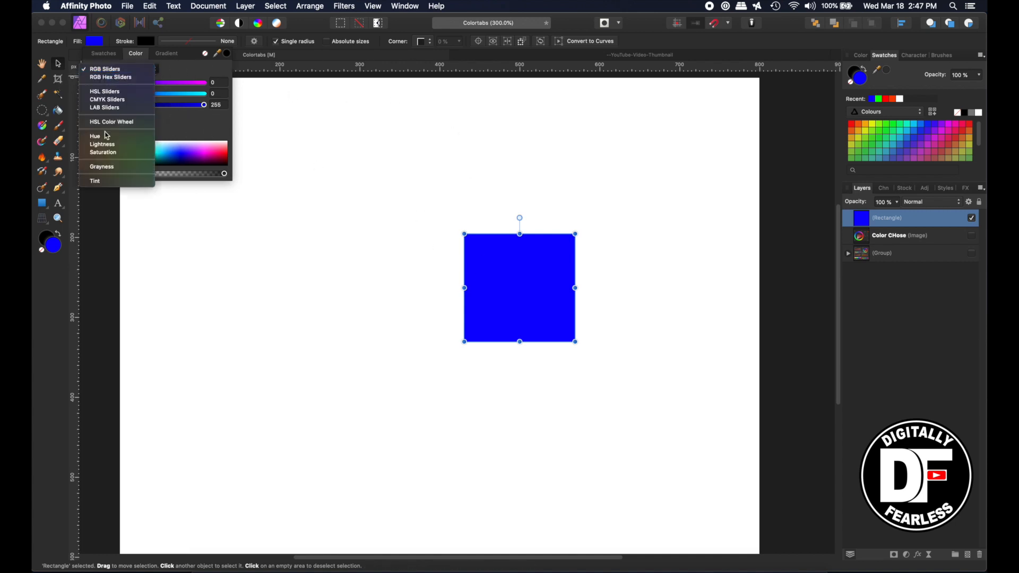
mouse_move(95, 180)
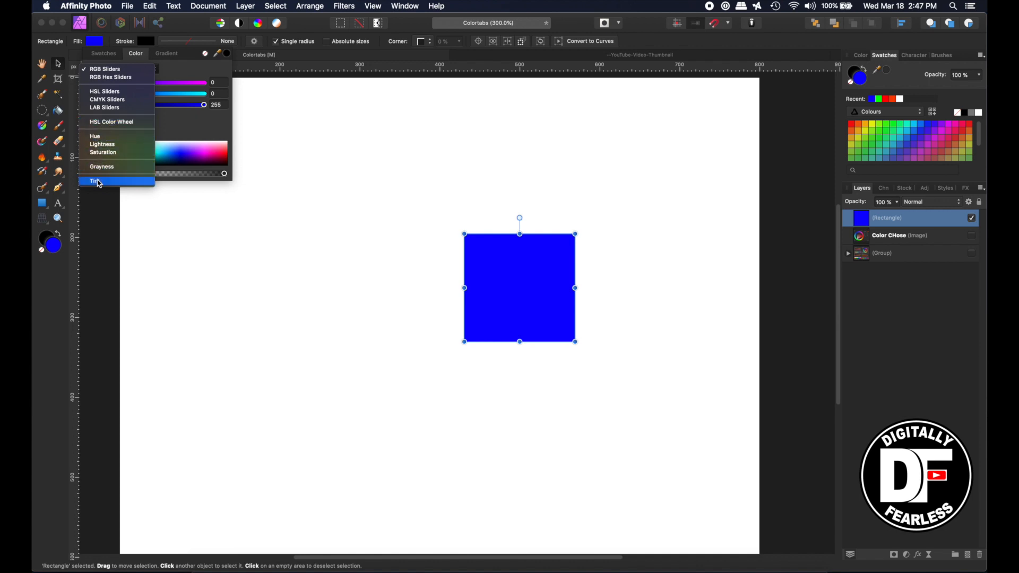
- Show the reference picture comparing RGB hex, RGB, HSL wheel and CMYK panels for one red
click(105, 69)
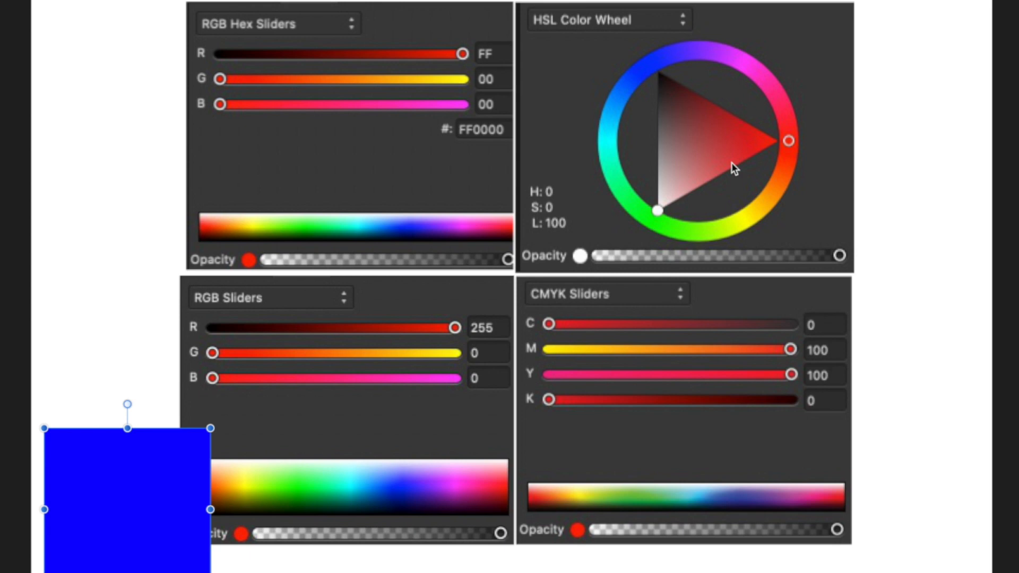
mouse_move(88, 476)
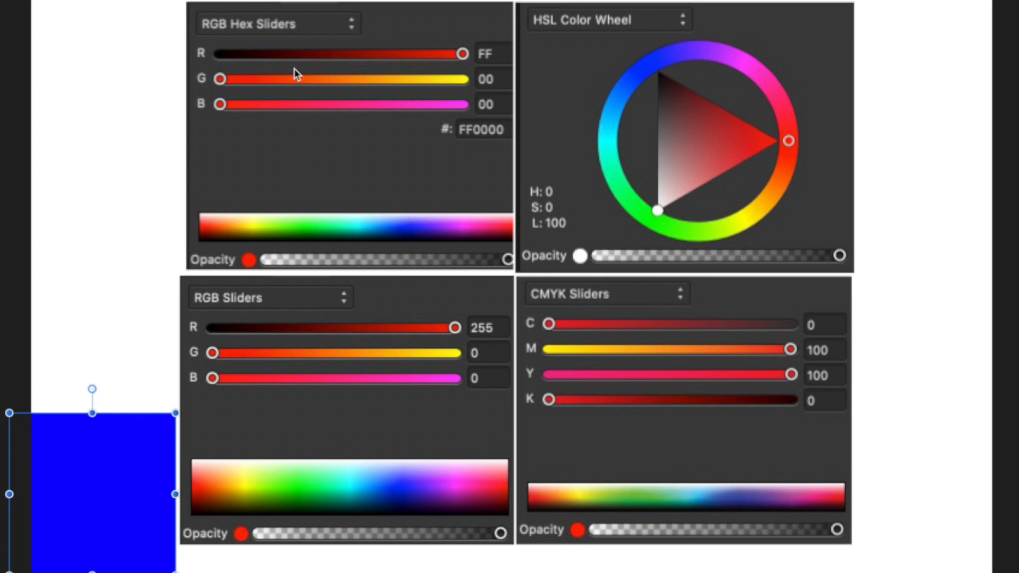
mouse_move(254, 34)
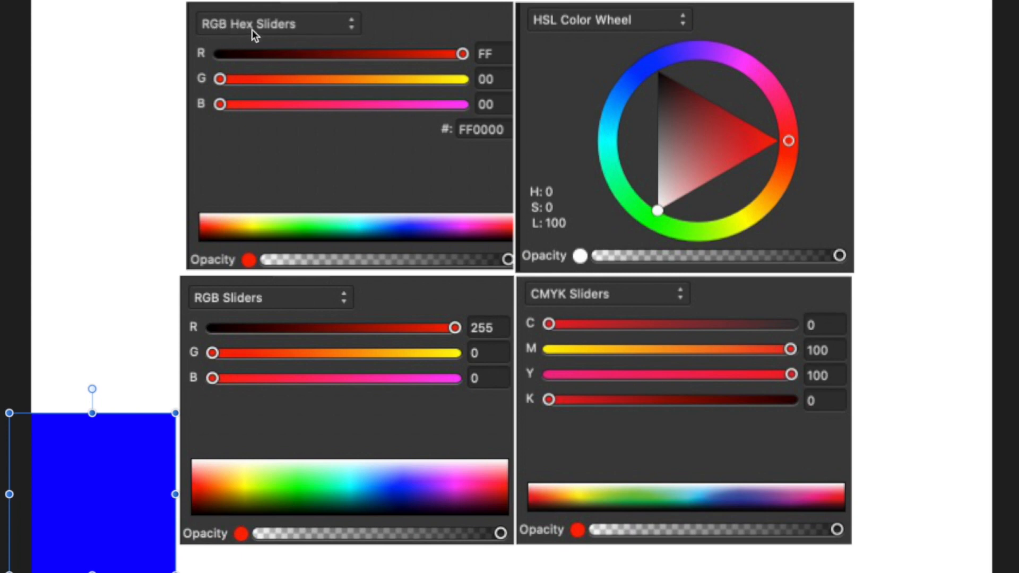
mouse_move(507, 163)
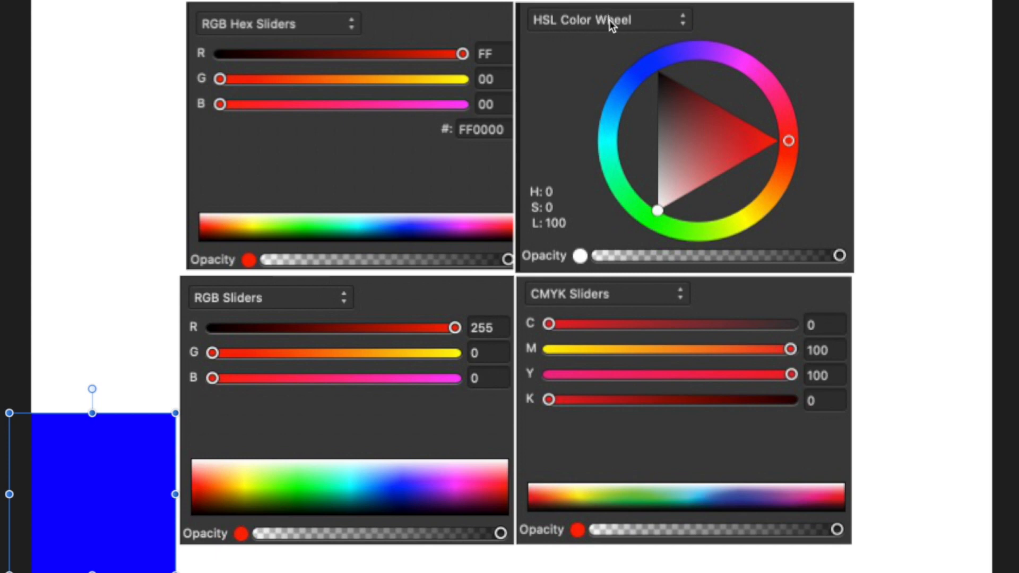
mouse_move(701, 177)
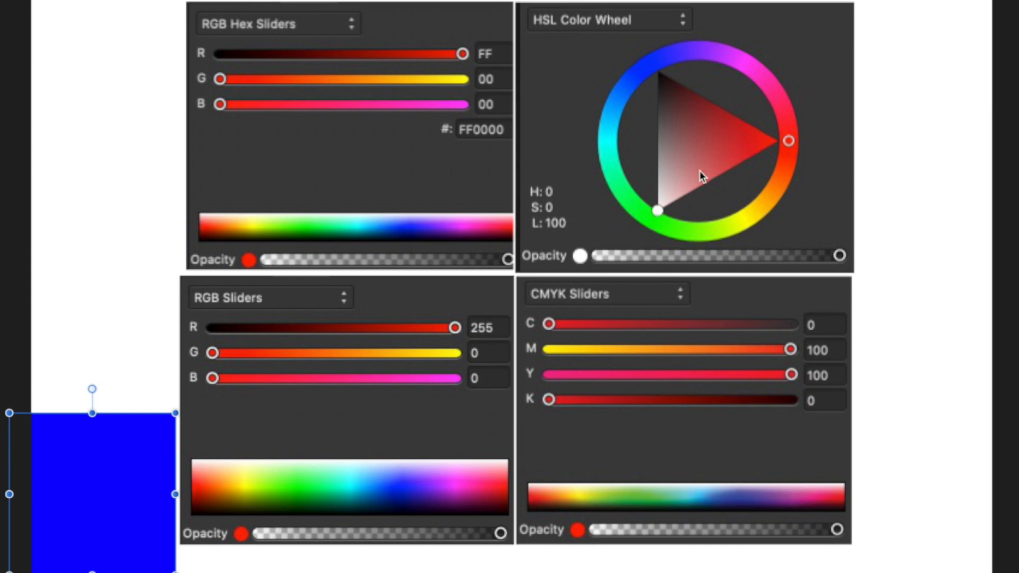
mouse_move(558, 114)
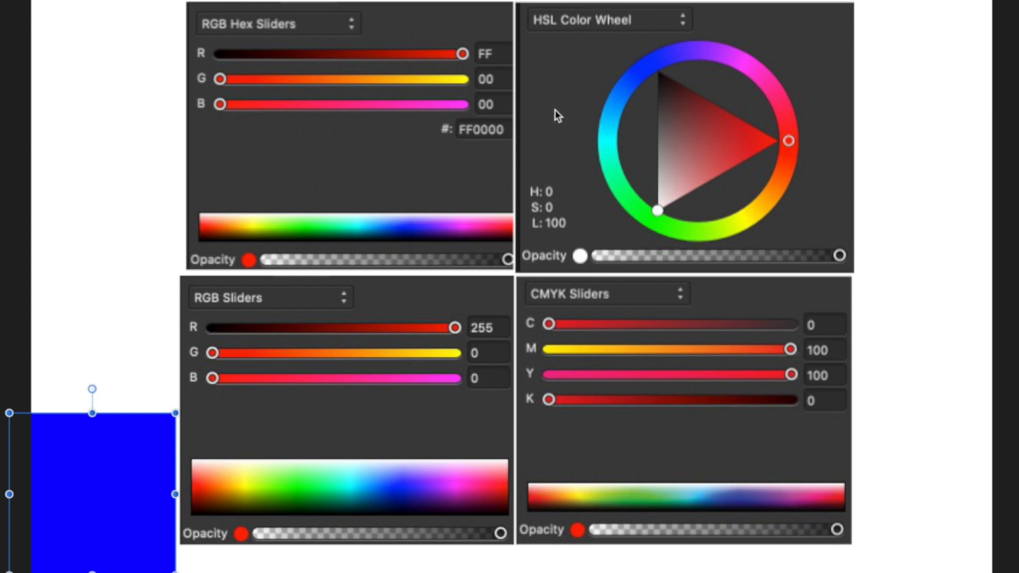
mouse_move(718, 144)
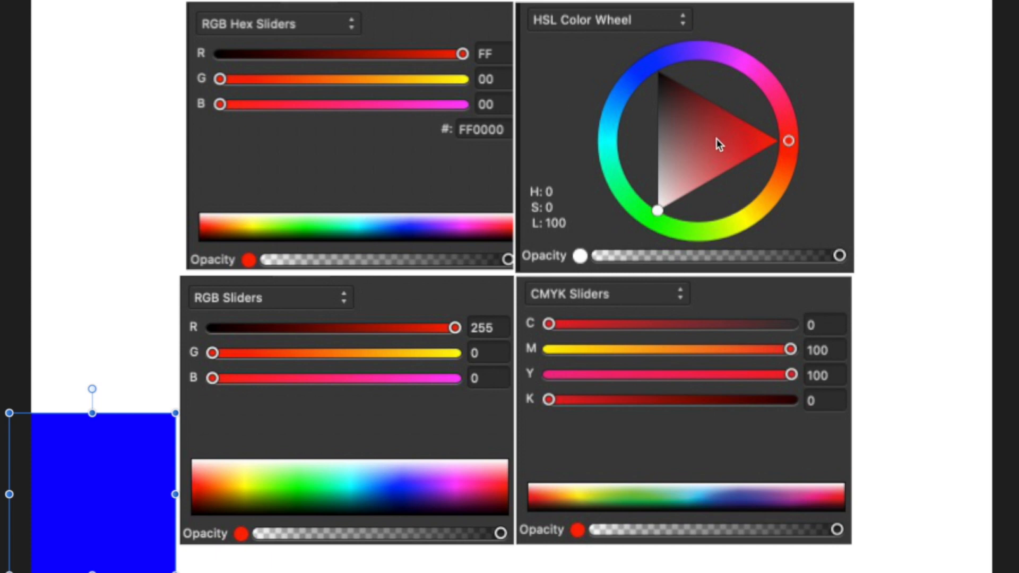
mouse_move(567, 121)
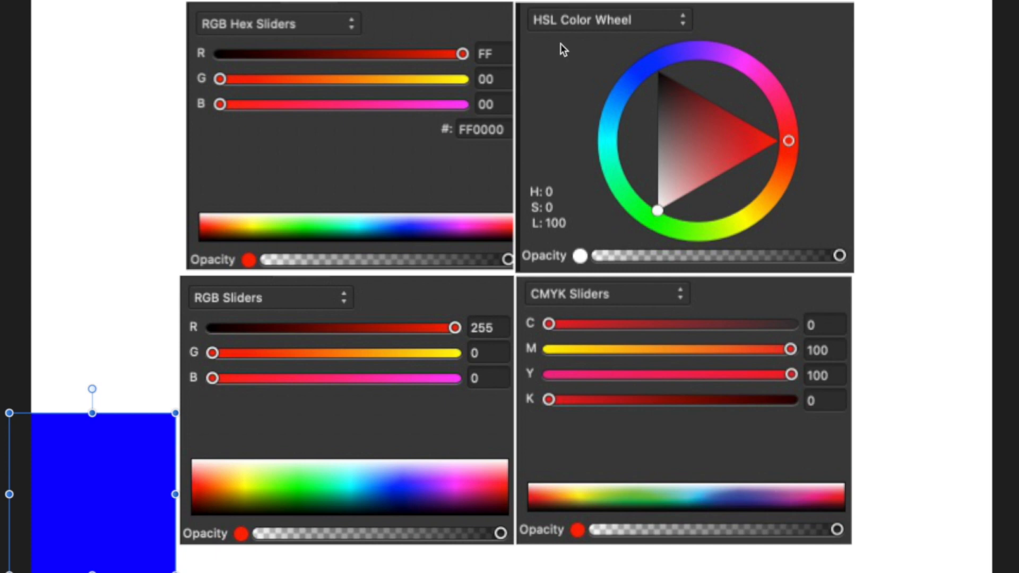
mouse_move(191, 450)
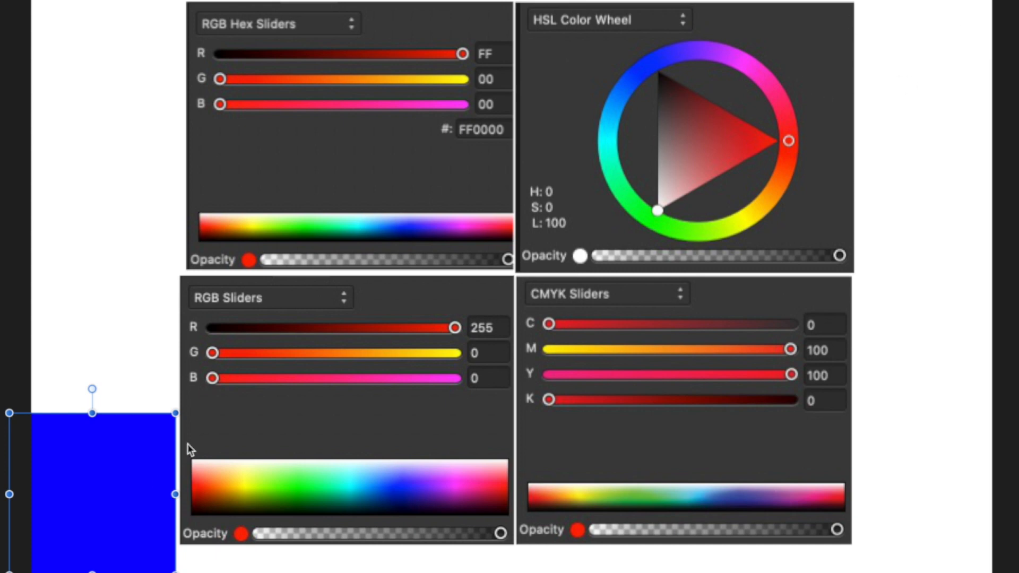
mouse_move(196, 320)
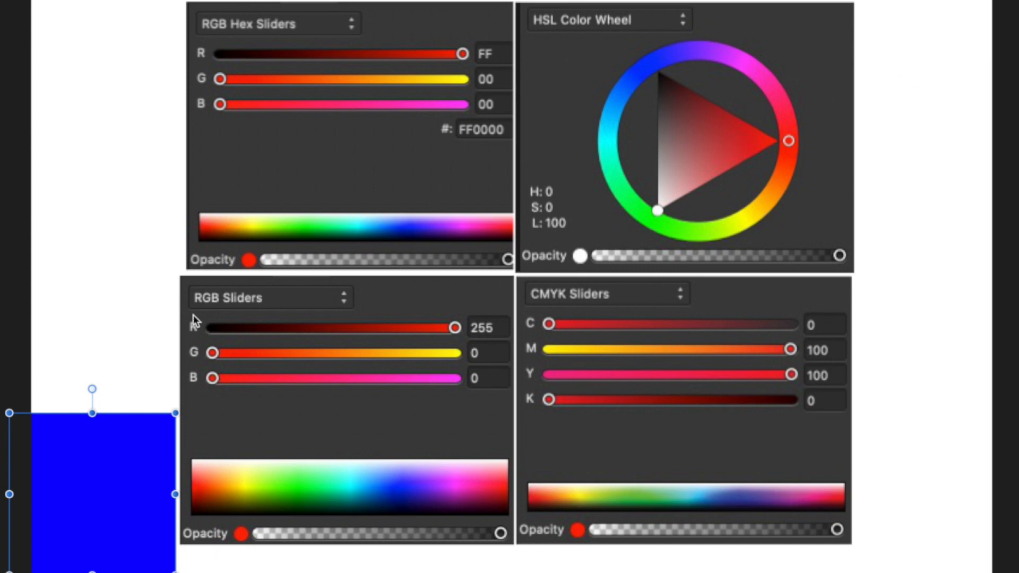
mouse_move(346, 391)
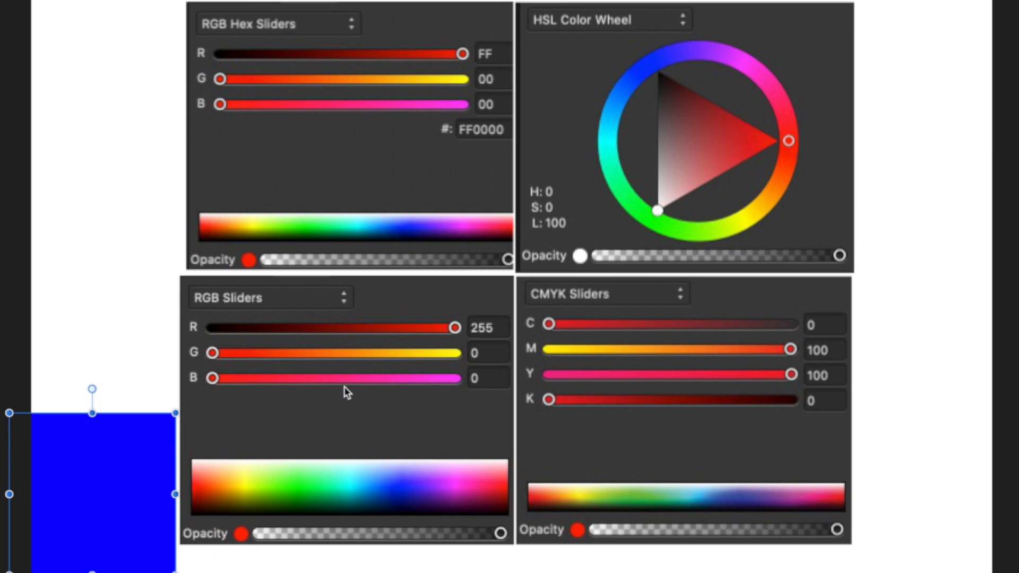
mouse_move(511, 321)
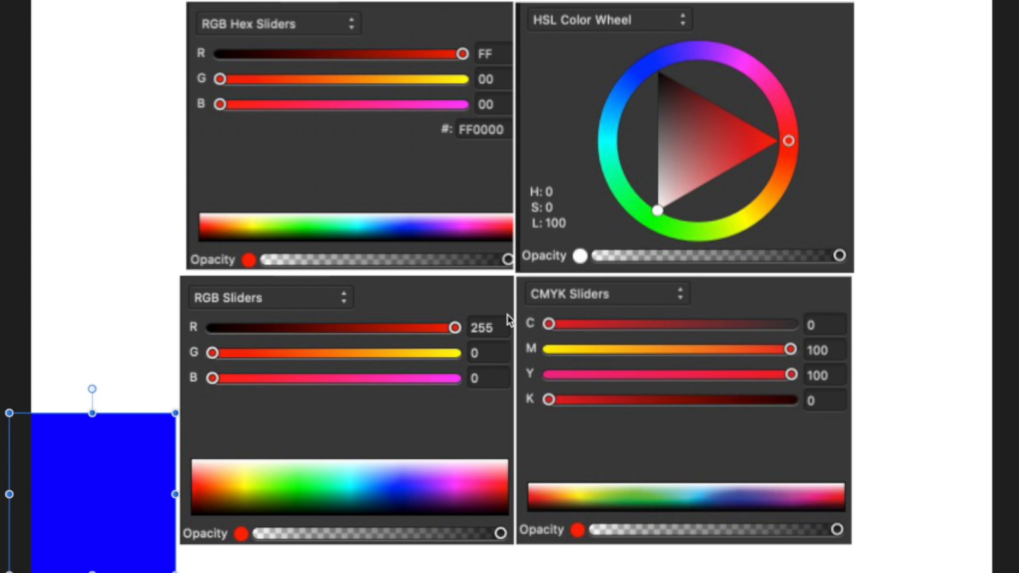
mouse_move(515, 384)
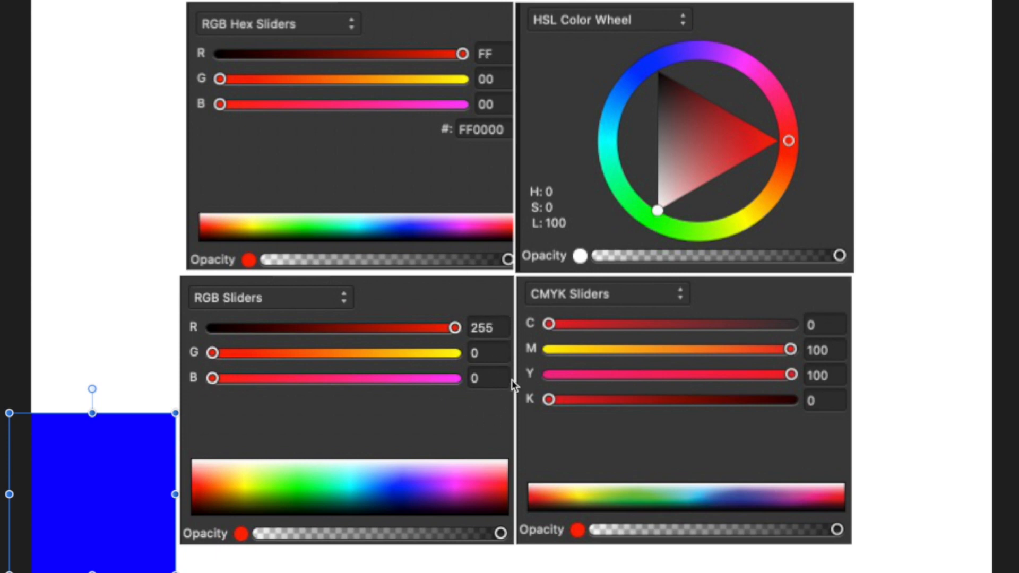
mouse_move(829, 431)
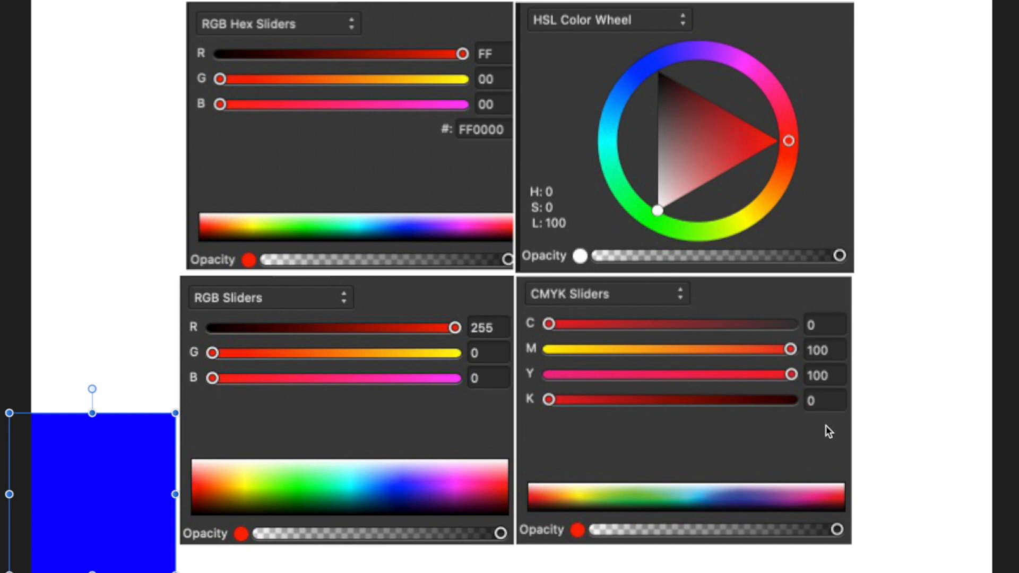
mouse_move(829, 431)
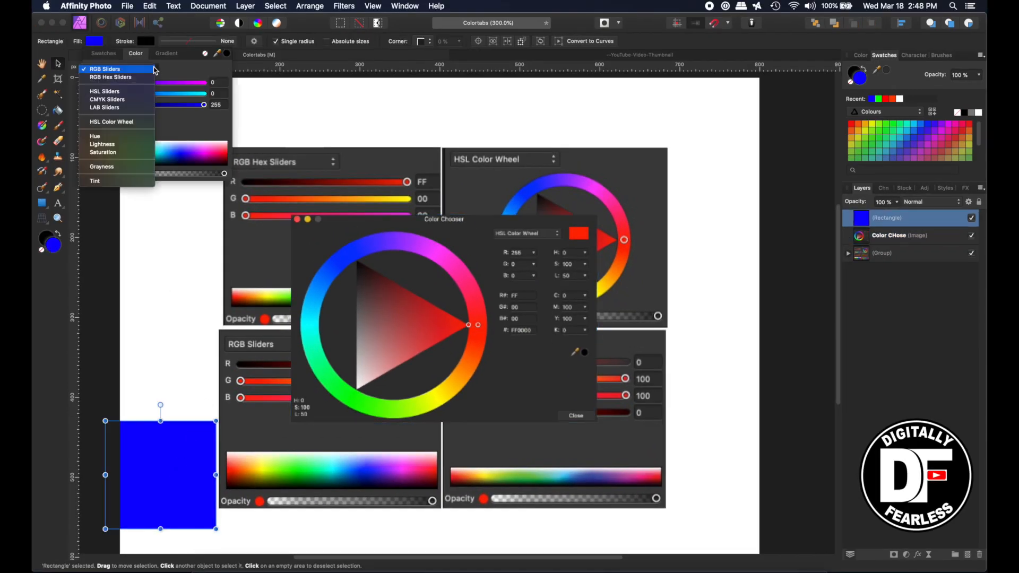
mouse_move(222, 57)
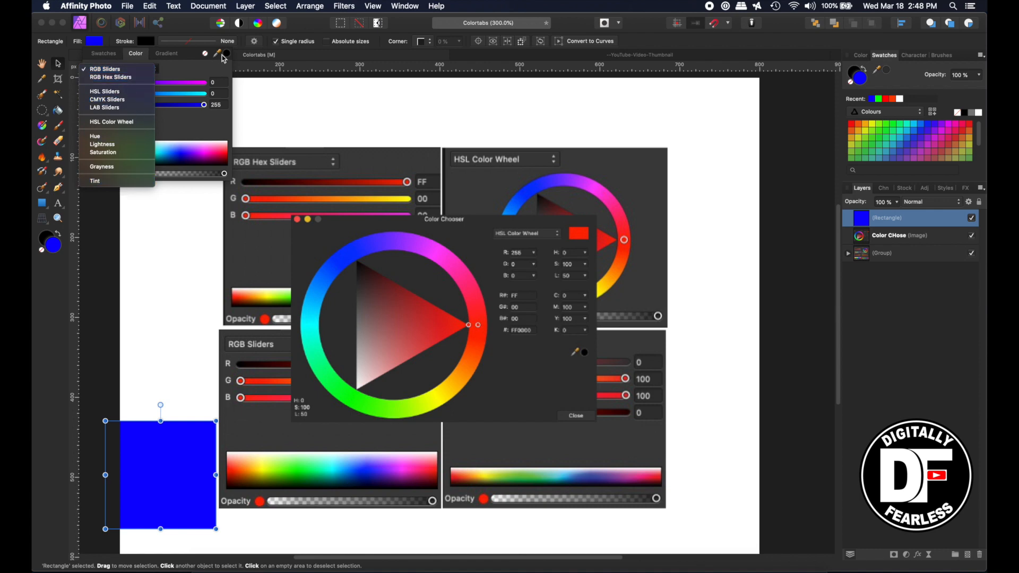
- Close the fill colour popup and deselect the blue square, leaving the Color Chooser picture on top
click(105, 69)
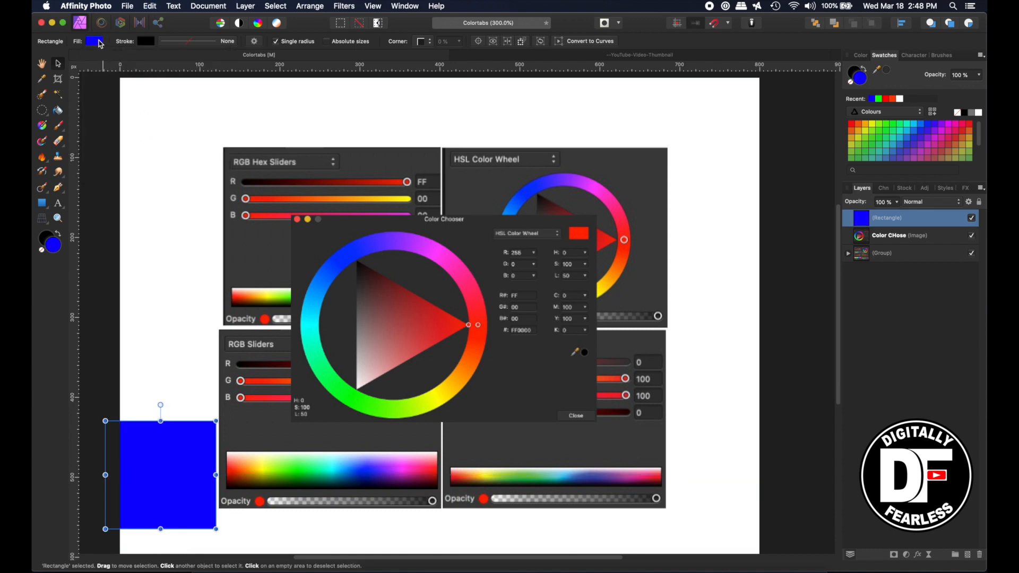
click(436, 118)
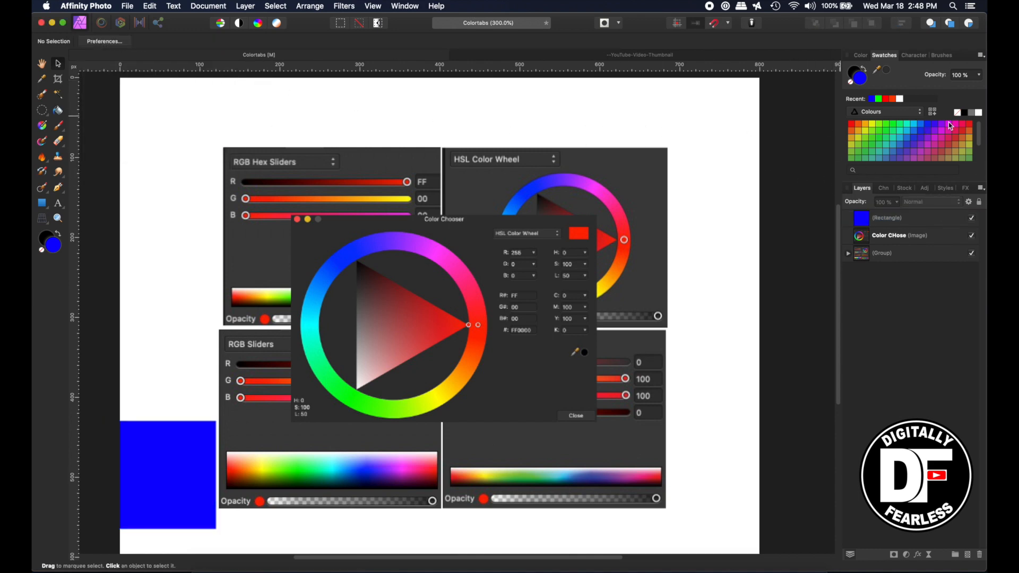
mouse_move(257, 239)
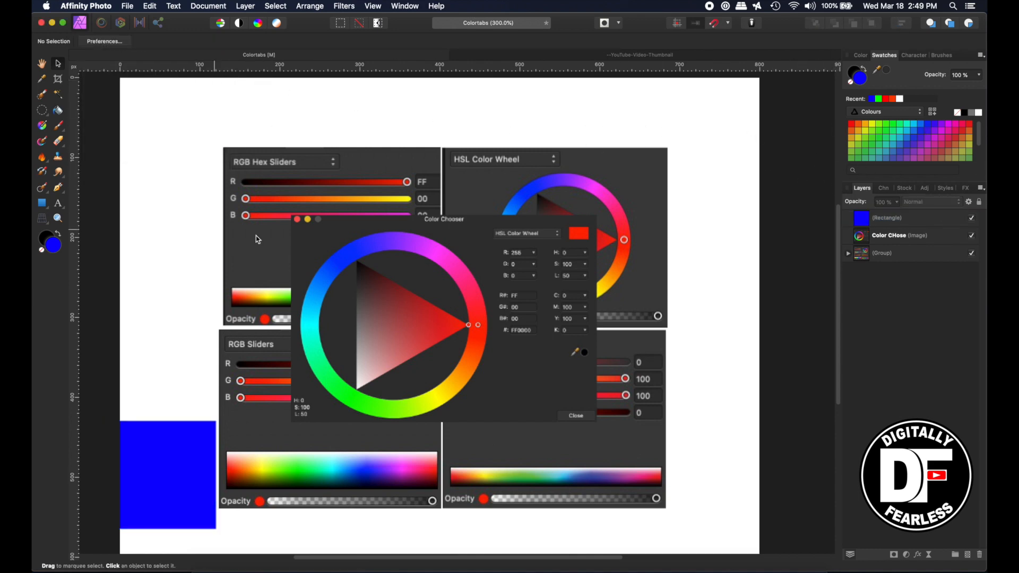
mouse_move(406, 173)
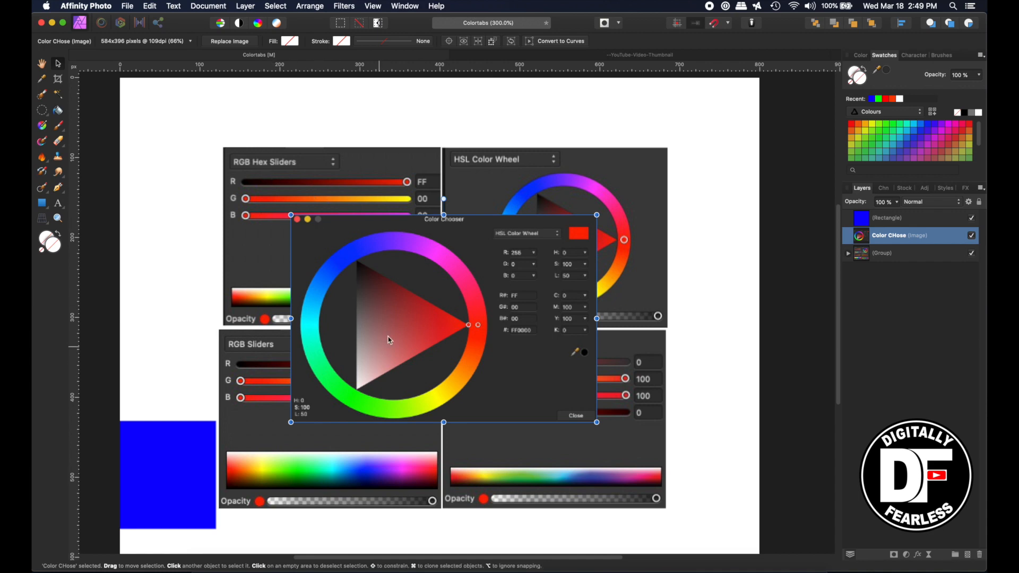
mouse_move(148, 181)
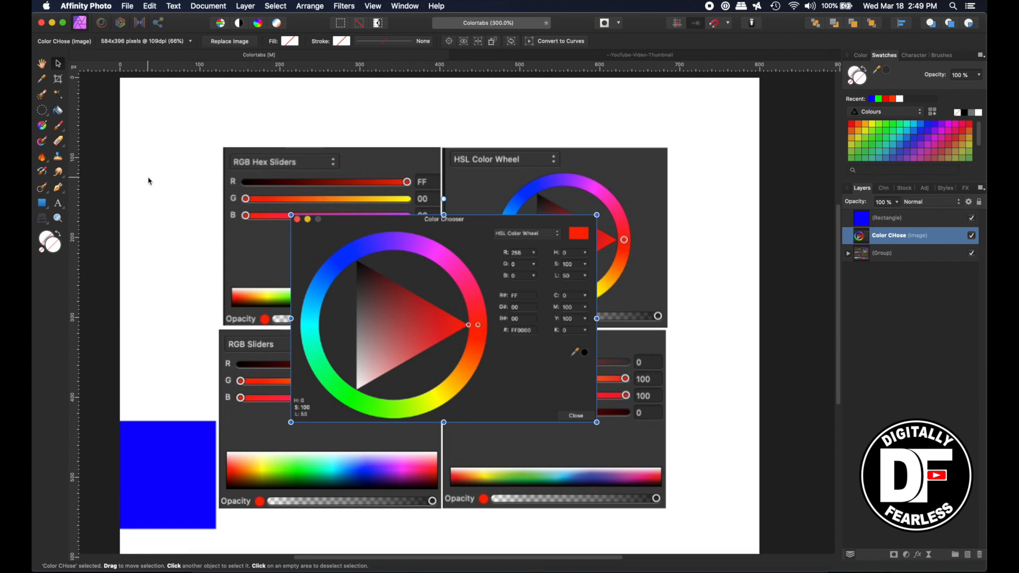
mouse_move(159, 477)
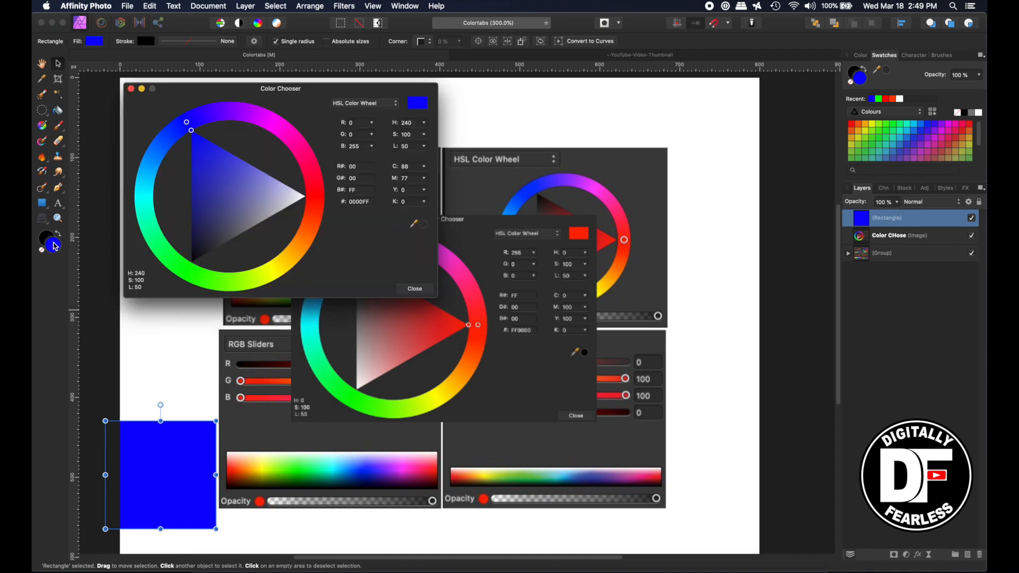
- Bring up the Color Chooser for the blue square, showing HSL 240, 100, 50 and hex 0000FF
click(414, 288)
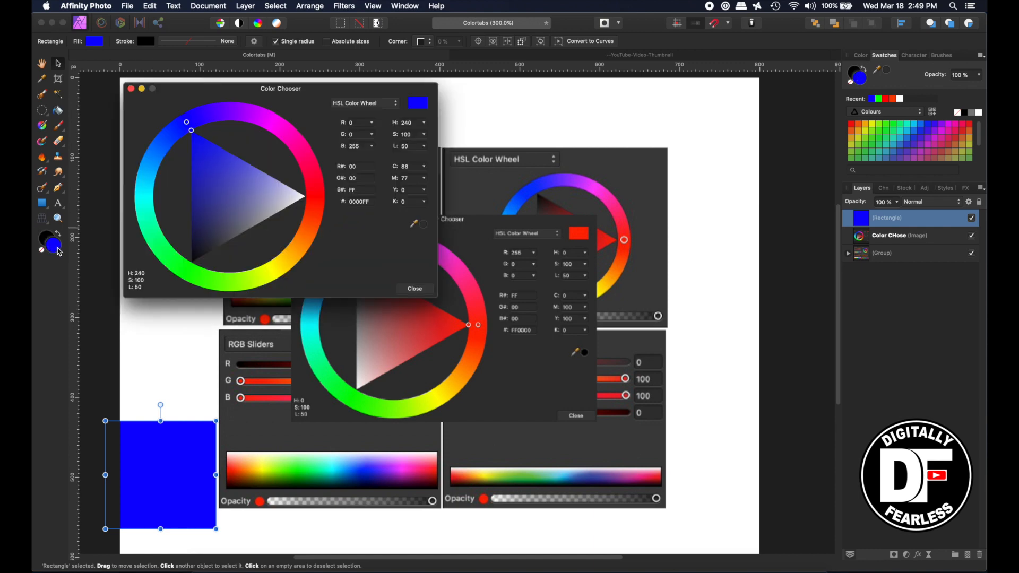
mouse_move(382, 89)
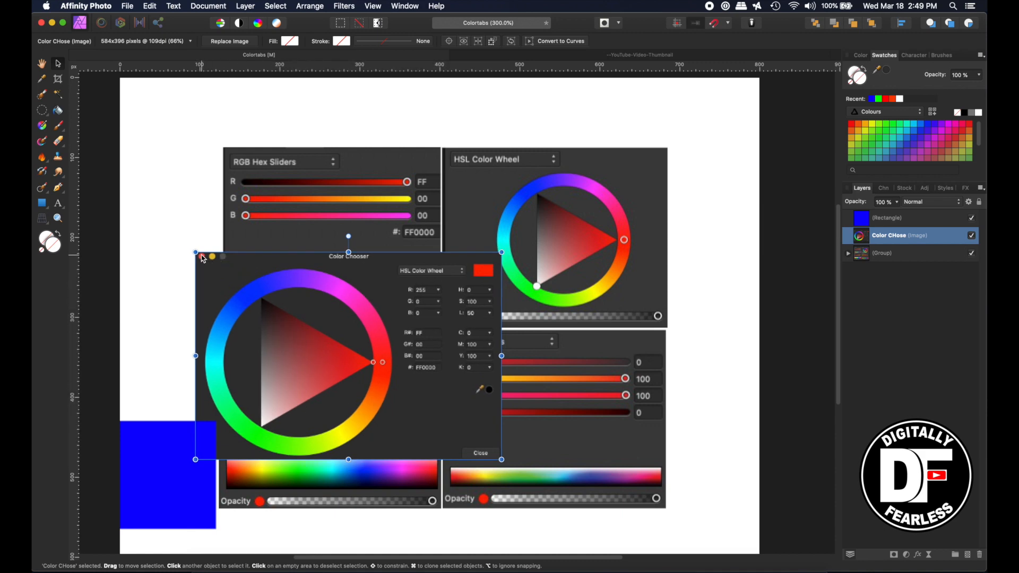
mouse_move(192, 456)
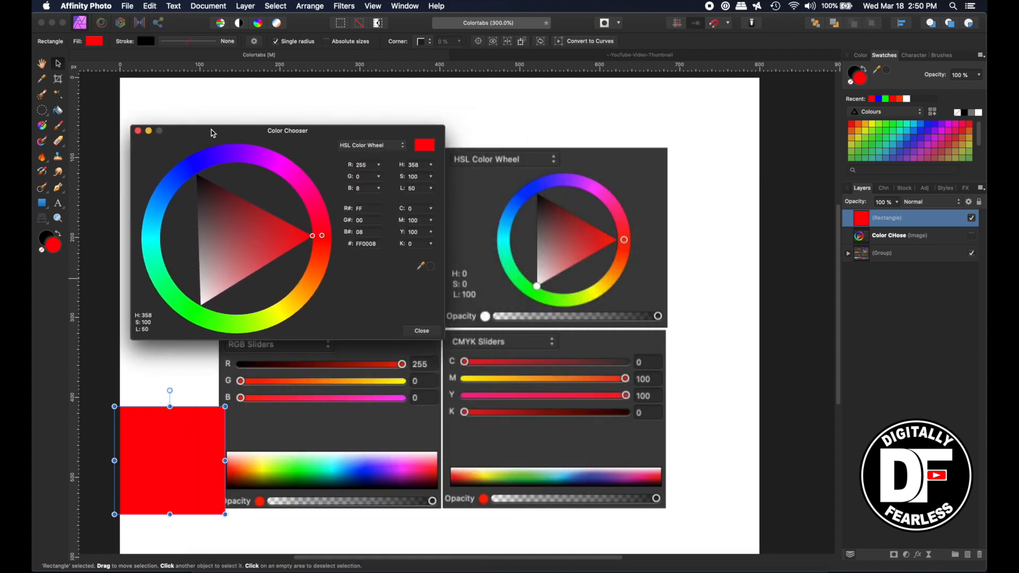
- Recolour the selected square pure red by entering FF0000 in the Color Chooser hex field
drag(288, 130, 285, 129)
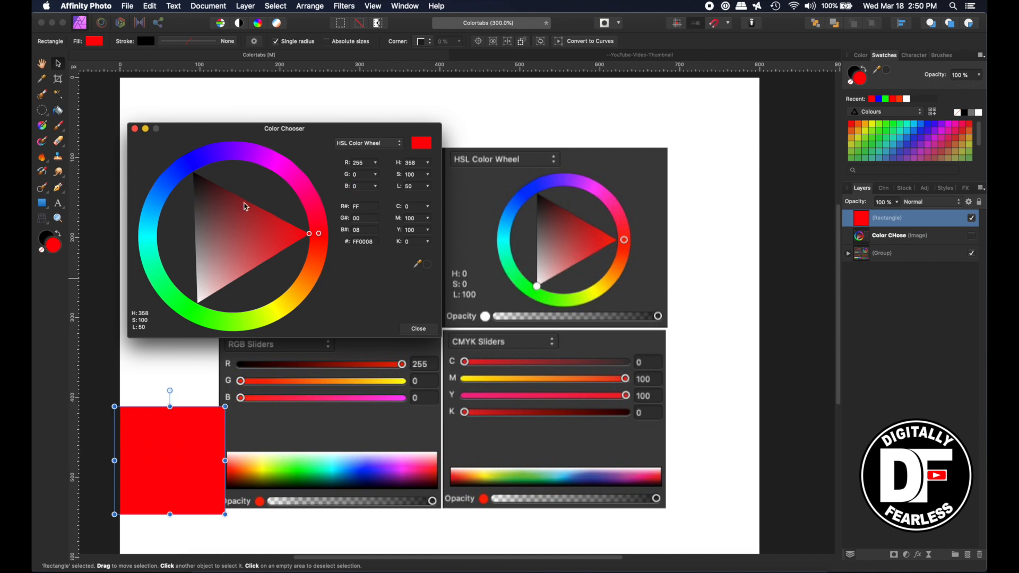
drag(285, 129, 282, 100)
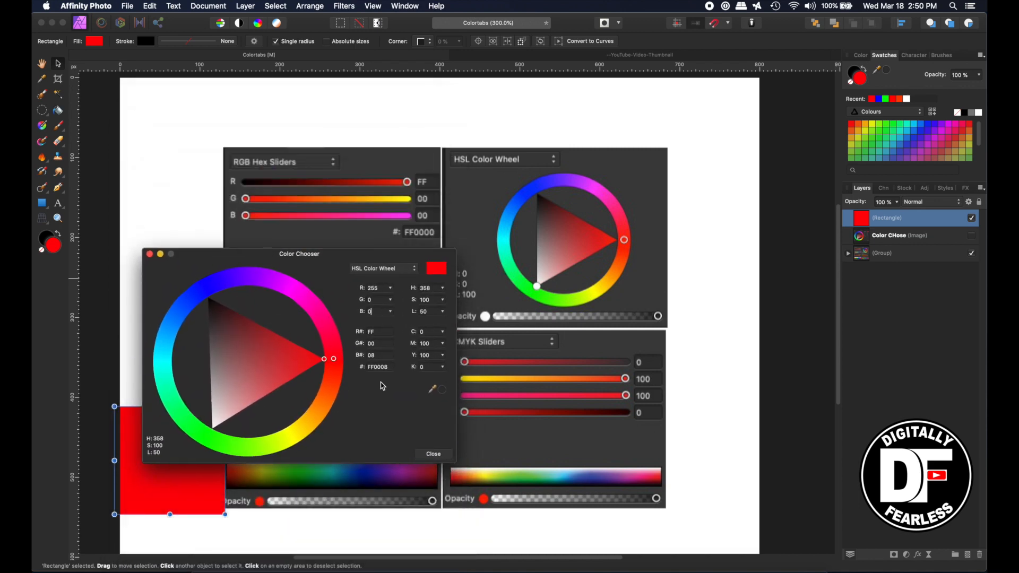
text(FF0000)
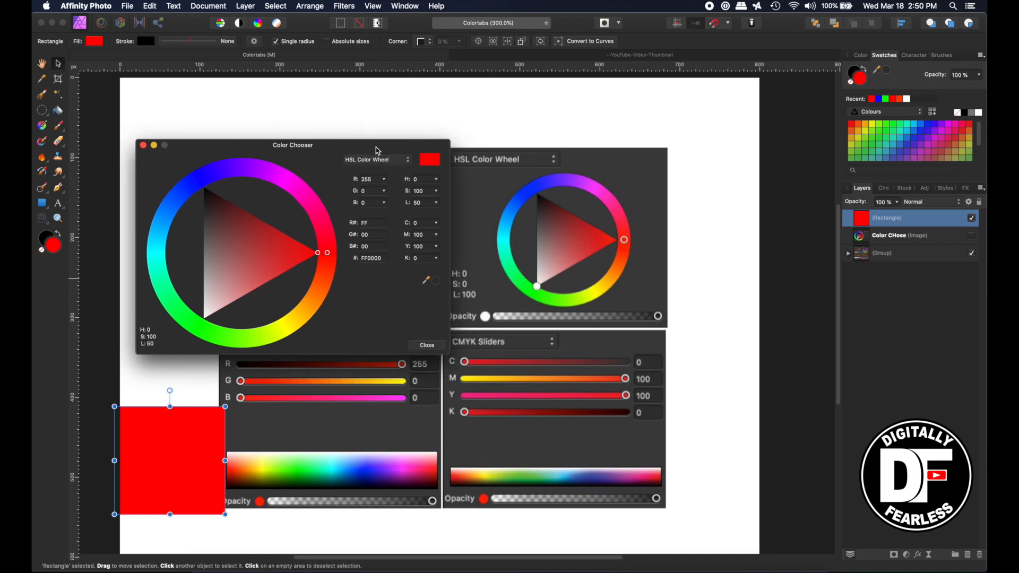
drag(293, 144, 277, 143)
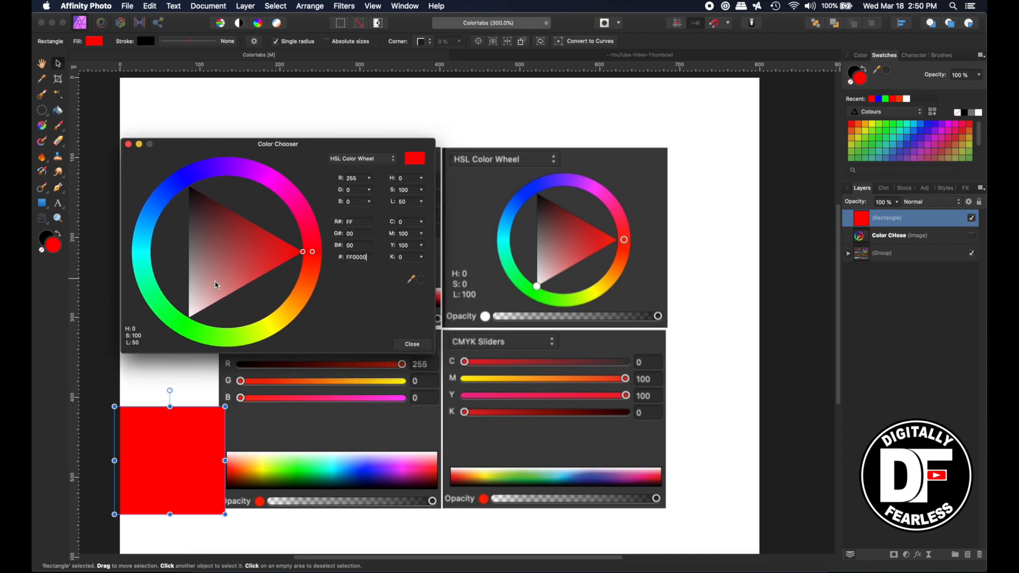
mouse_move(247, 244)
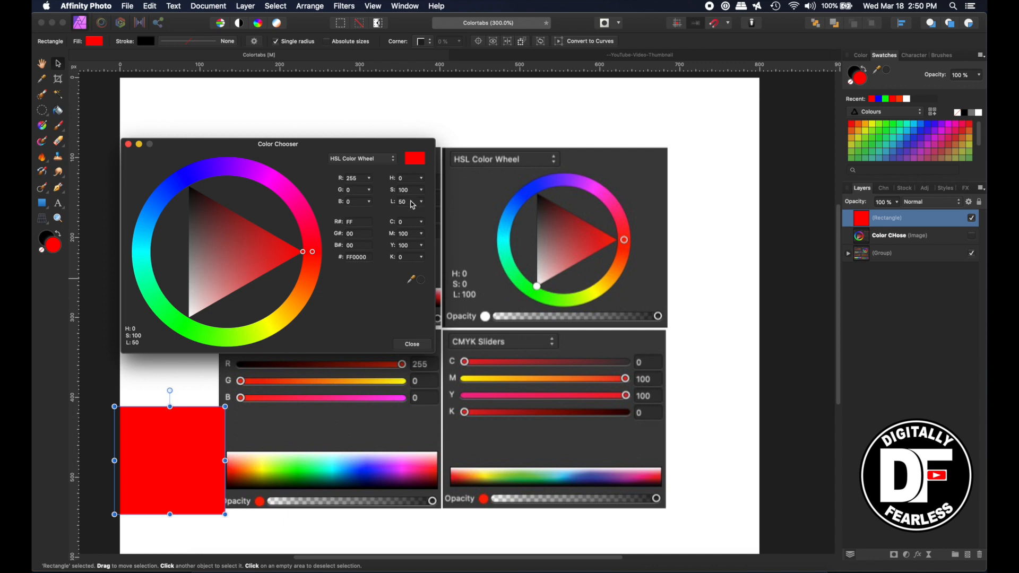
click(402, 202)
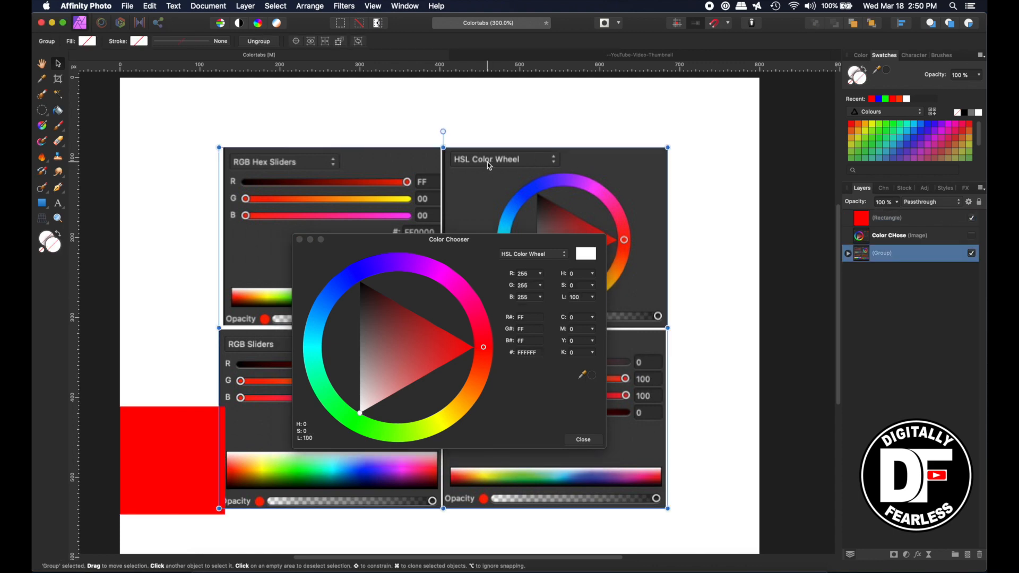
mouse_move(455, 349)
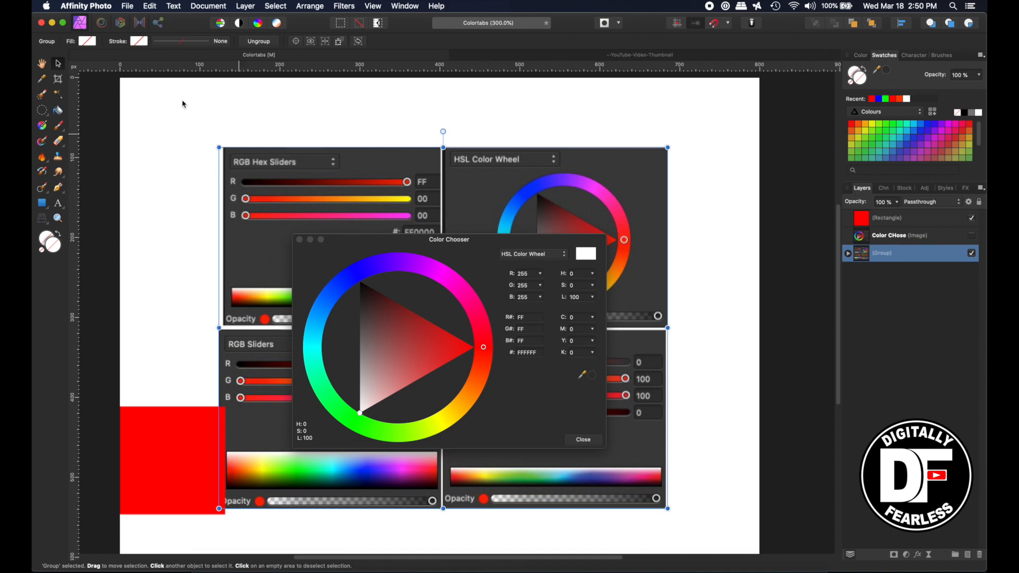
mouse_move(798, 238)
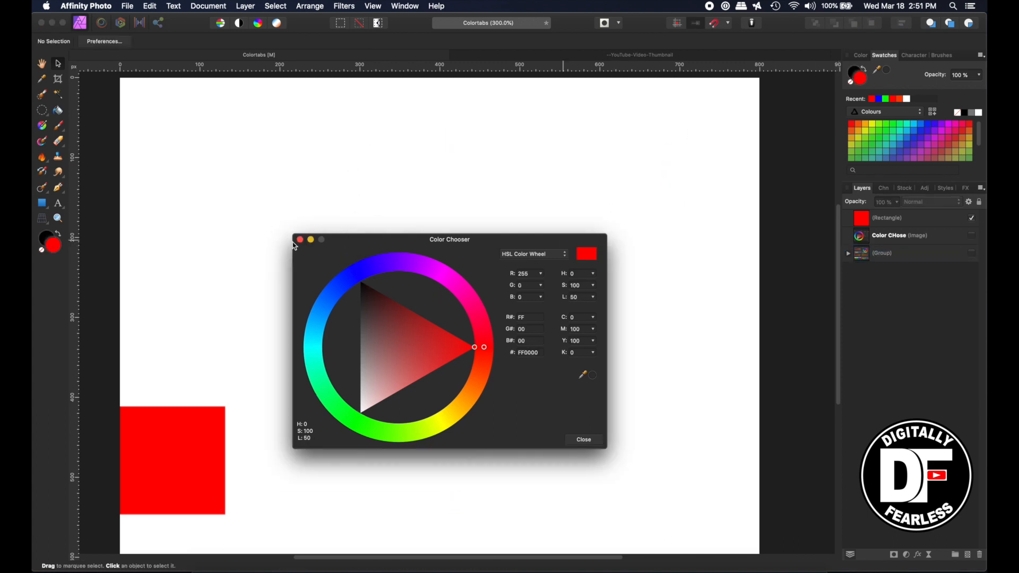
- Close the Color Chooser and reopen it from the Fill swatch for the red square
click(583, 439)
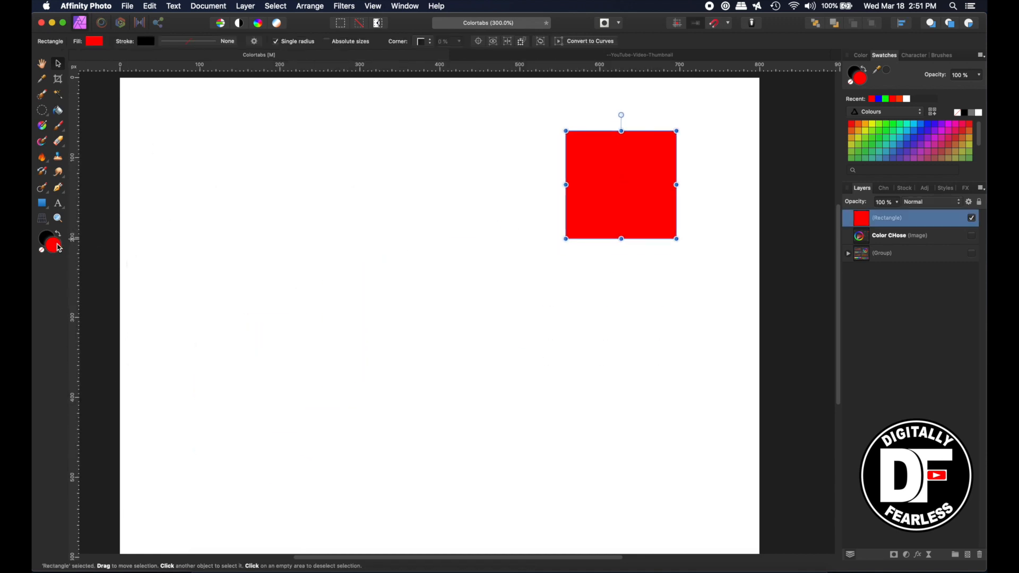
click(93, 40)
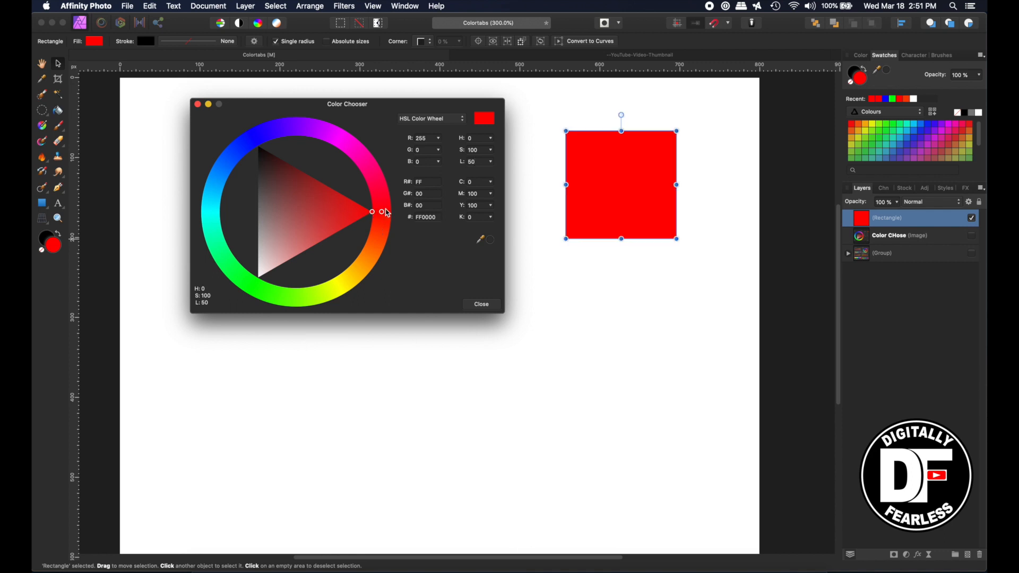
- Drag the hue ring from red round to cyan, giving the square hex 00E3FF, hue 187
drag(371, 211, 380, 224)
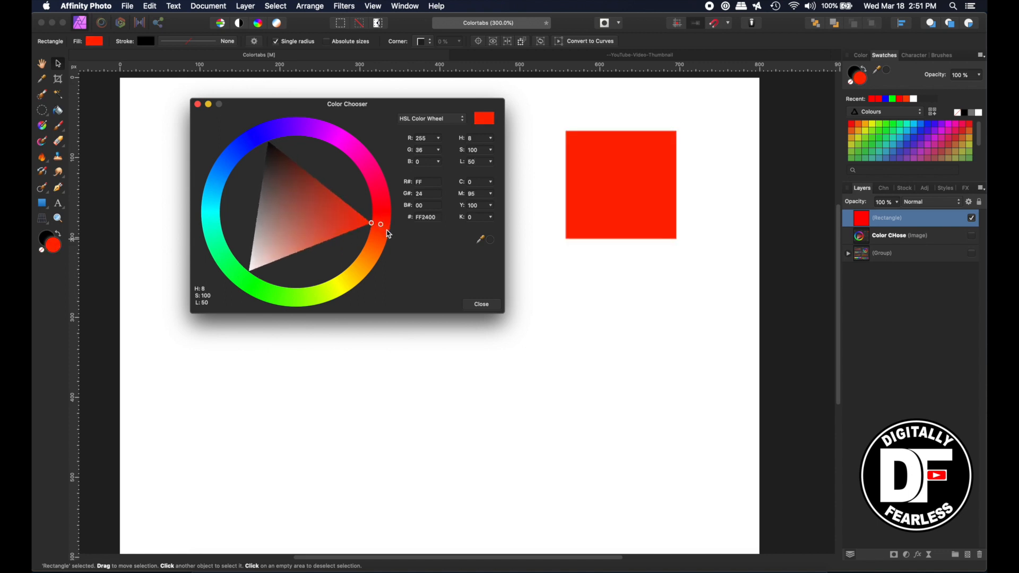
drag(380, 224, 369, 230)
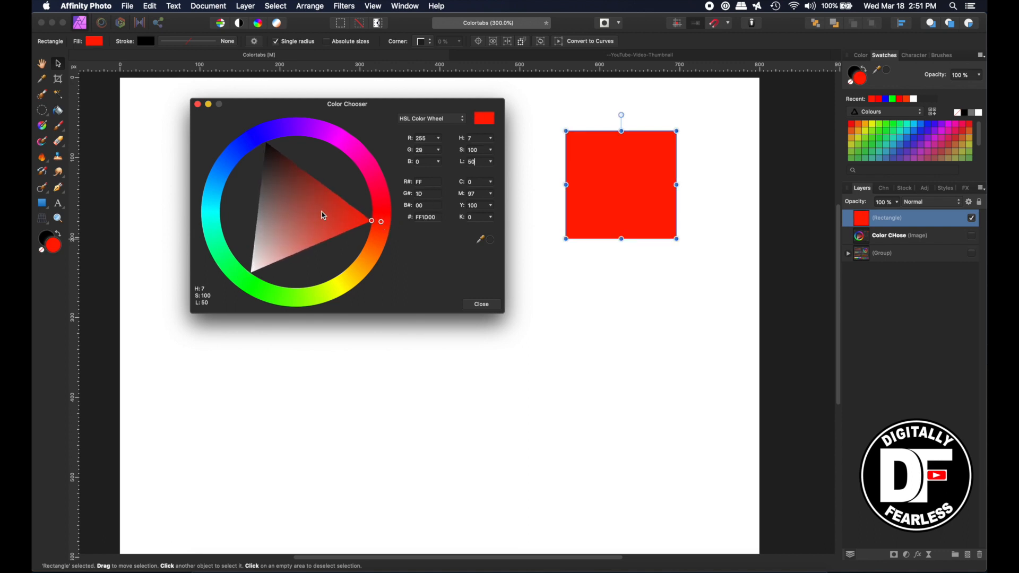
mouse_move(209, 204)
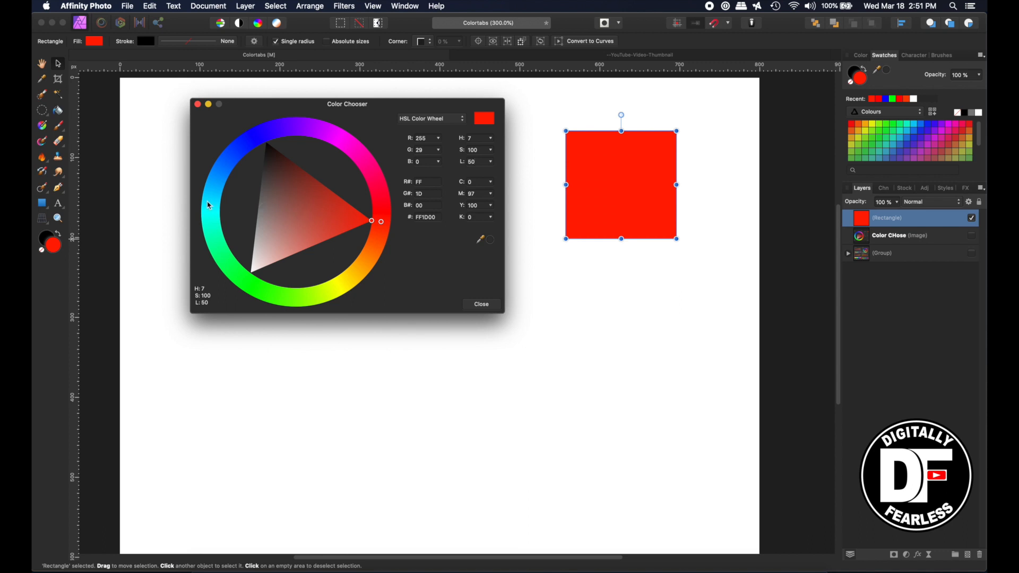
click(210, 204)
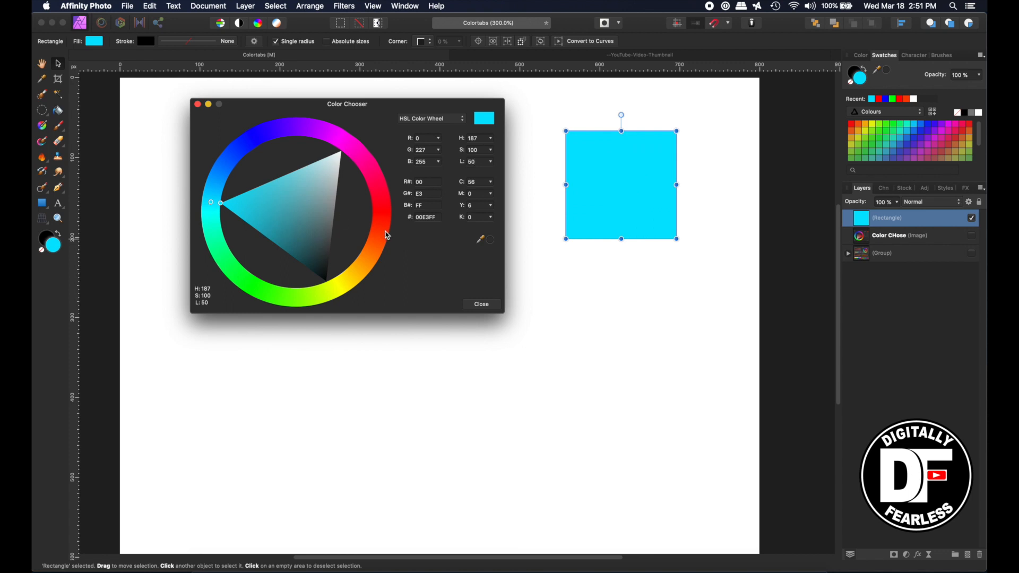
mouse_move(233, 180)
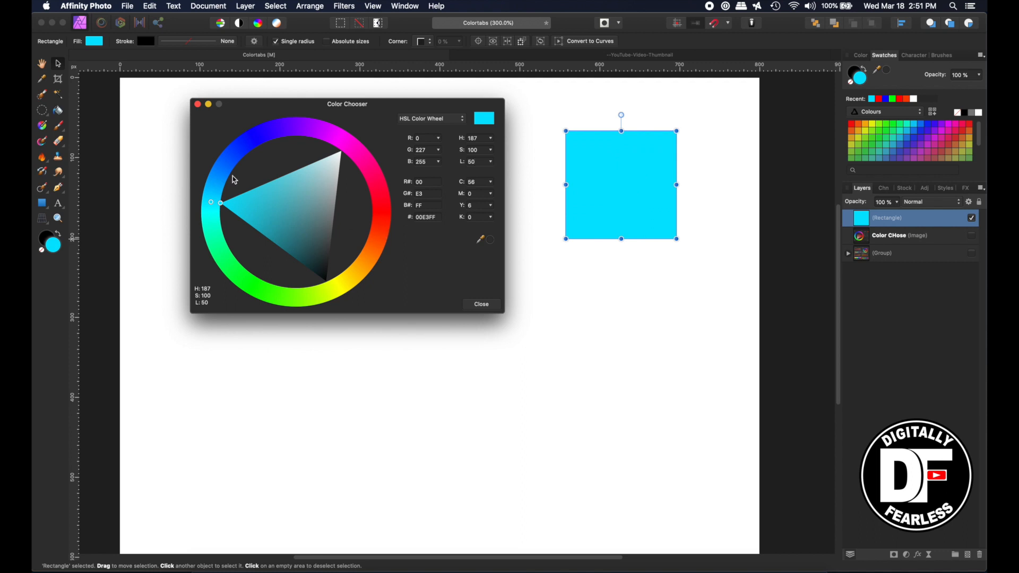
mouse_move(247, 145)
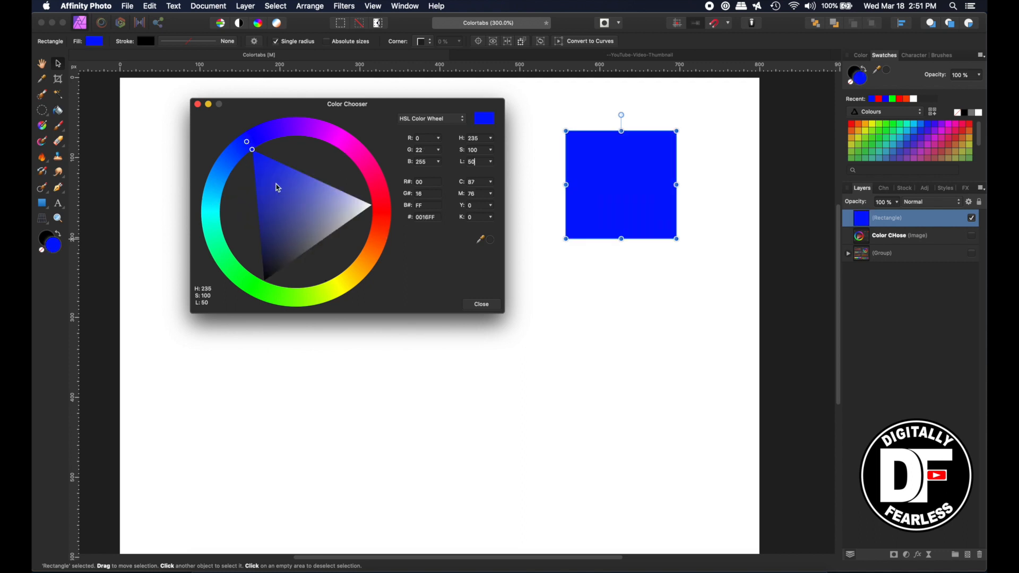
mouse_move(354, 285)
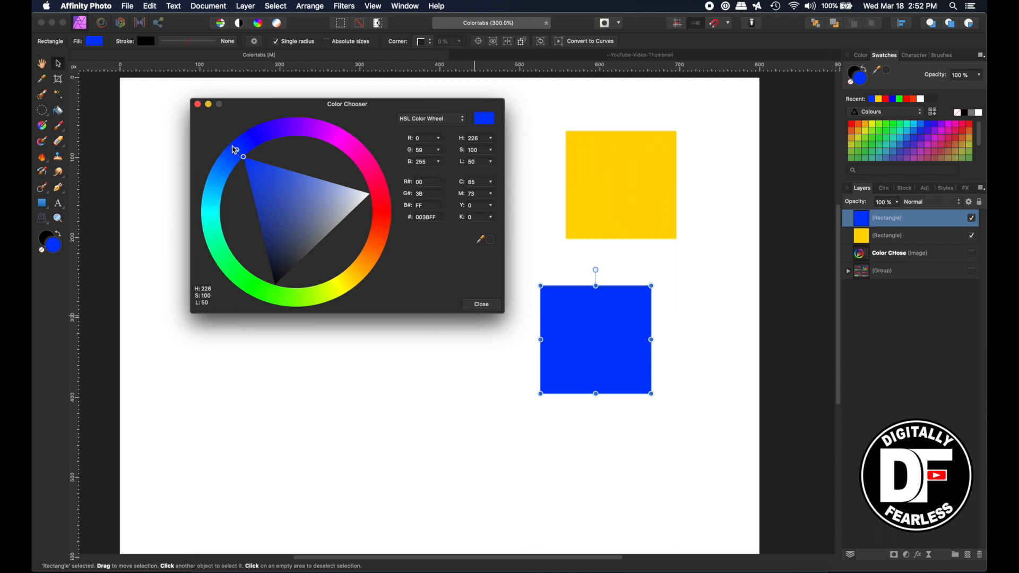
mouse_move(699, 199)
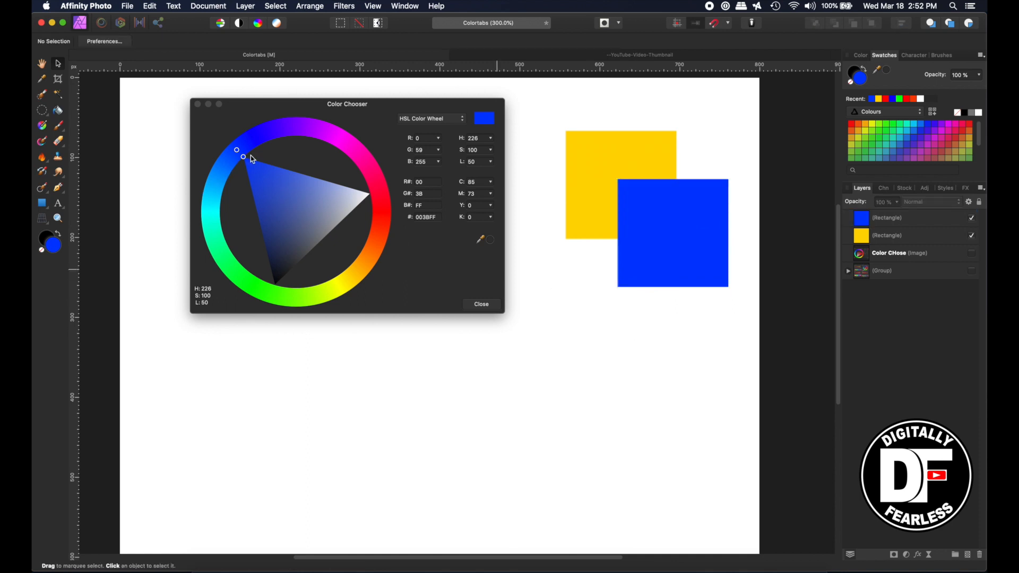
mouse_move(380, 214)
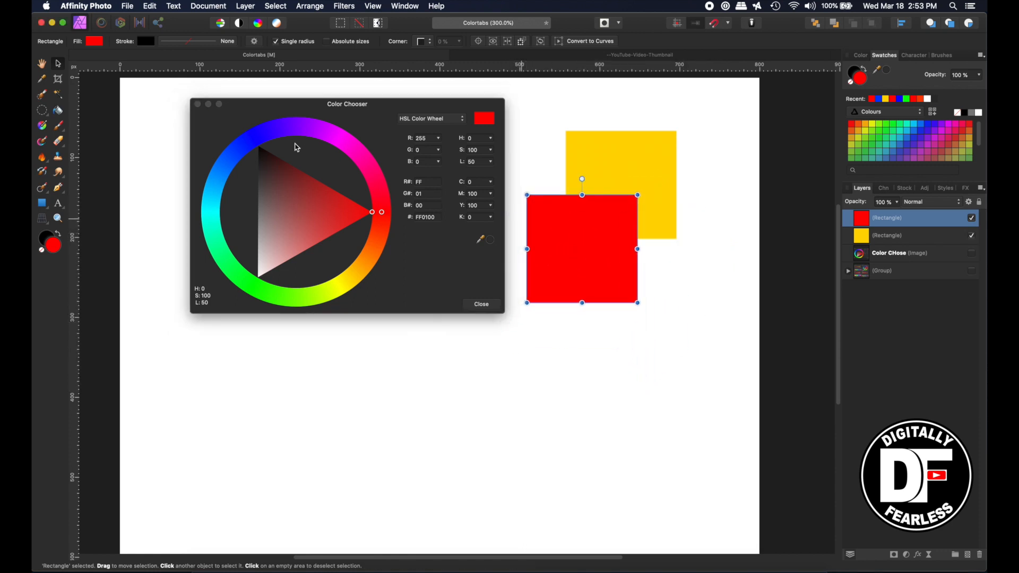
mouse_move(245, 108)
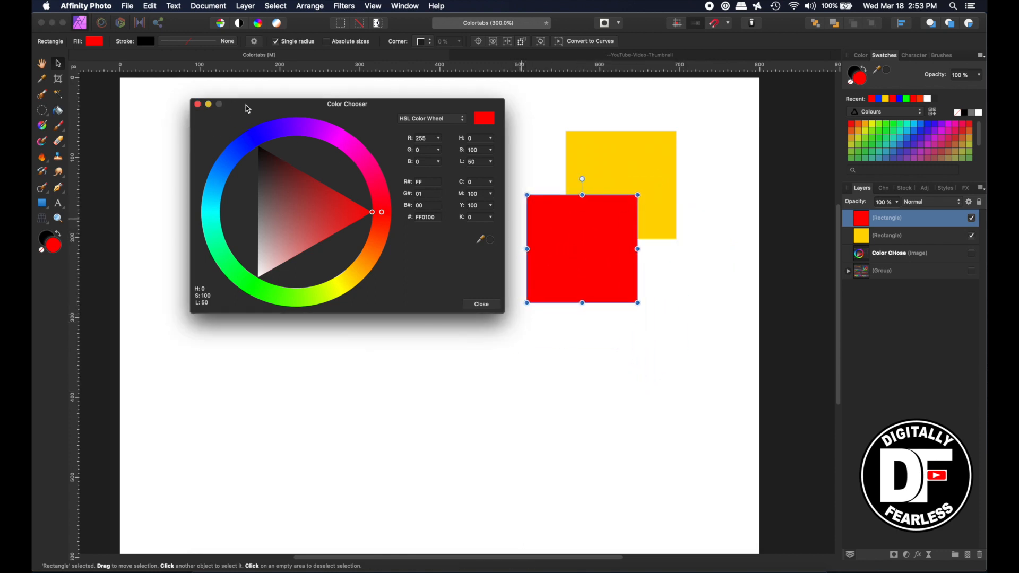
- Desaturate the front square to a muted red inside the Color Chooser triangle
drag(346, 104, 280, 92)
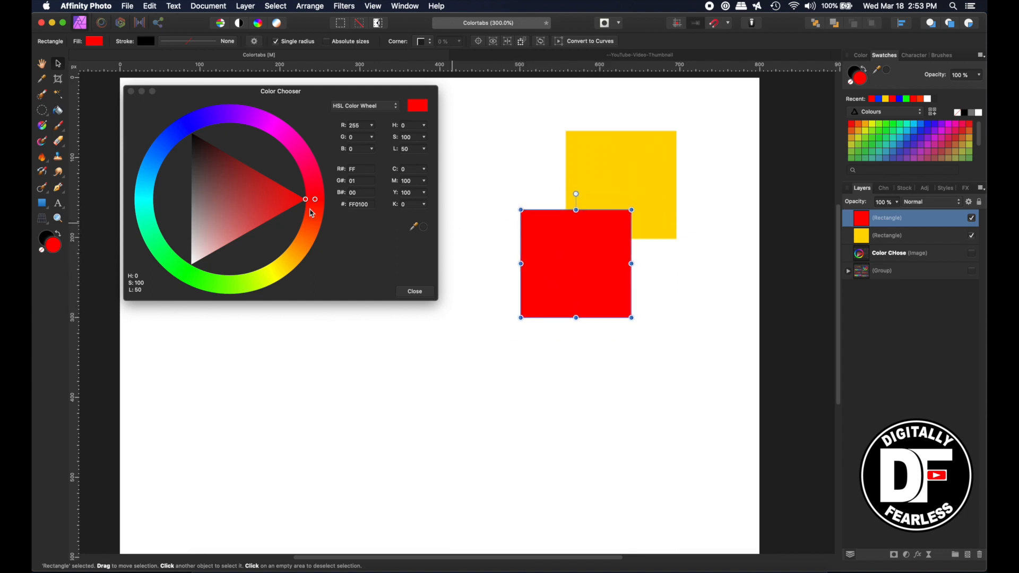
drag(305, 198, 300, 198)
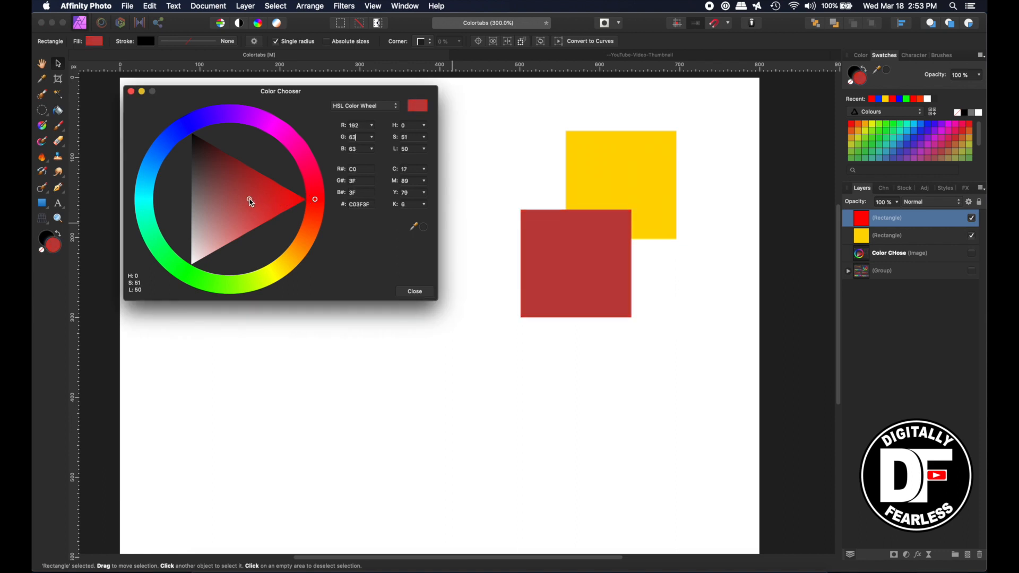
click(574, 264)
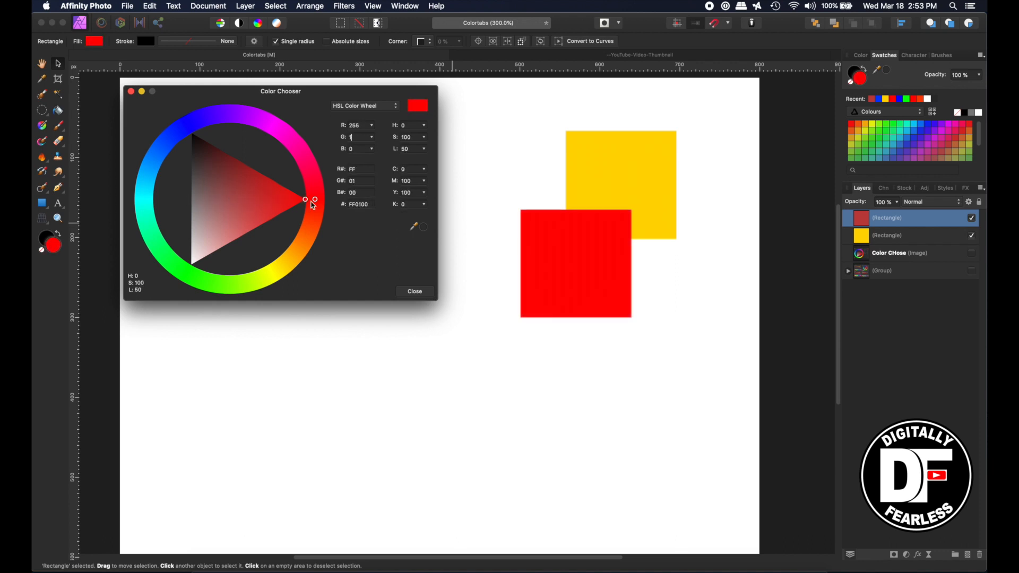
click(576, 263)
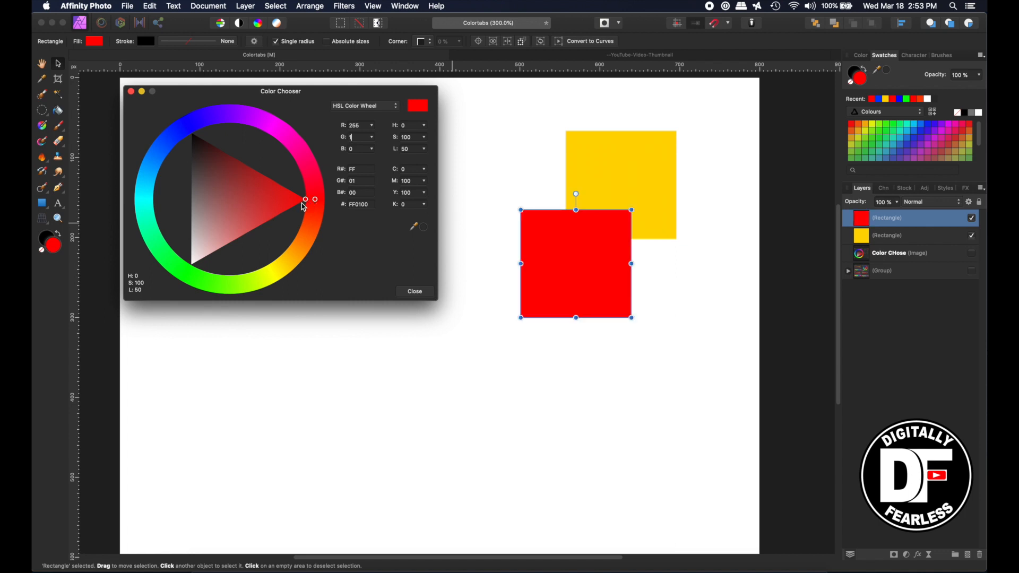
mouse_move(189, 294)
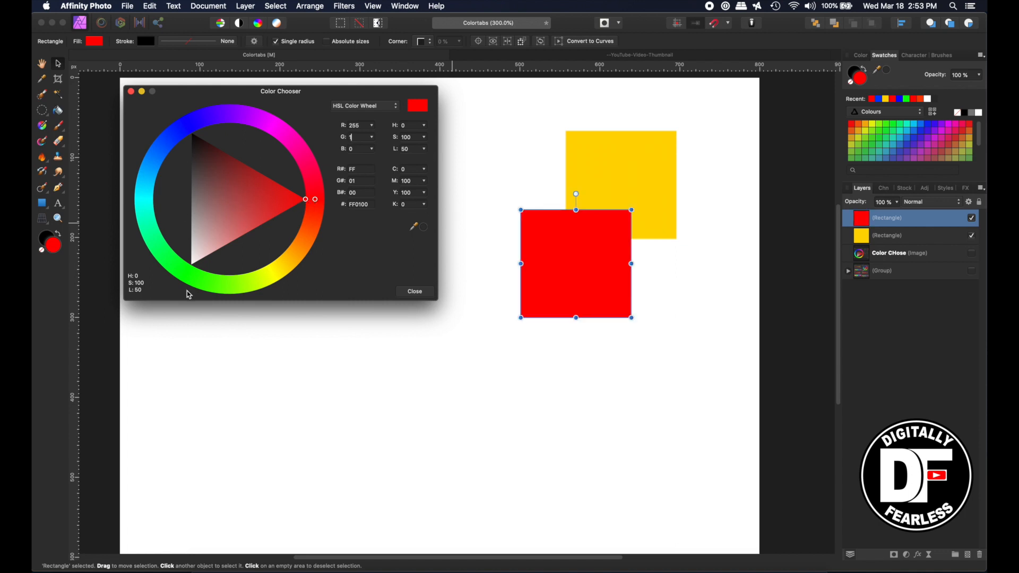
mouse_move(404, 155)
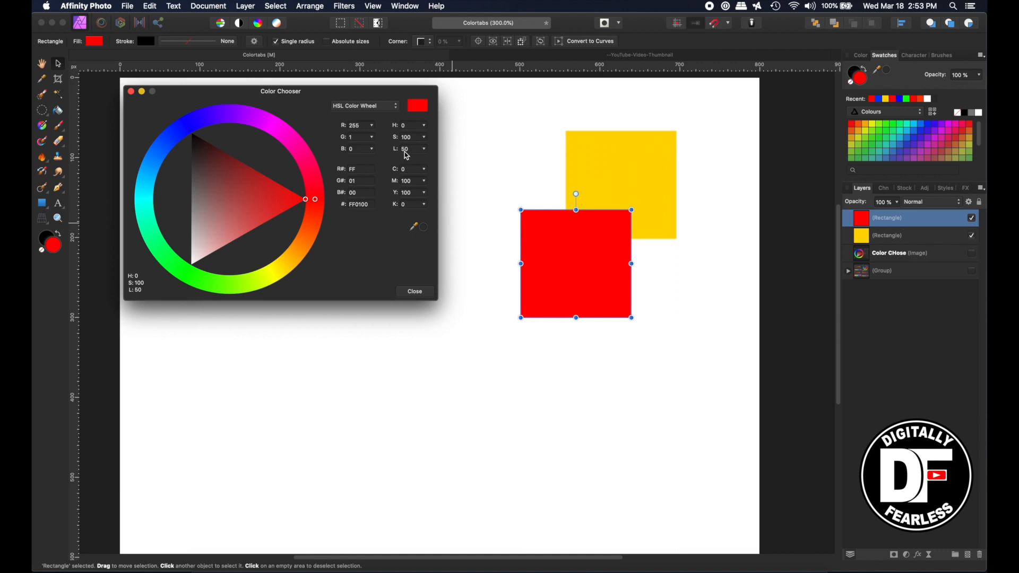
- Brighten the front square's fill to brick red BB3D3C within the HSL triangle
drag(304, 199, 291, 207)
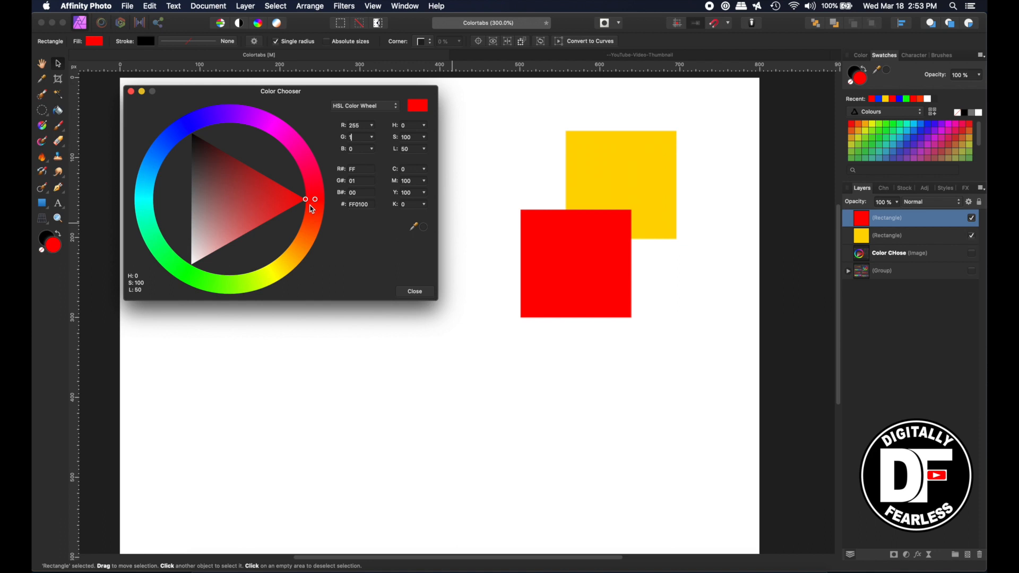
mouse_move(307, 212)
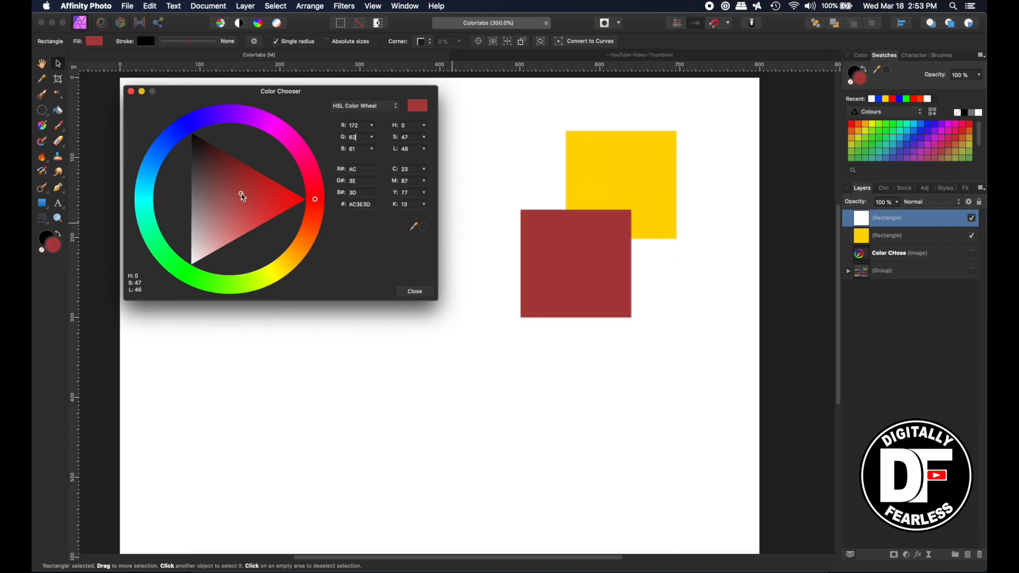
drag(241, 196, 229, 197)
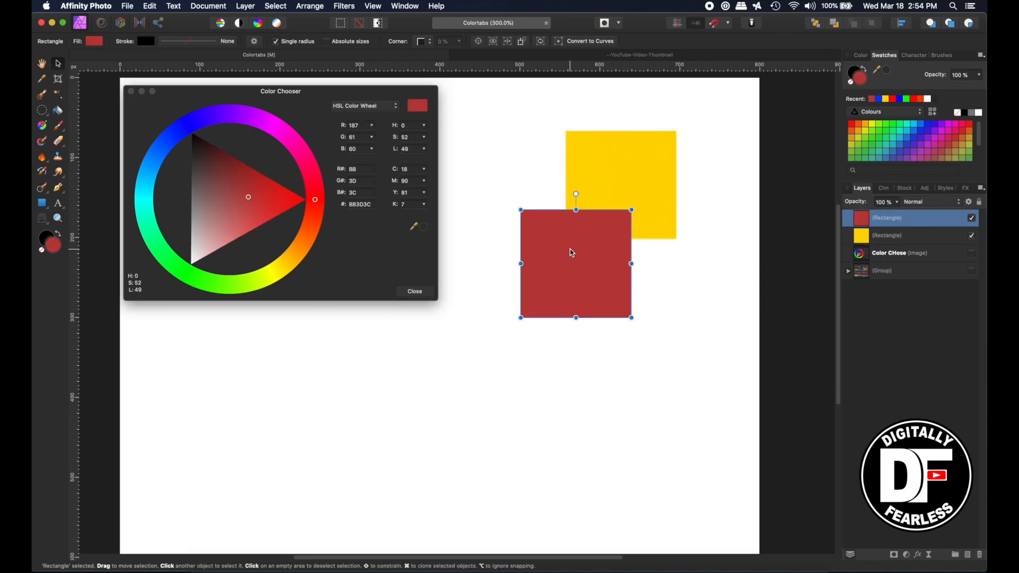
mouse_move(555, 241)
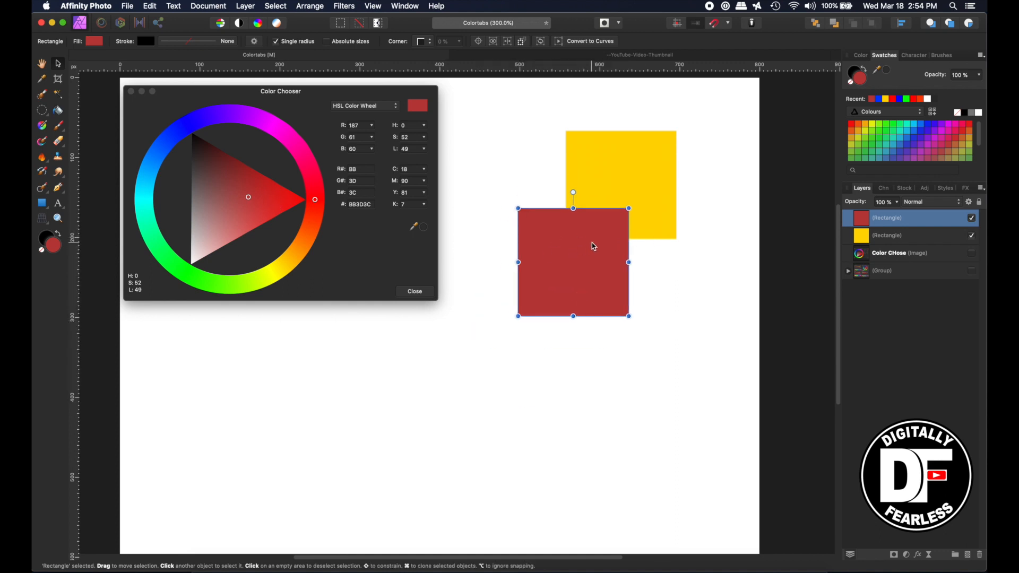
mouse_move(291, 199)
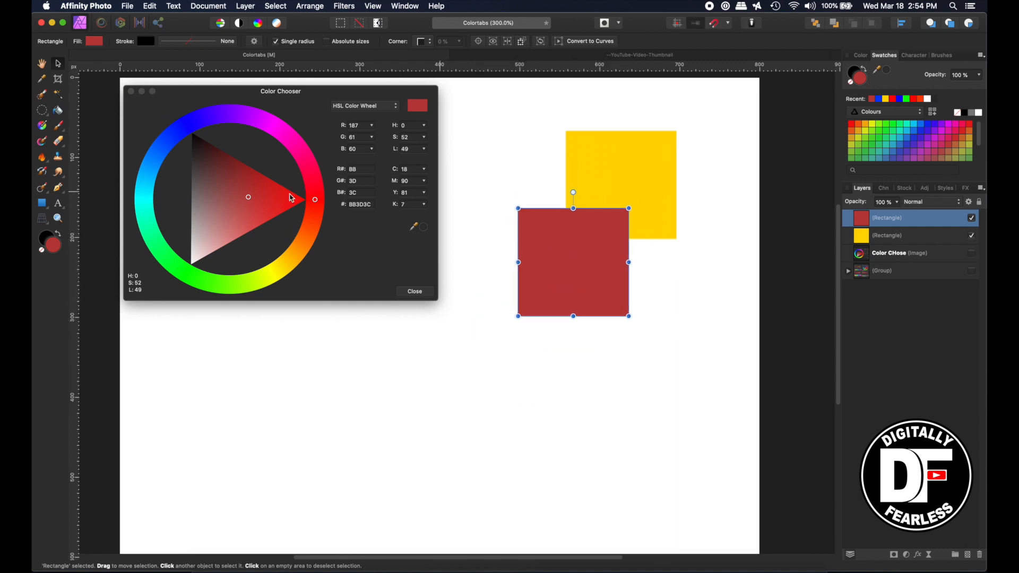
mouse_move(284, 109)
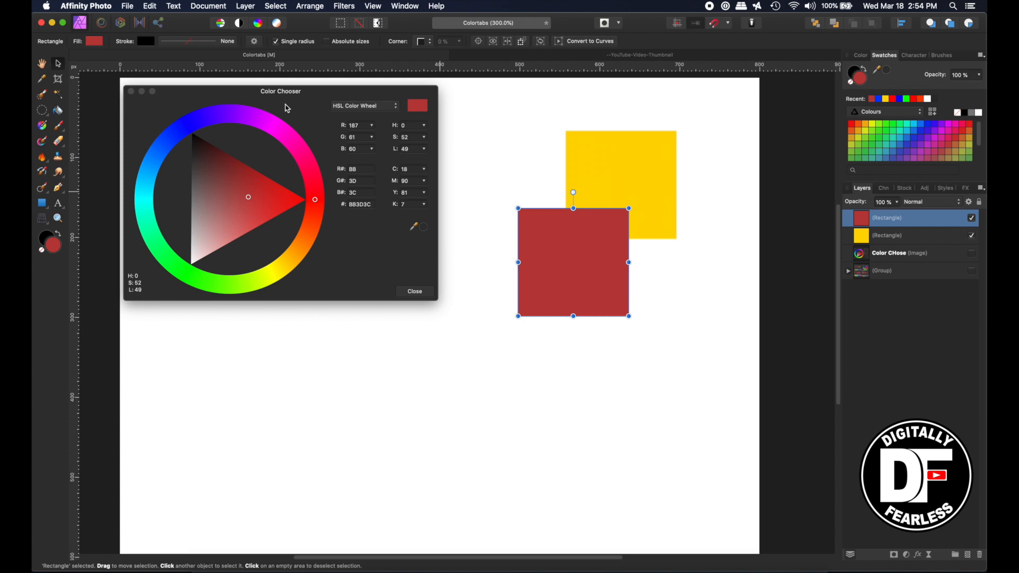
mouse_move(309, 99)
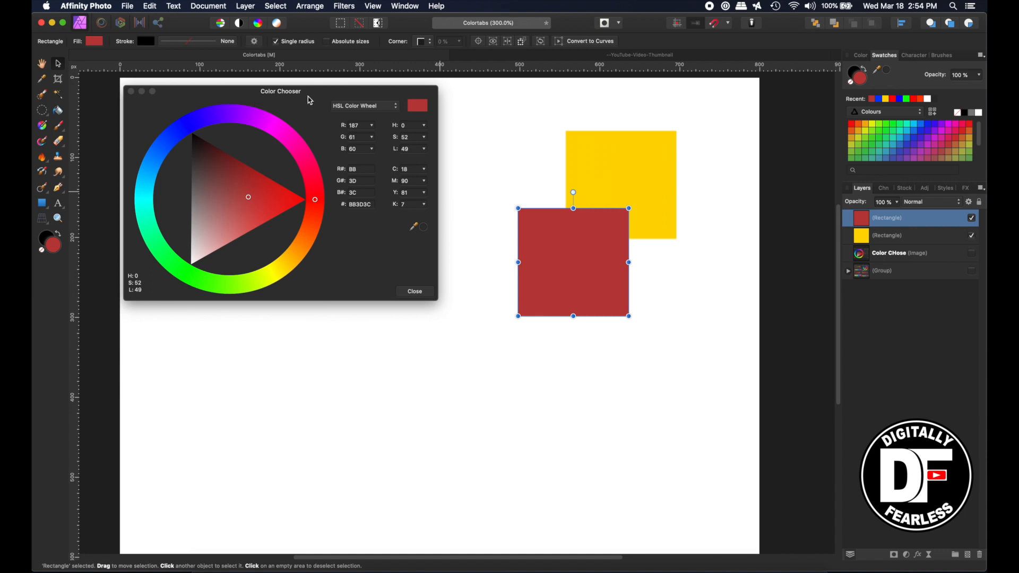
- Make the back square aqua green 23EAB1 on the HSL wheel, then give the front square the same fill
drag(280, 91, 276, 119)
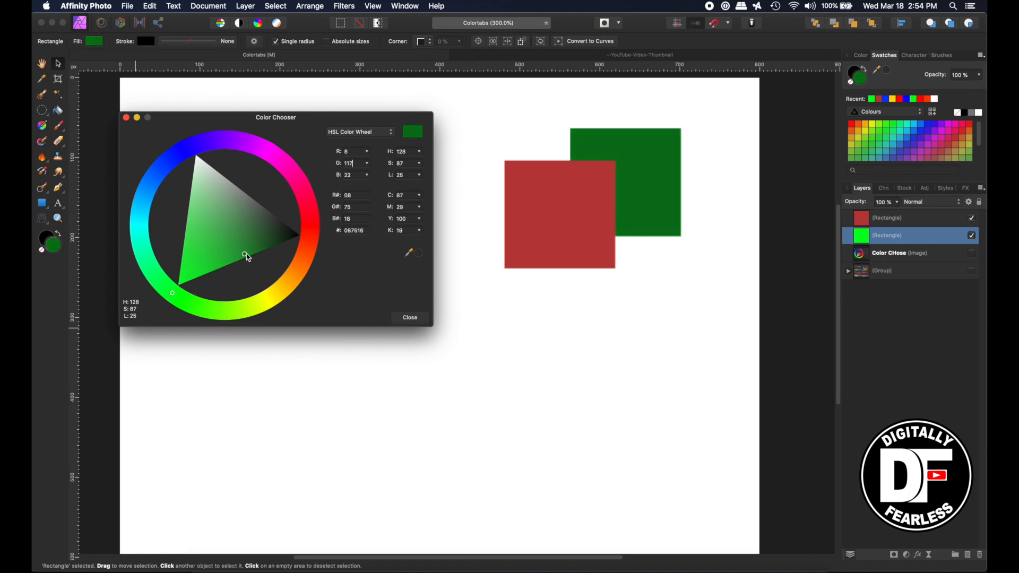
click(187, 220)
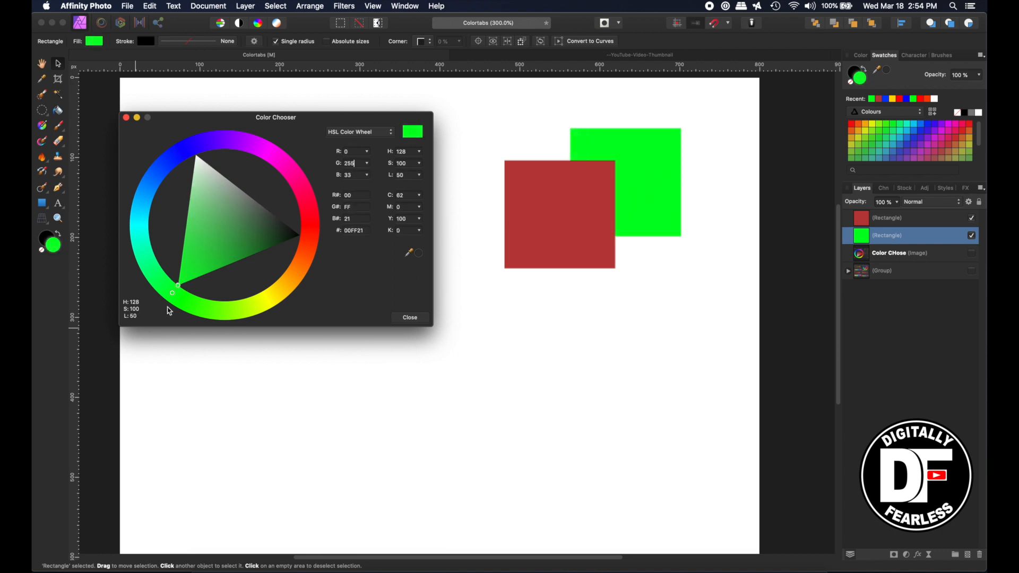
click(625, 181)
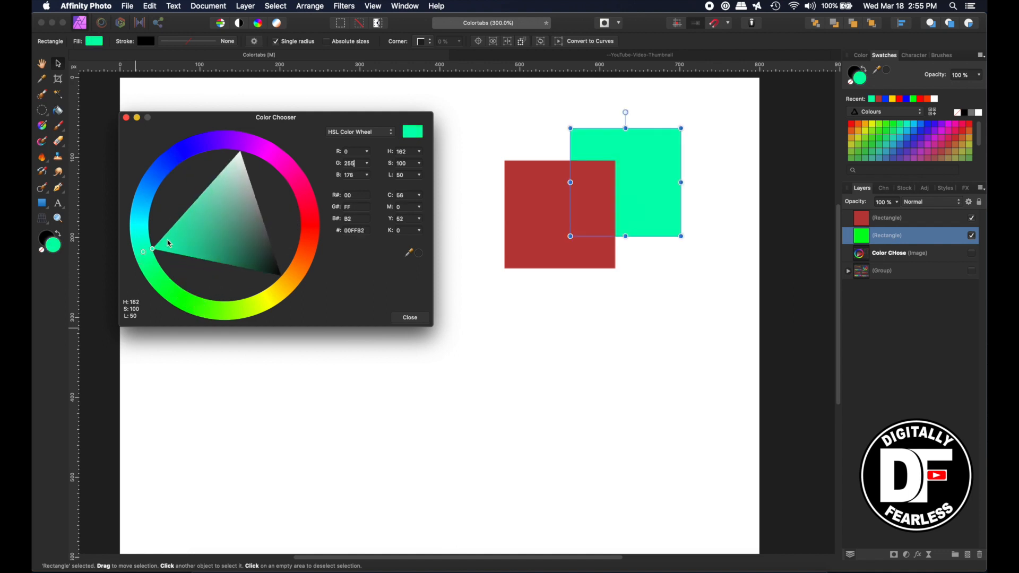
click(265, 245)
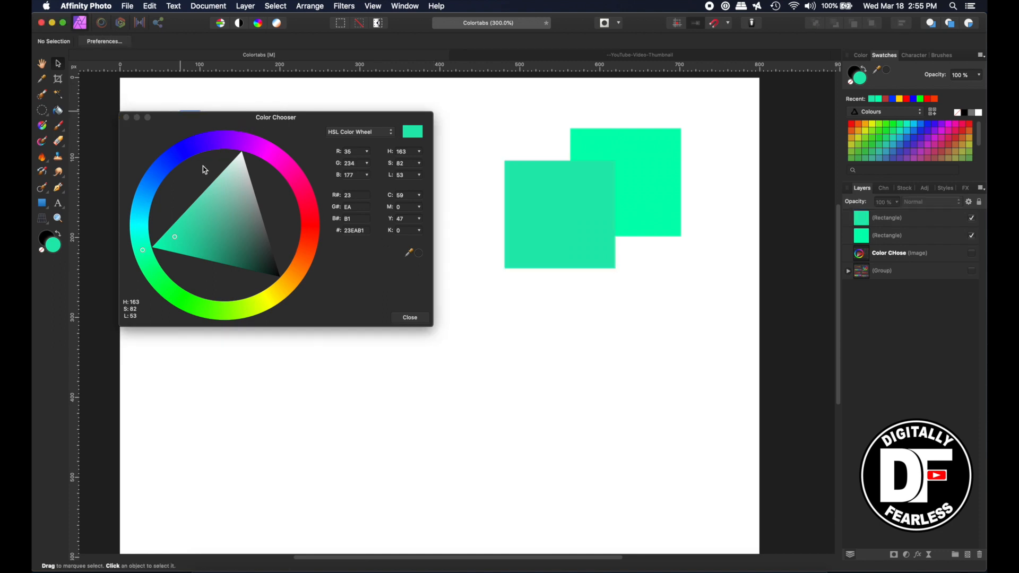
- Select and delete both aqua squares, leaving a blank page with the chooser at black 000000
drag(276, 118, 307, 120)
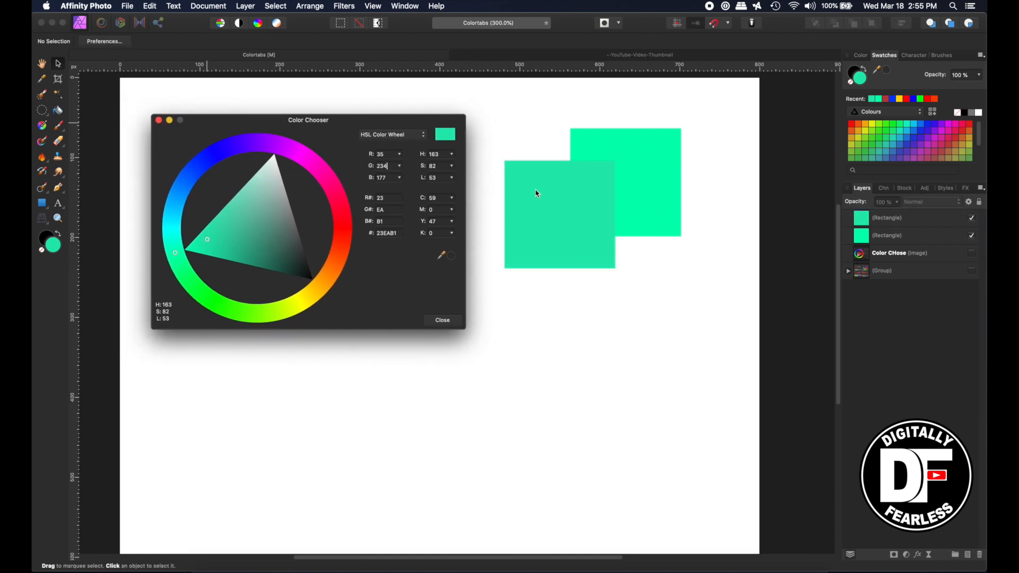
click(625, 181)
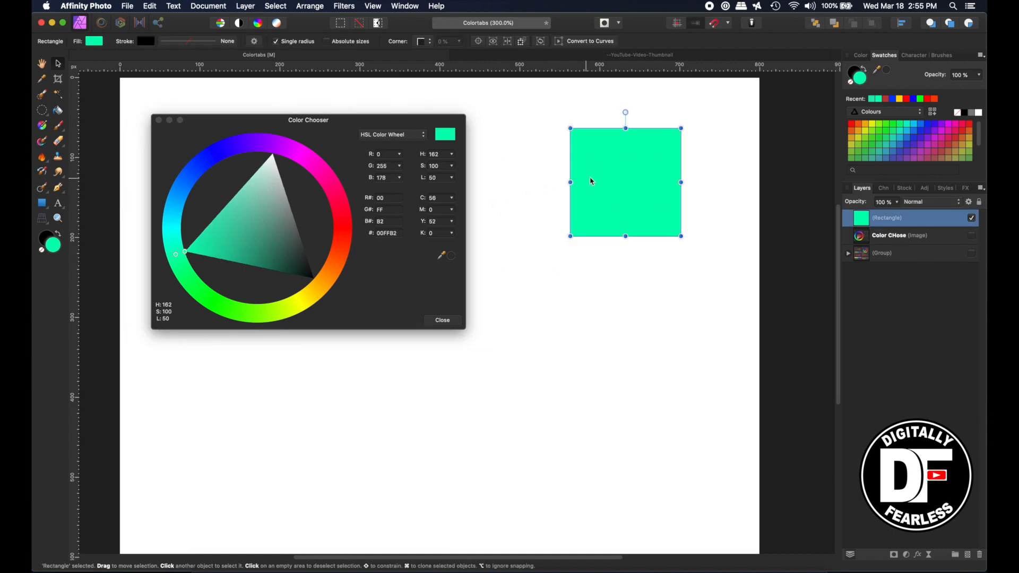
click(903, 217)
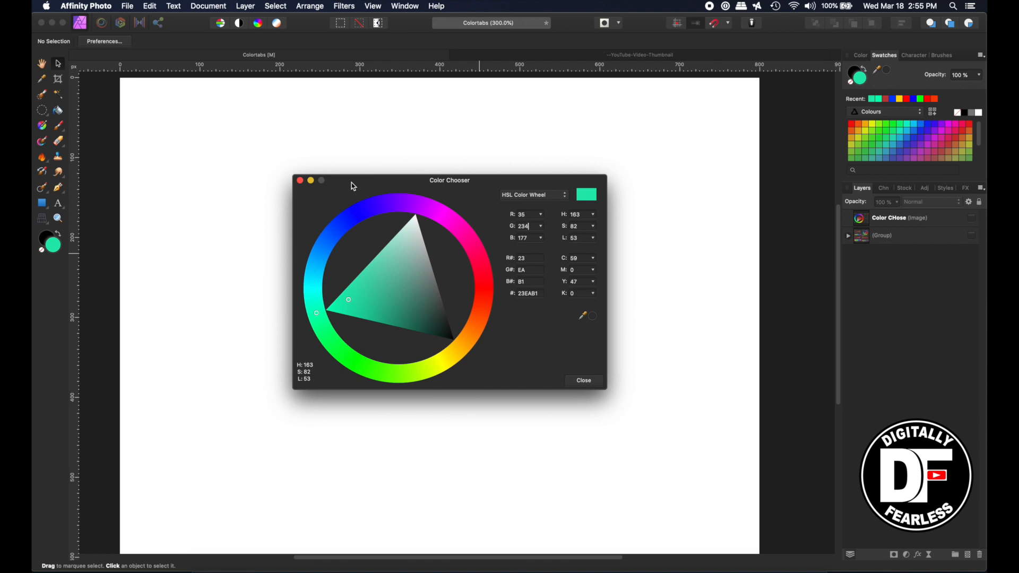
mouse_move(364, 201)
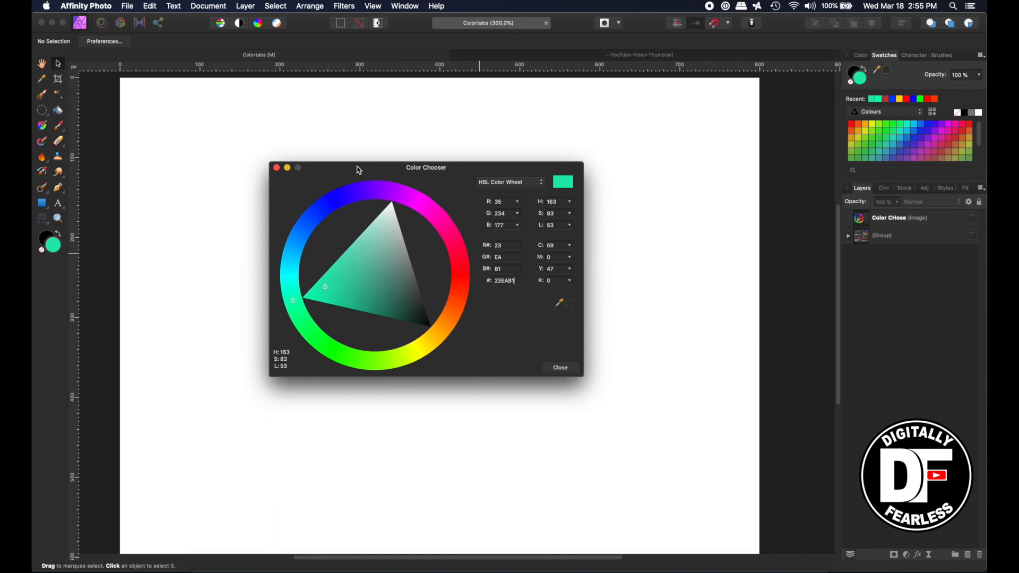
drag(426, 167, 403, 143)
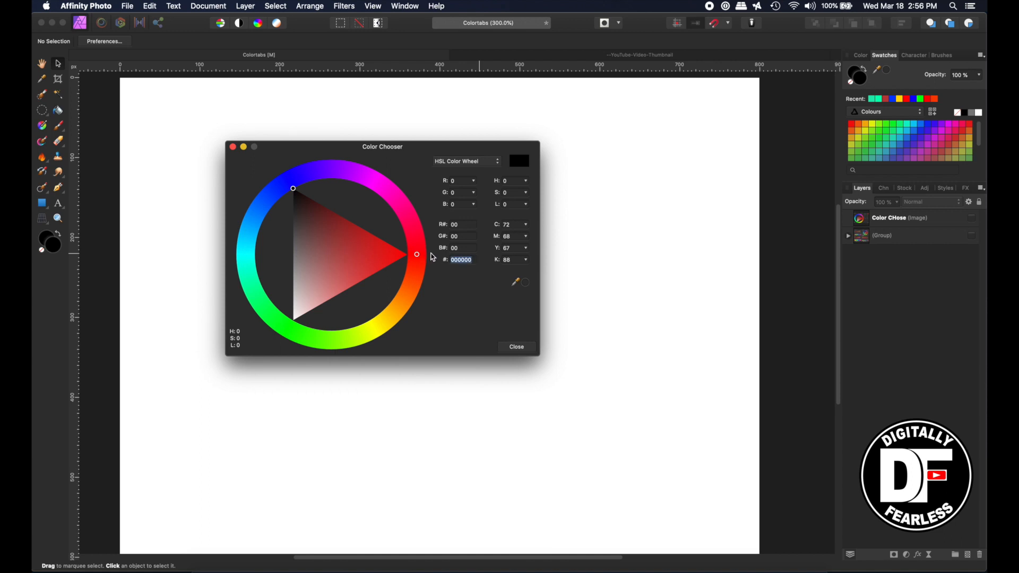
- Select the Color Chooser hex value ready to replace it with FFFFFF
triple_click(462, 259)
text(FFFFFF)
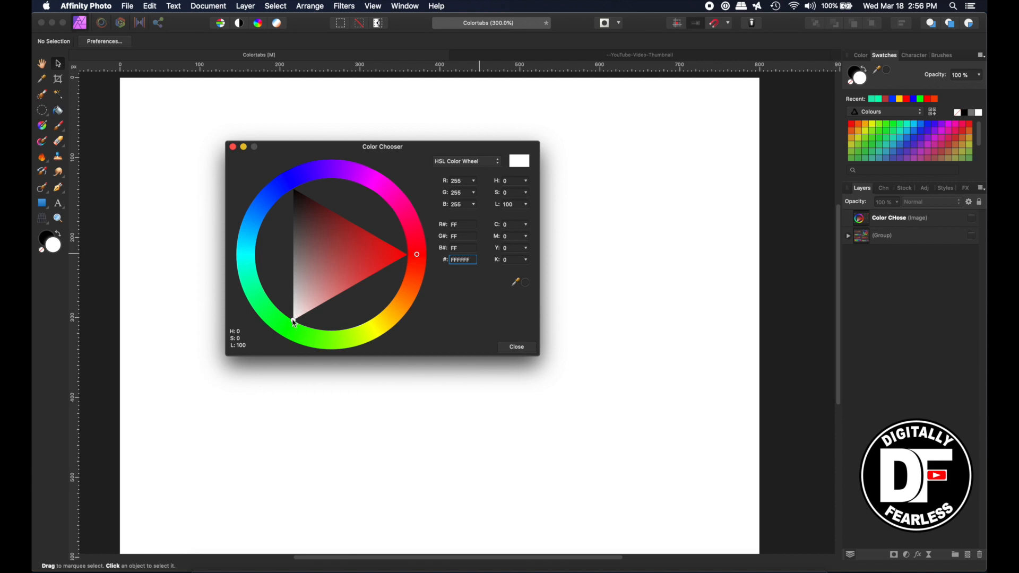
mouse_move(358, 269)
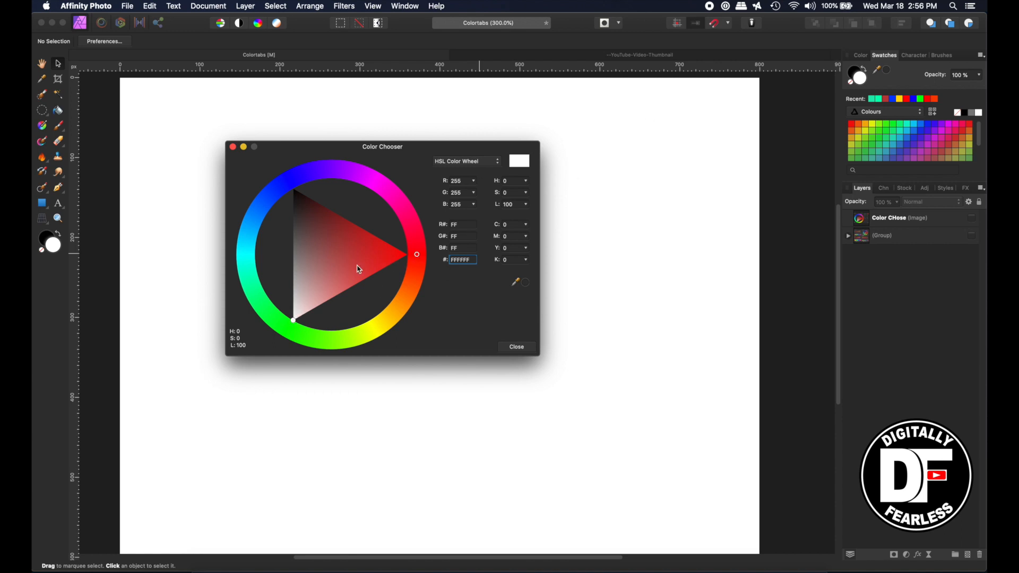
mouse_move(360, 176)
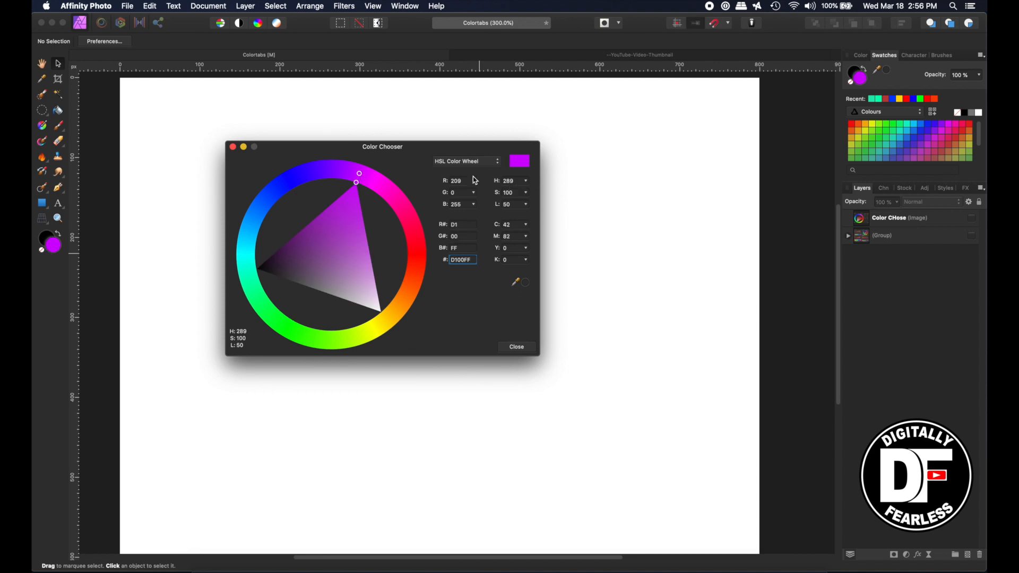
mouse_move(513, 207)
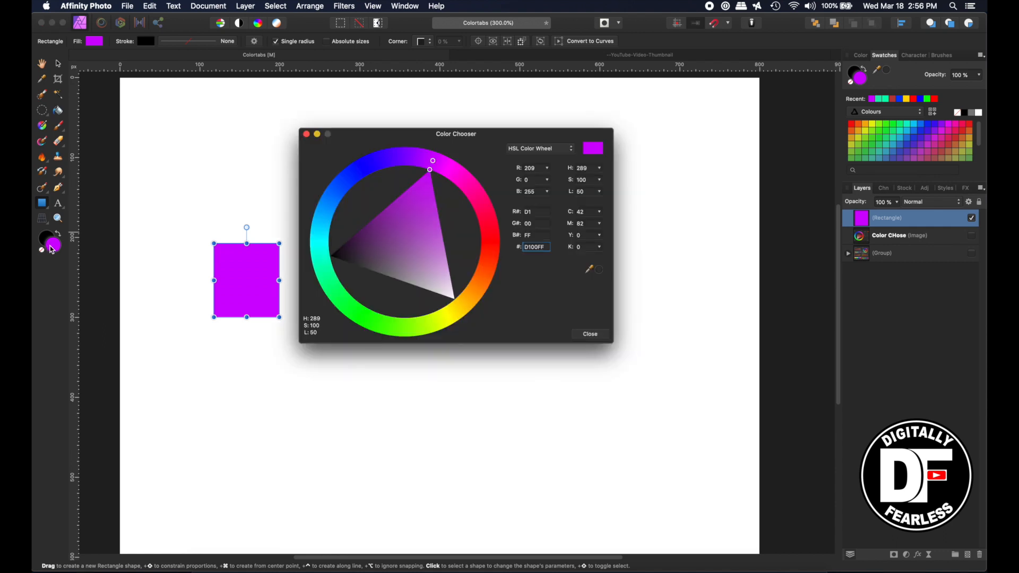
- Close the Color Chooser and switch the floating Color panel to the HSL Color Wheel
click(589, 333)
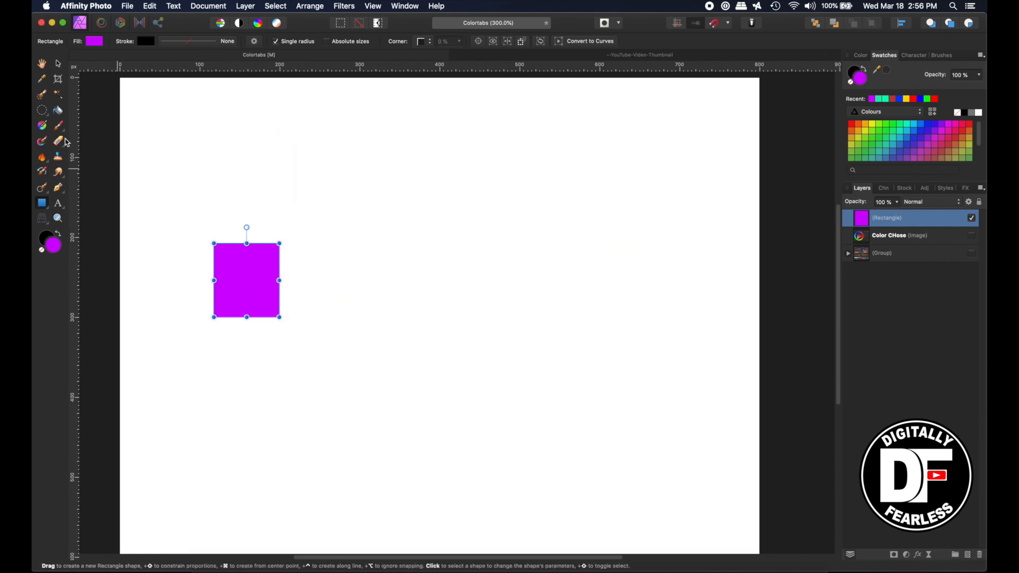
click(95, 41)
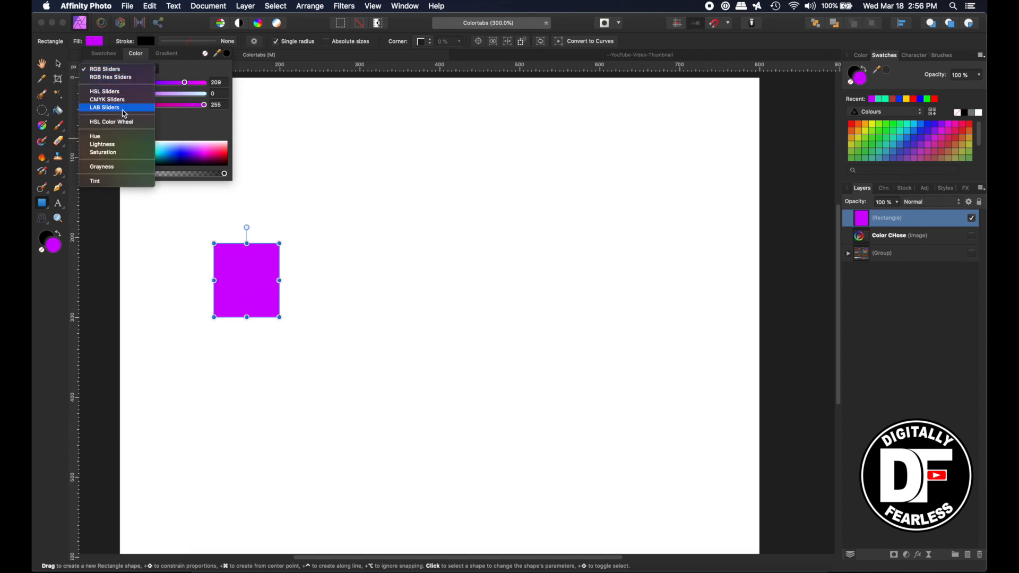
click(105, 69)
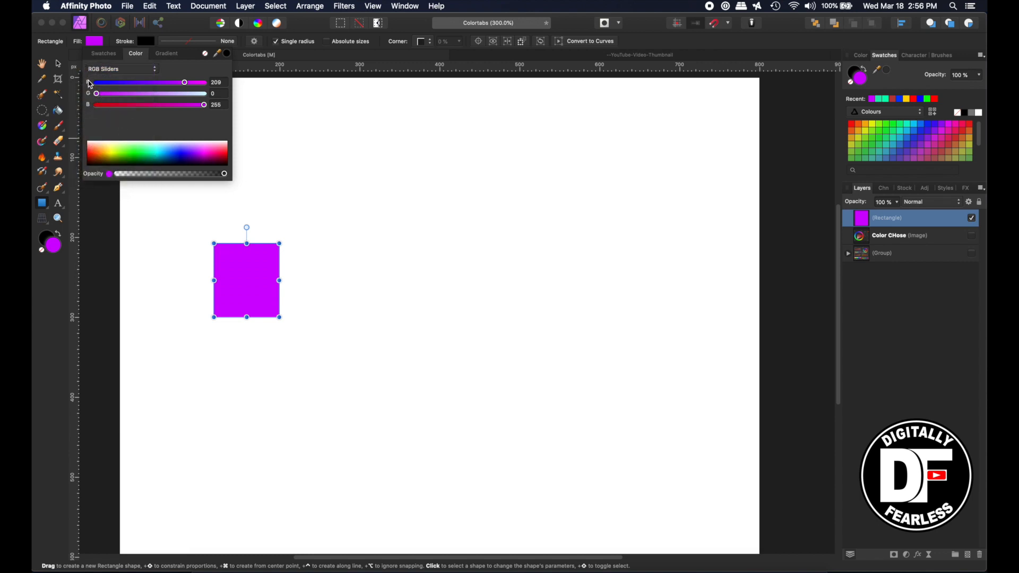
click(120, 69)
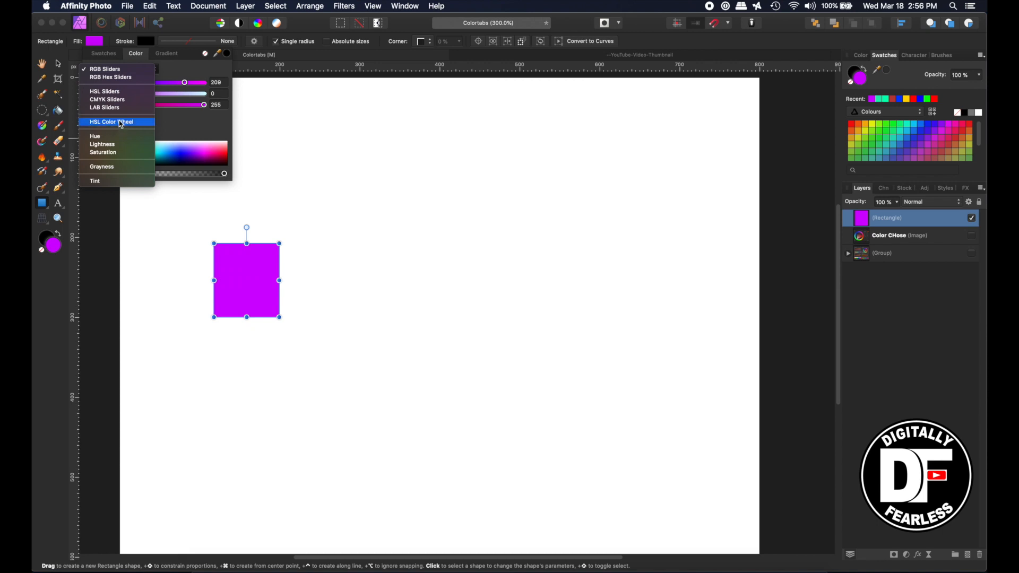
click(111, 121)
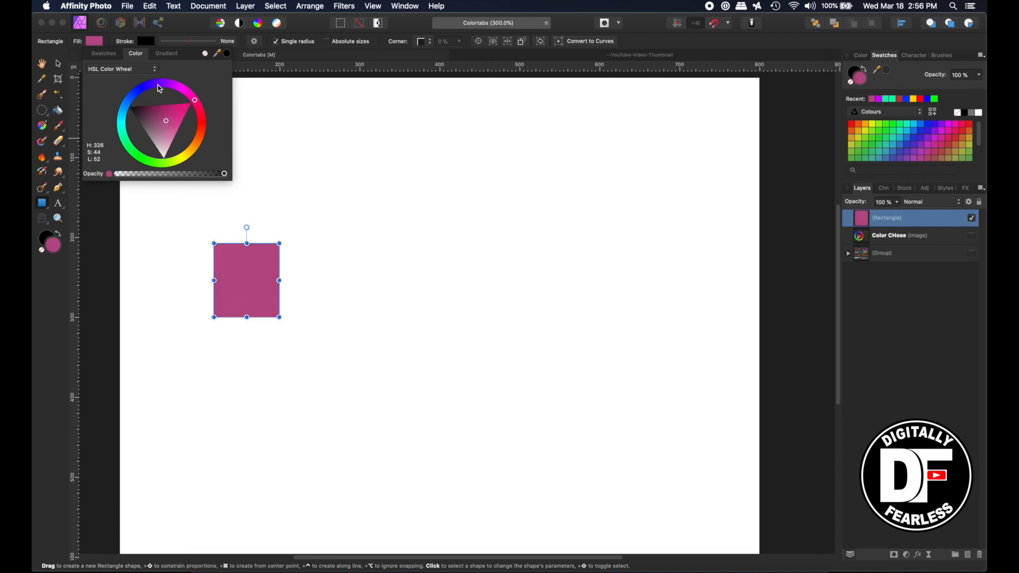
- Shift the rectangle to a lighter orchid purple (H292, S70, L62) and dismiss the panel
click(161, 85)
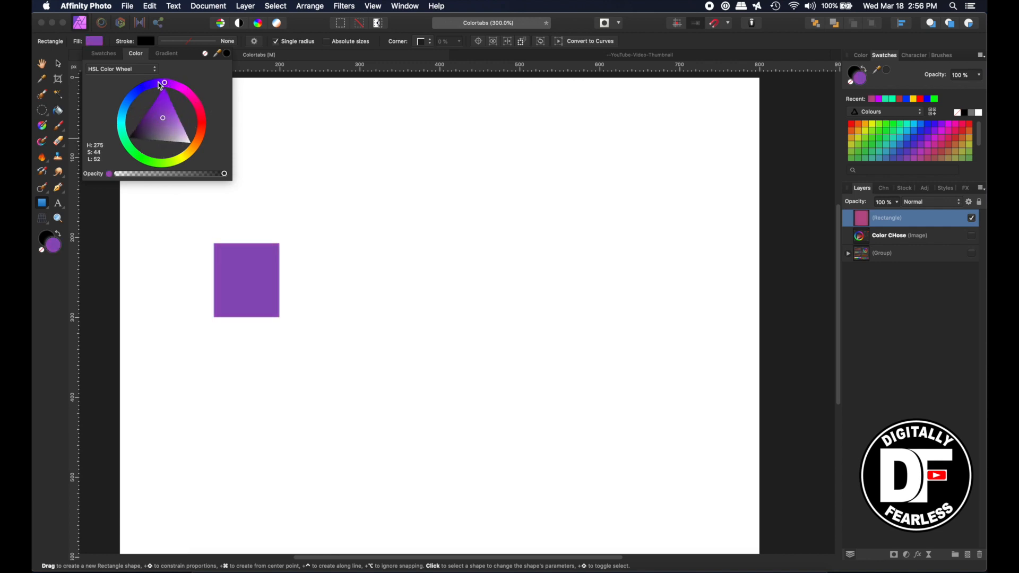
drag(163, 83, 187, 94)
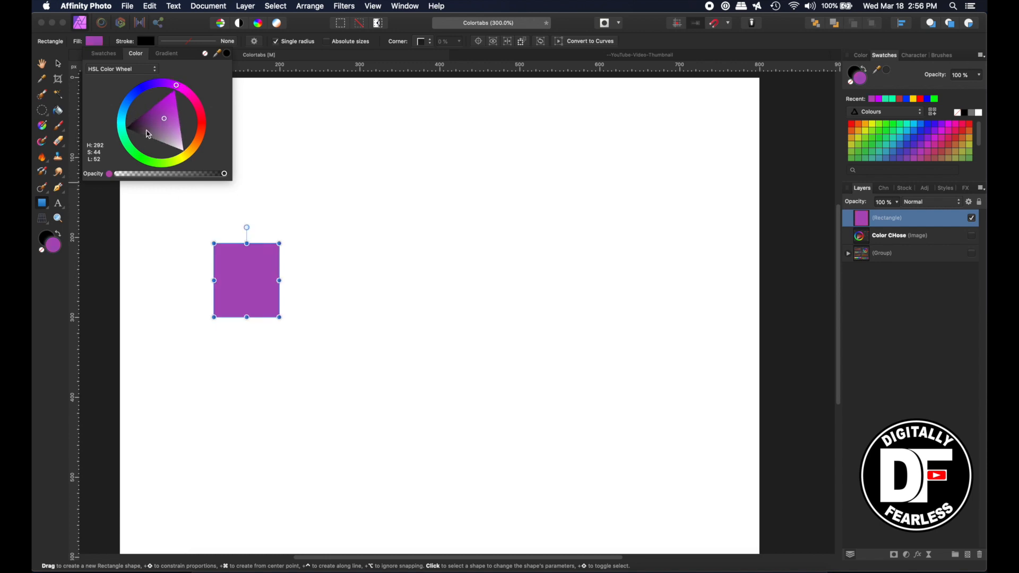
click(172, 126)
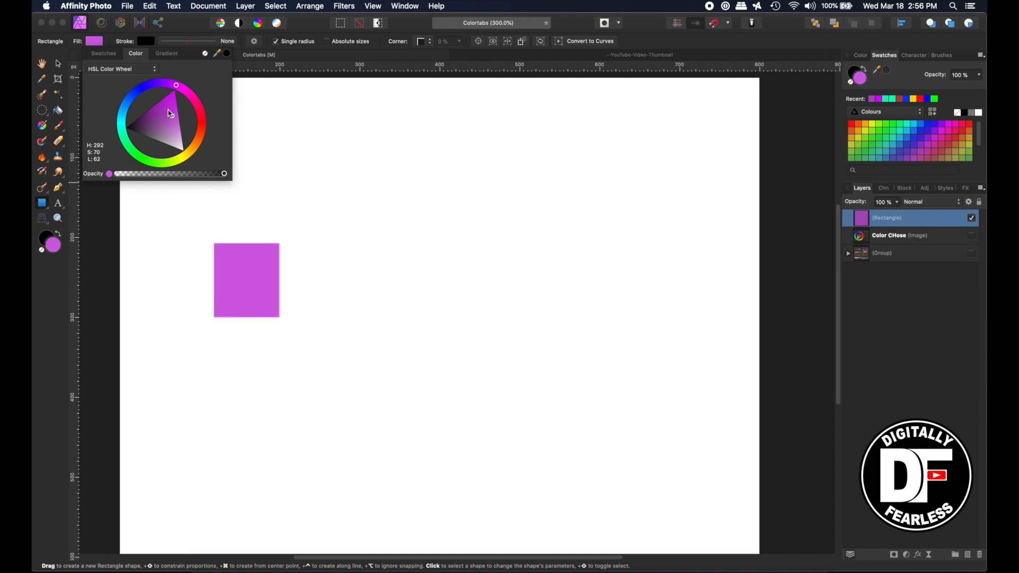
click(245, 280)
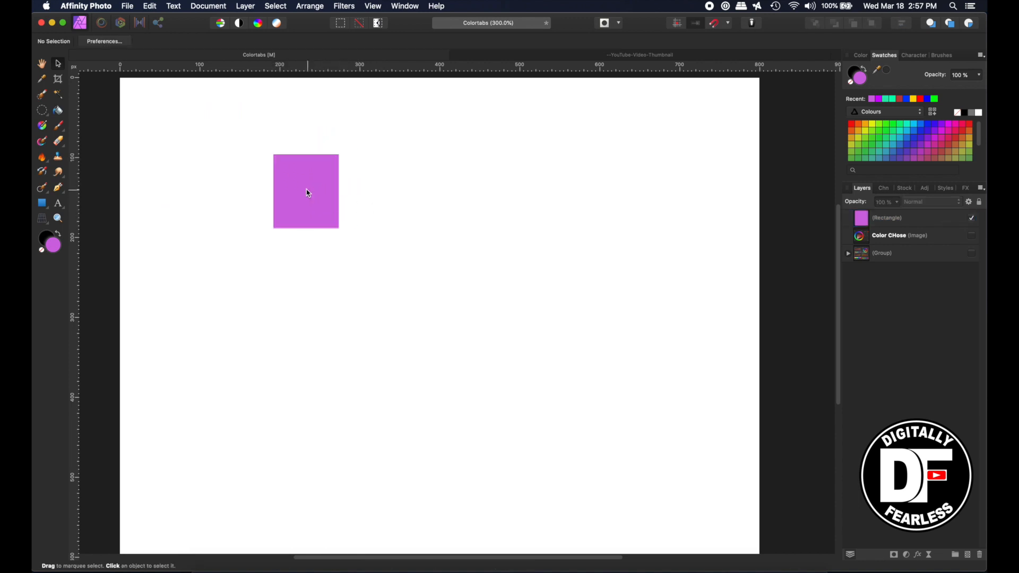
mouse_move(319, 178)
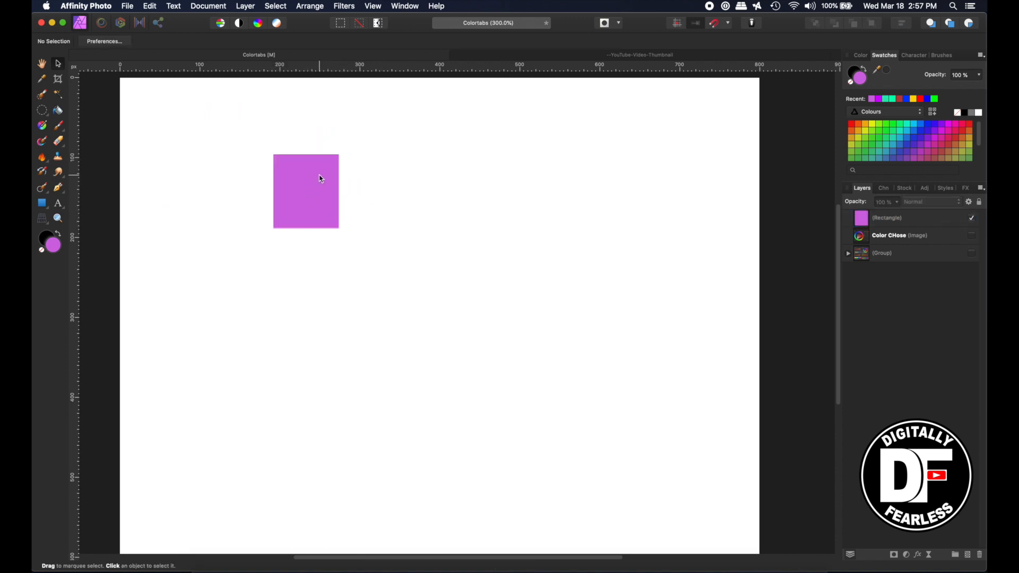